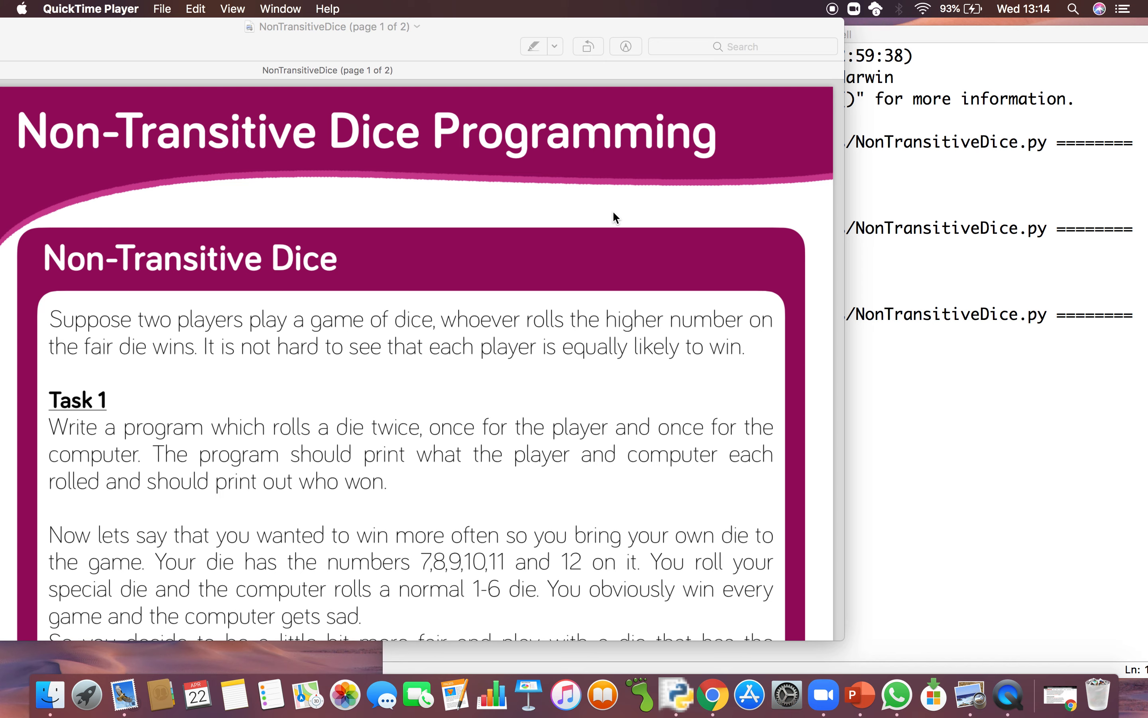
pyautogui.moveTo(545, 245)
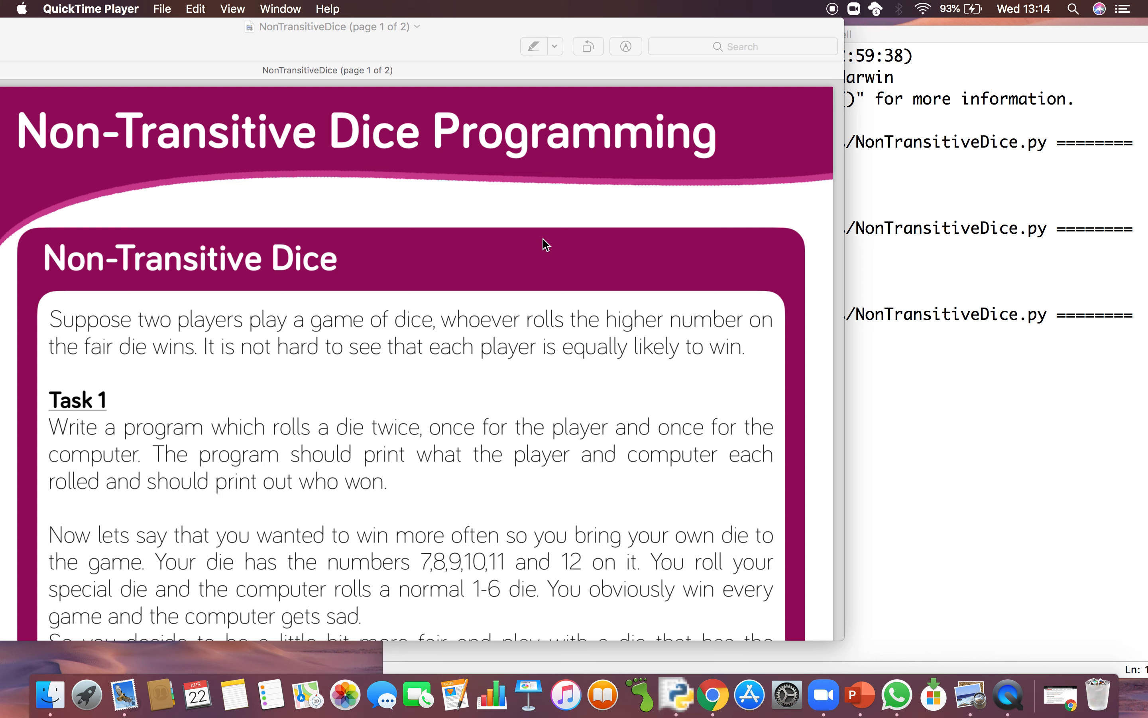
pyautogui.moveTo(453, 328)
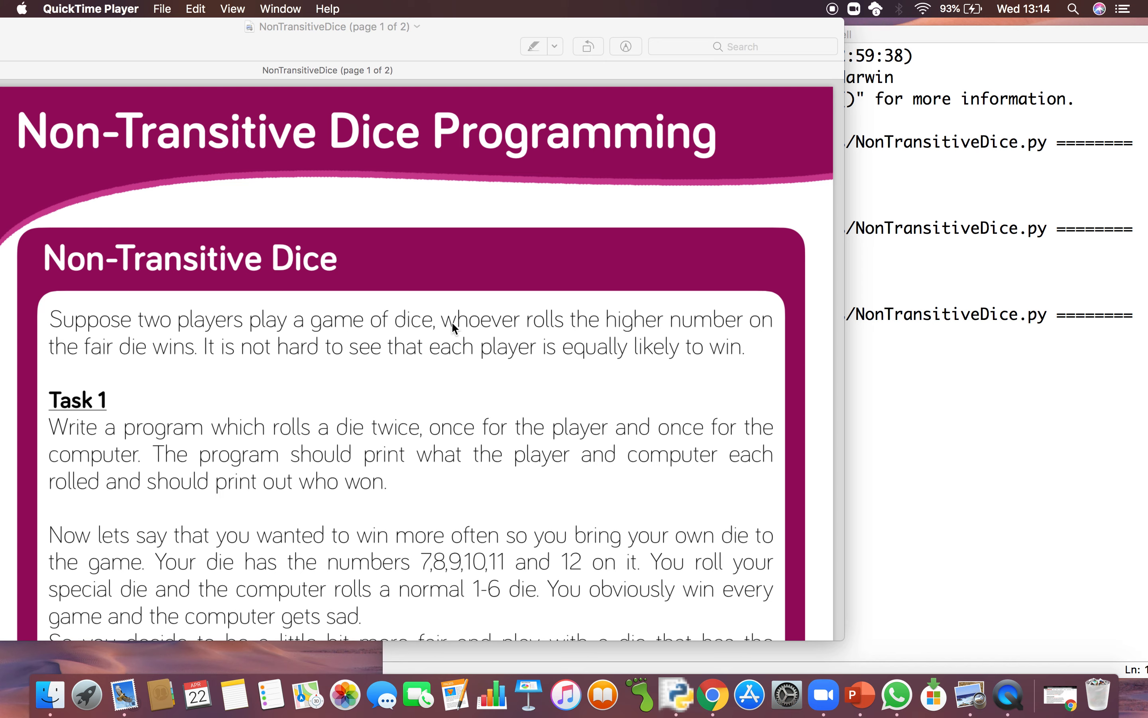
pyautogui.scroll(-3)
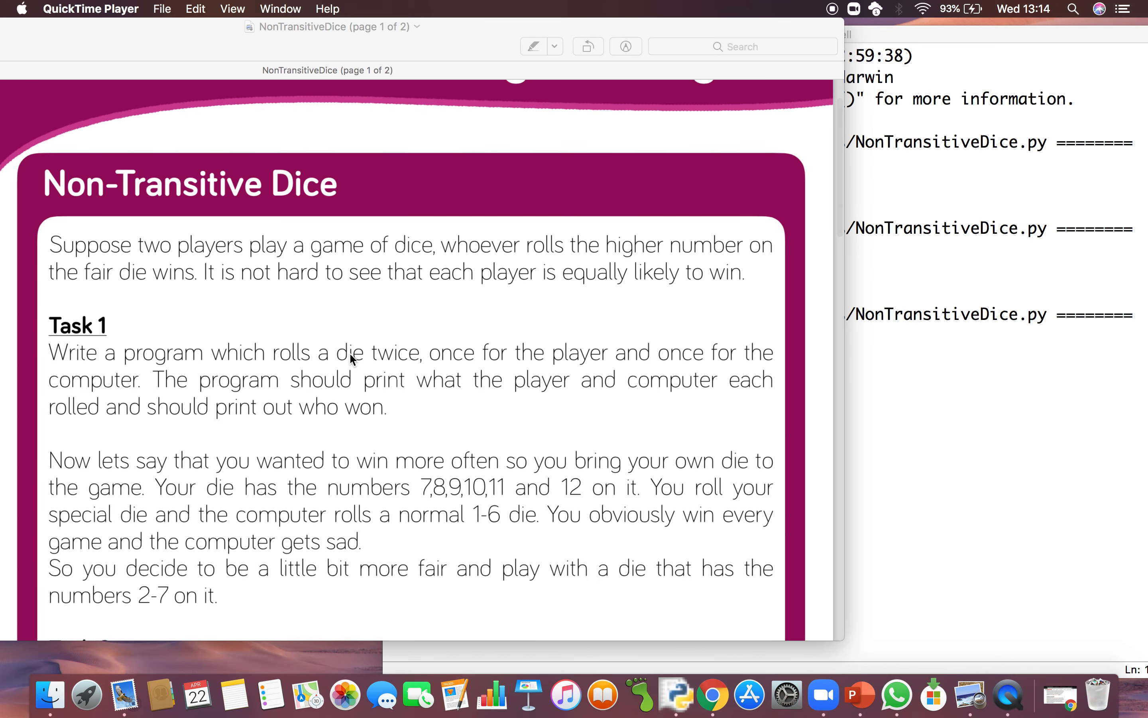
pyautogui.scroll(-3)
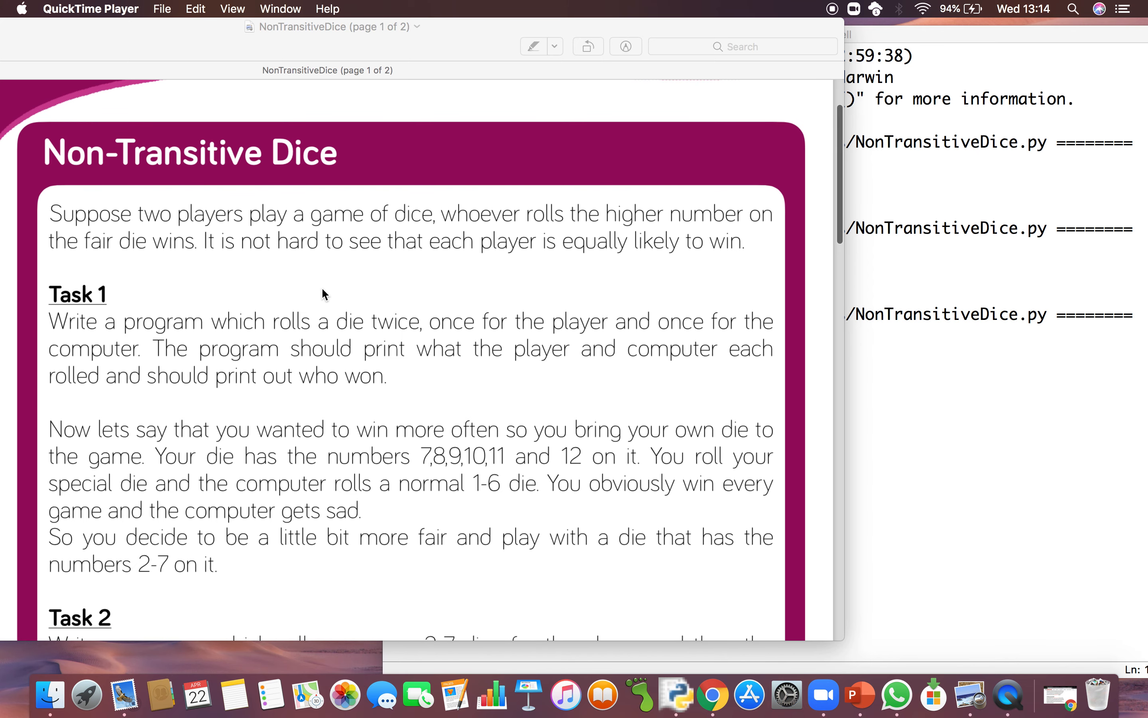
pyautogui.moveTo(302, 267)
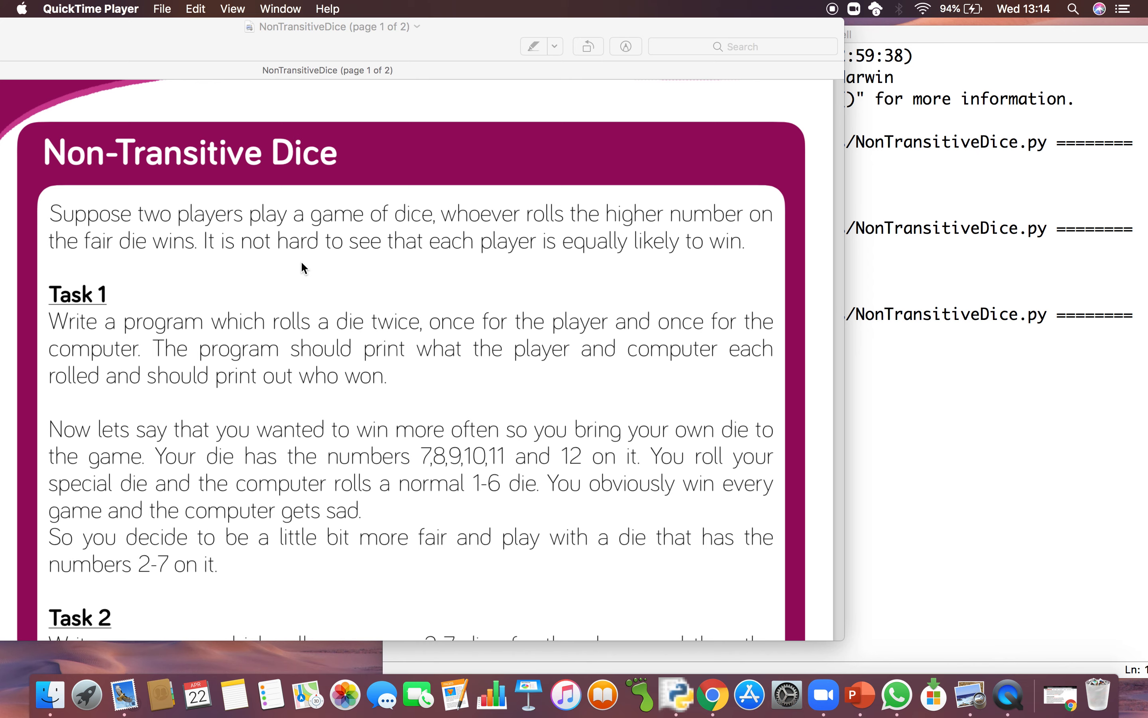
pyautogui.scroll(-3)
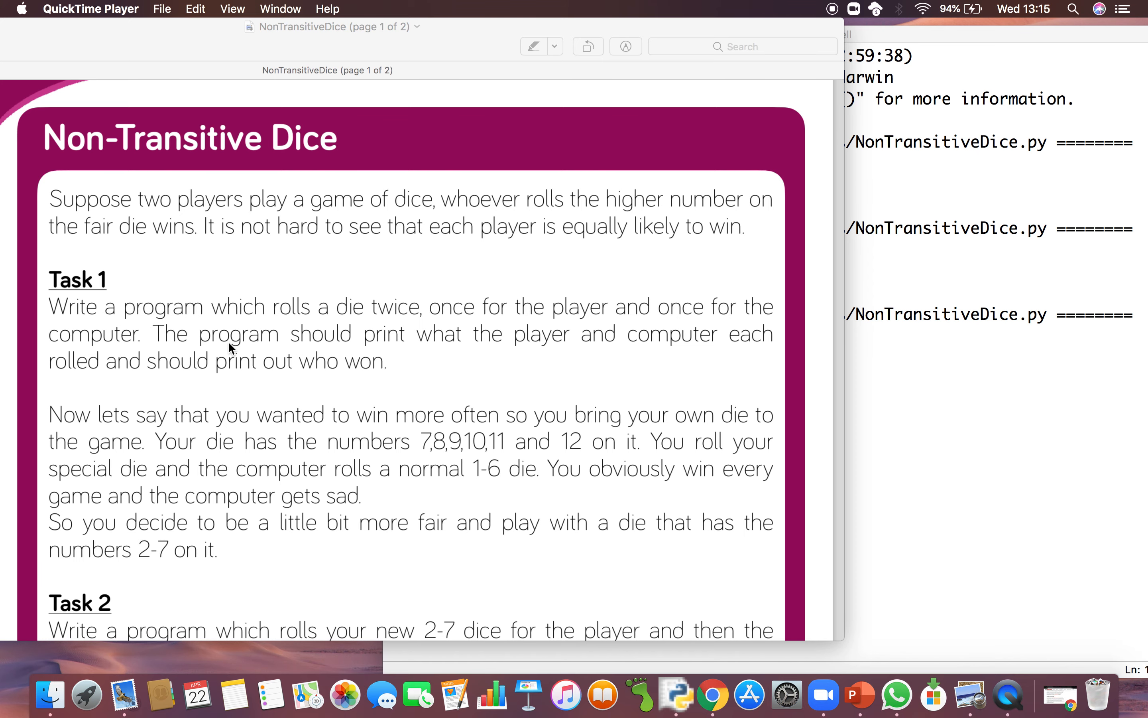
pyautogui.scroll(-3)
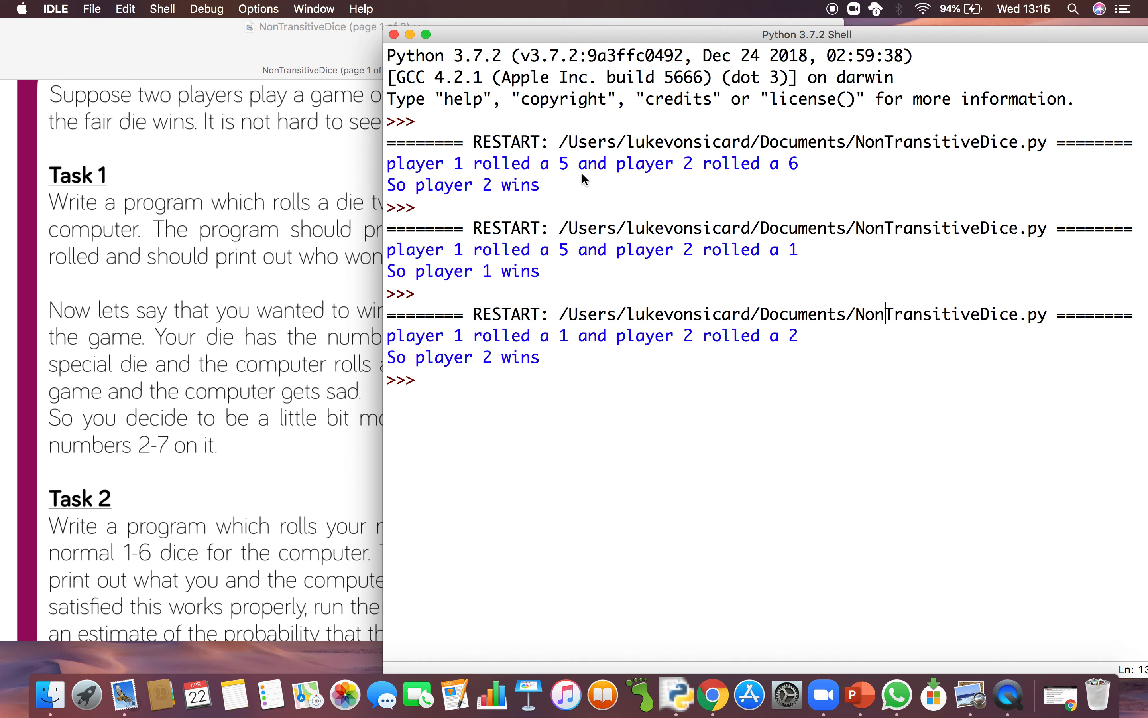
pyautogui.moveTo(516, 264)
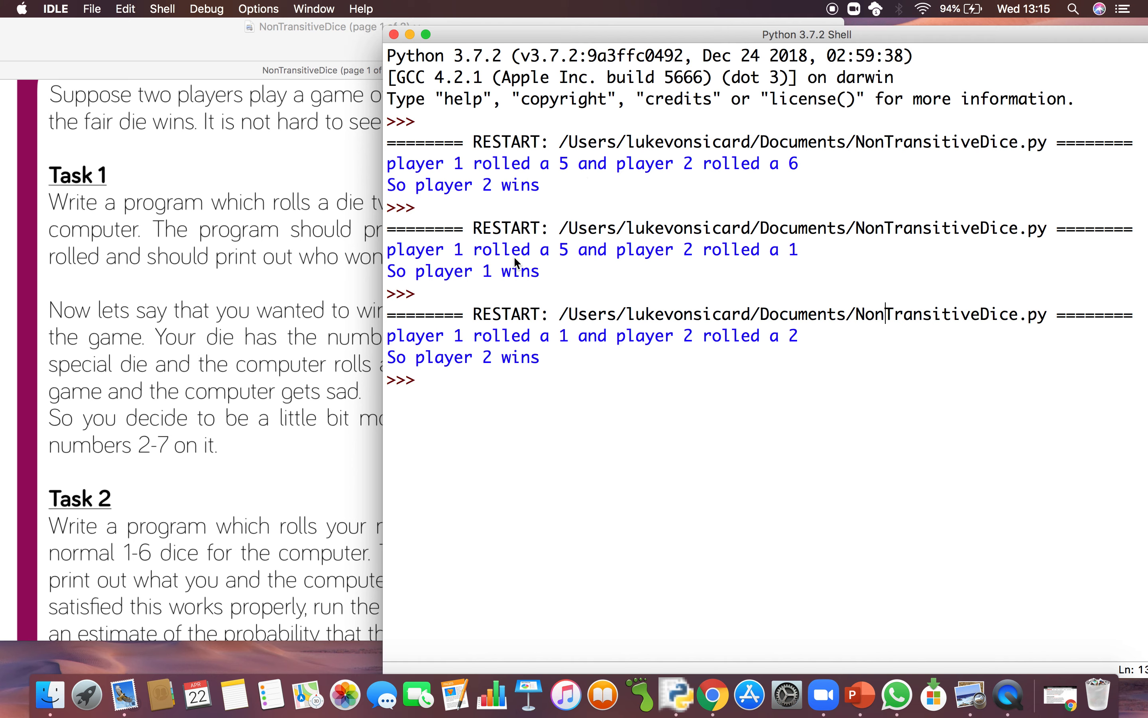
pyautogui.moveTo(469, 179)
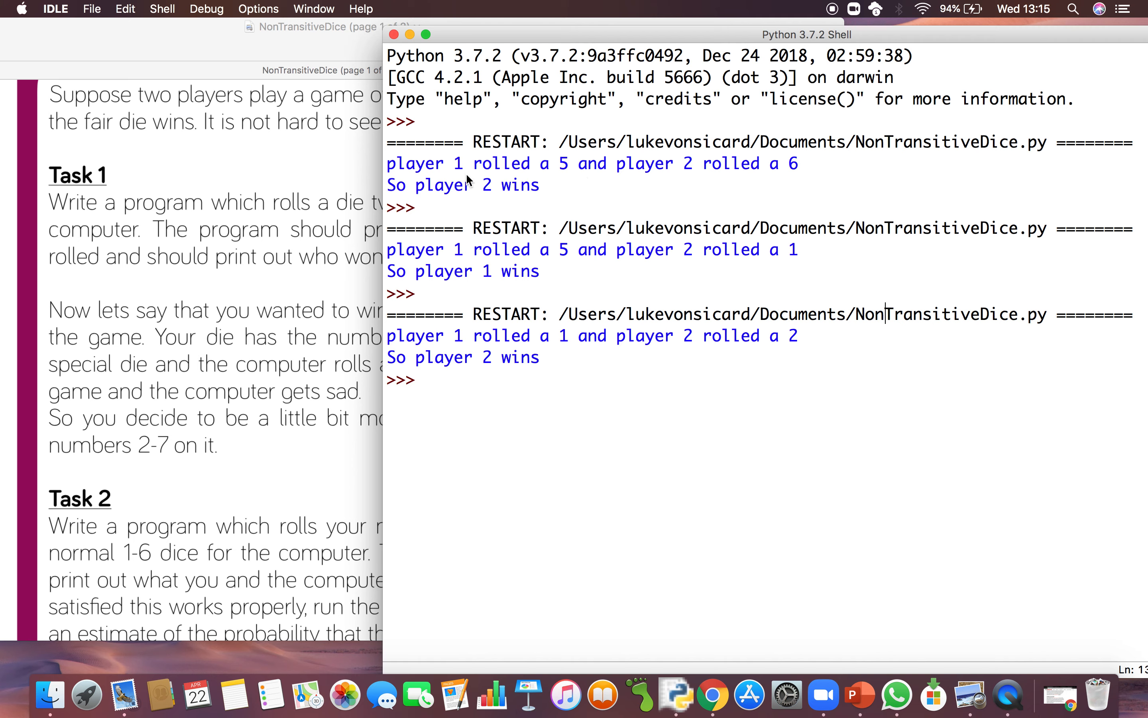
pyautogui.moveTo(453, 177)
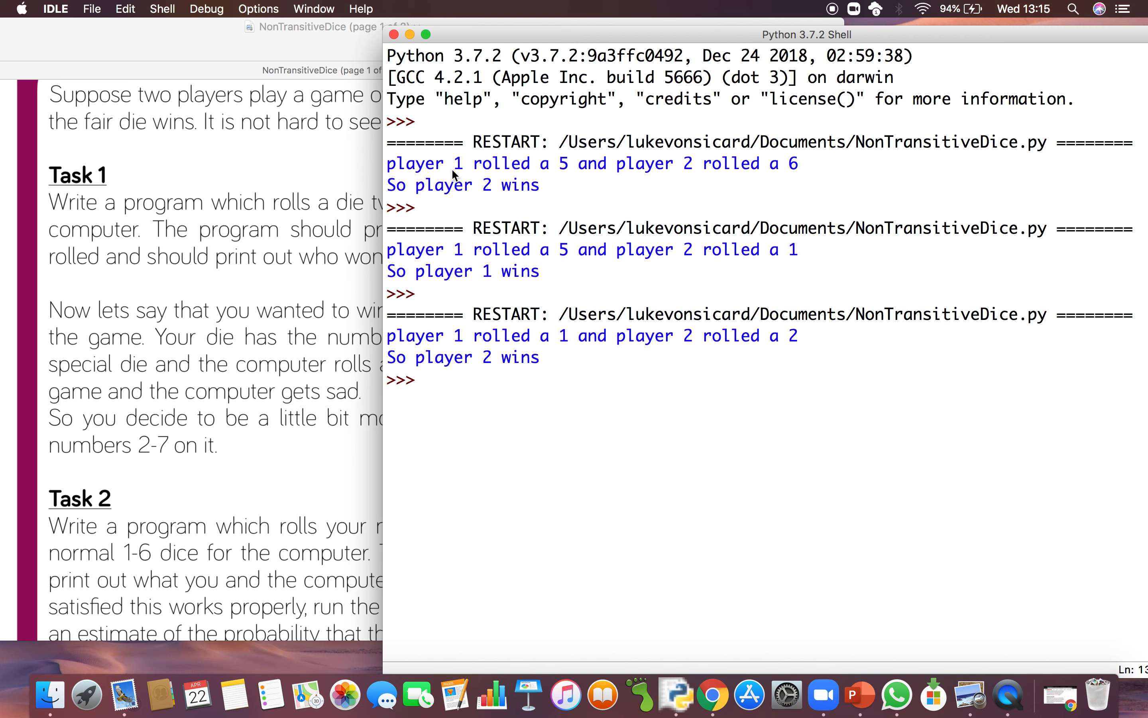
pyautogui.moveTo(744, 178)
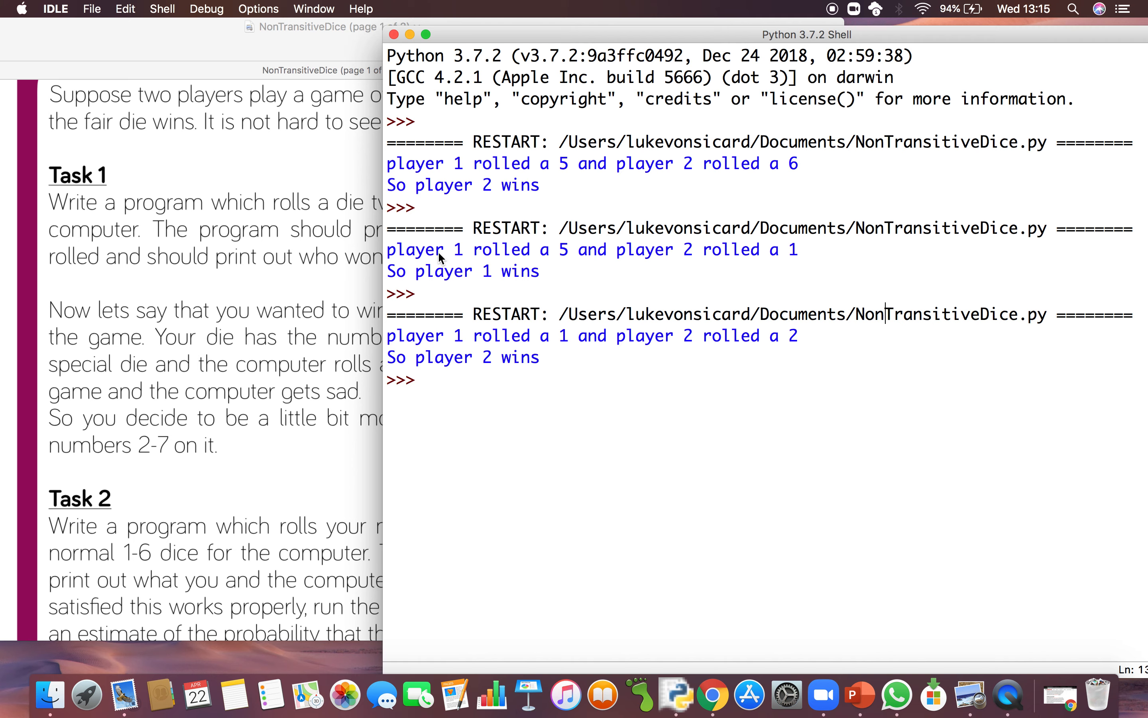
pyautogui.moveTo(569, 257)
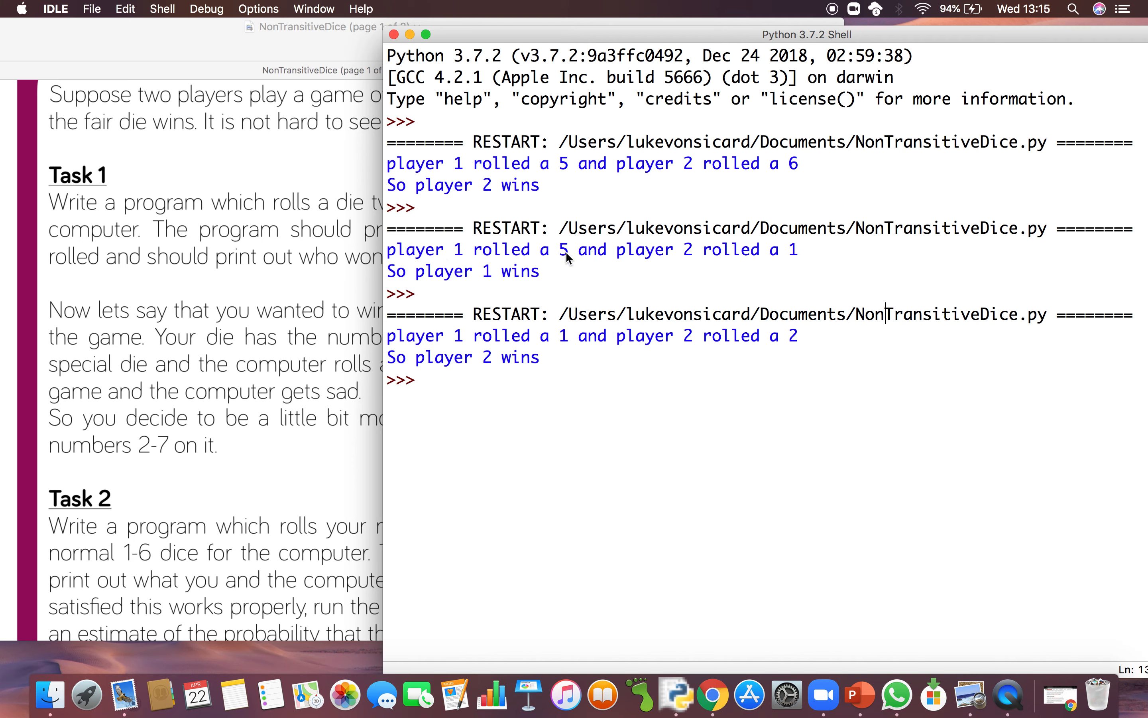
pyautogui.moveTo(492, 240)
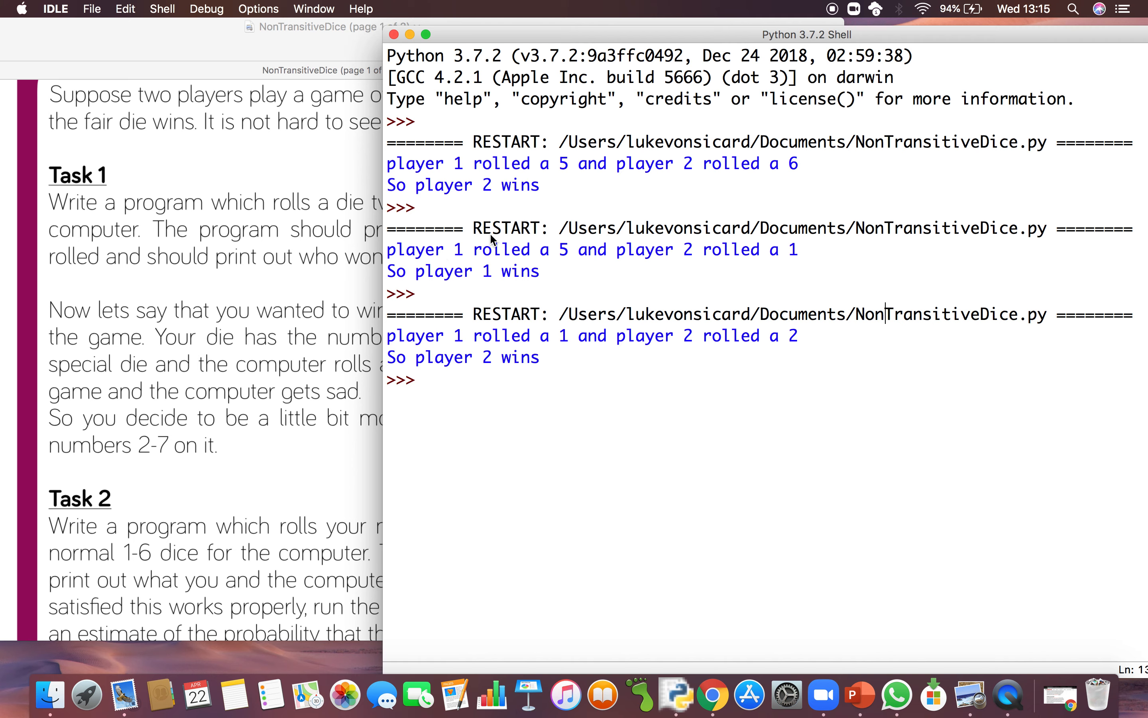
pyautogui.moveTo(497, 282)
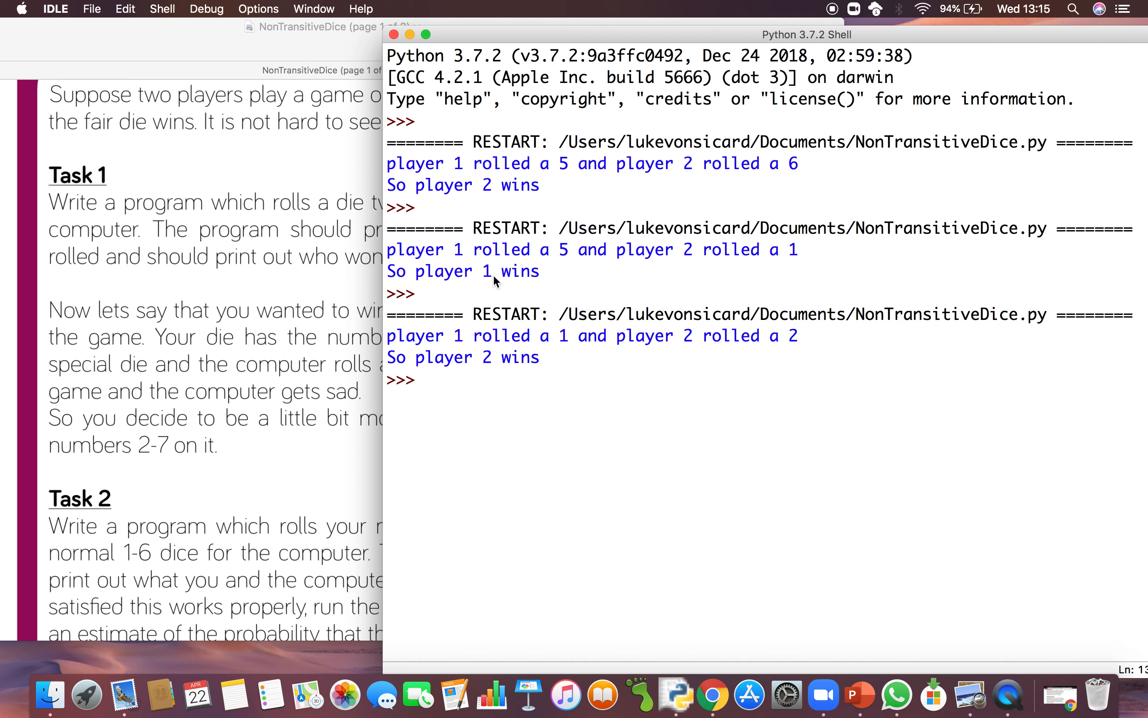
pyautogui.moveTo(461, 347)
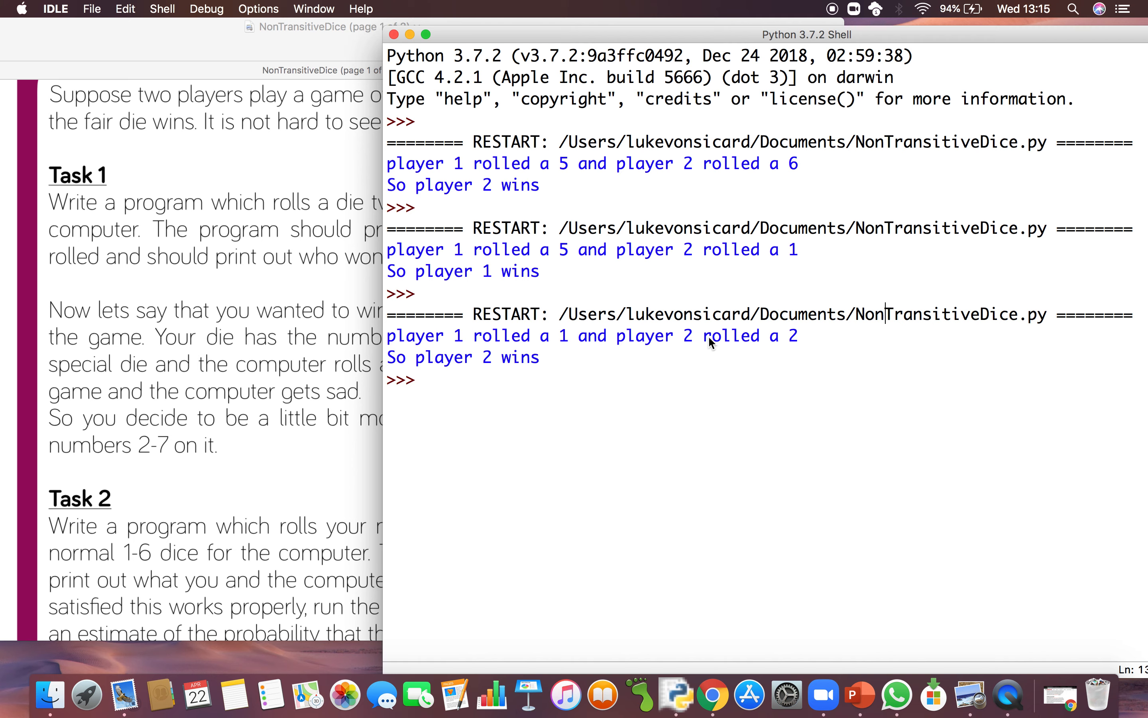
pyautogui.moveTo(494, 381)
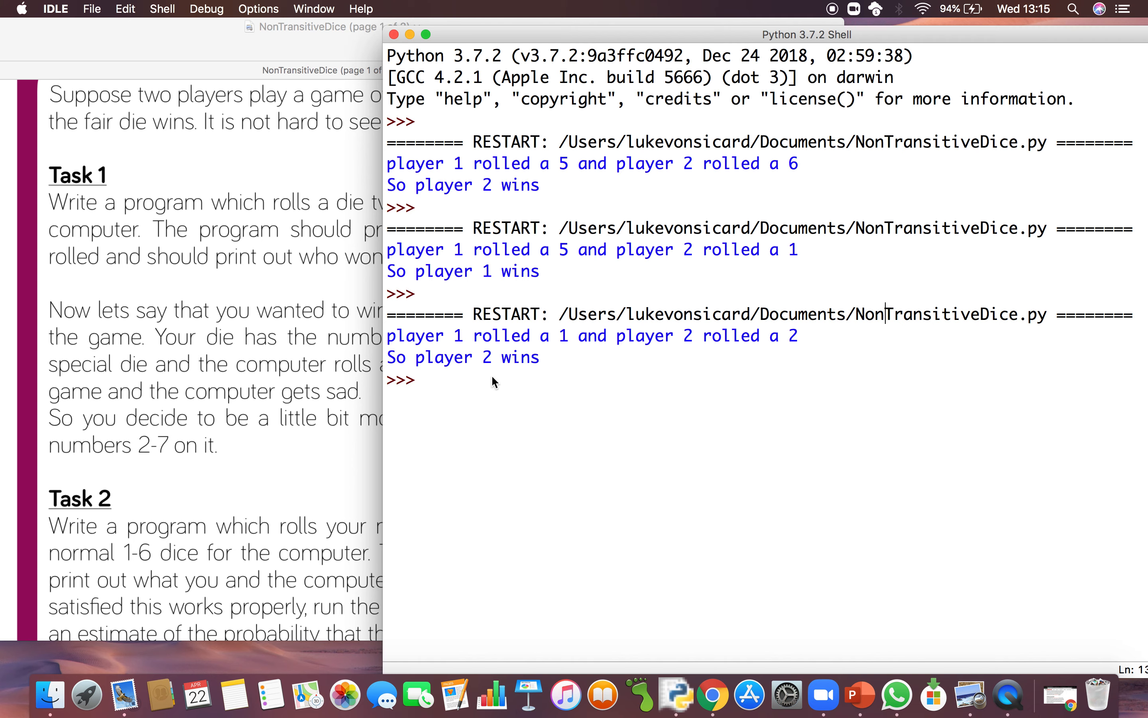
pyautogui.moveTo(283, 359)
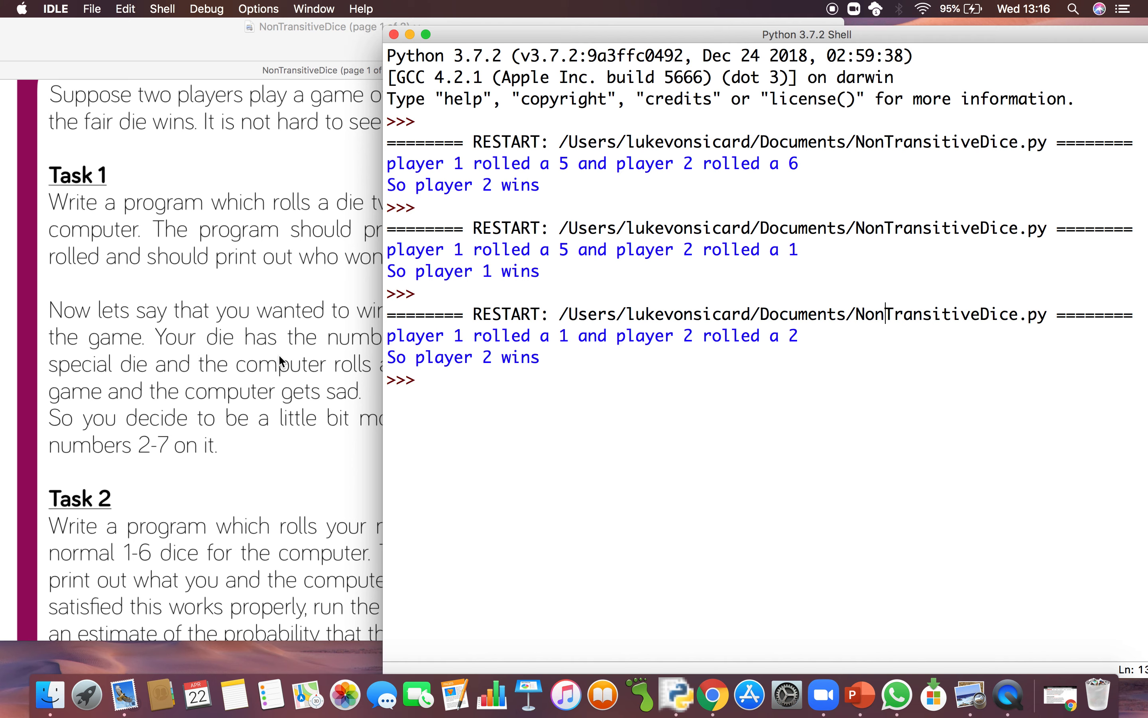
pyautogui.moveTo(255, 390)
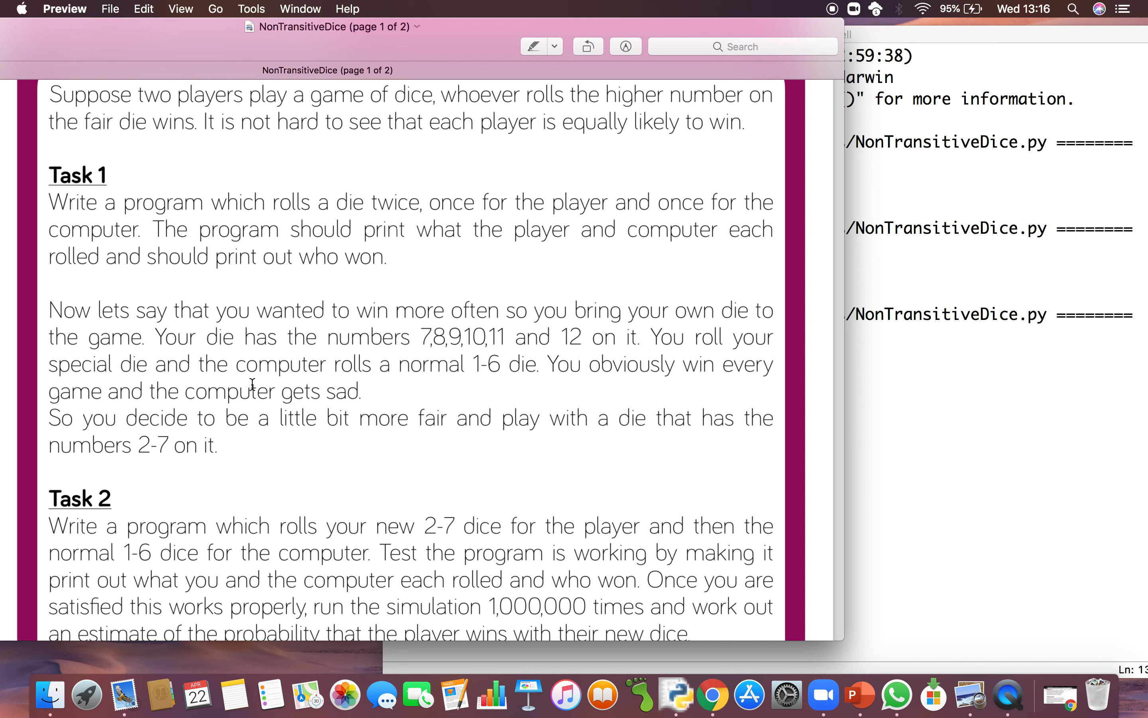
pyautogui.moveTo(223, 402)
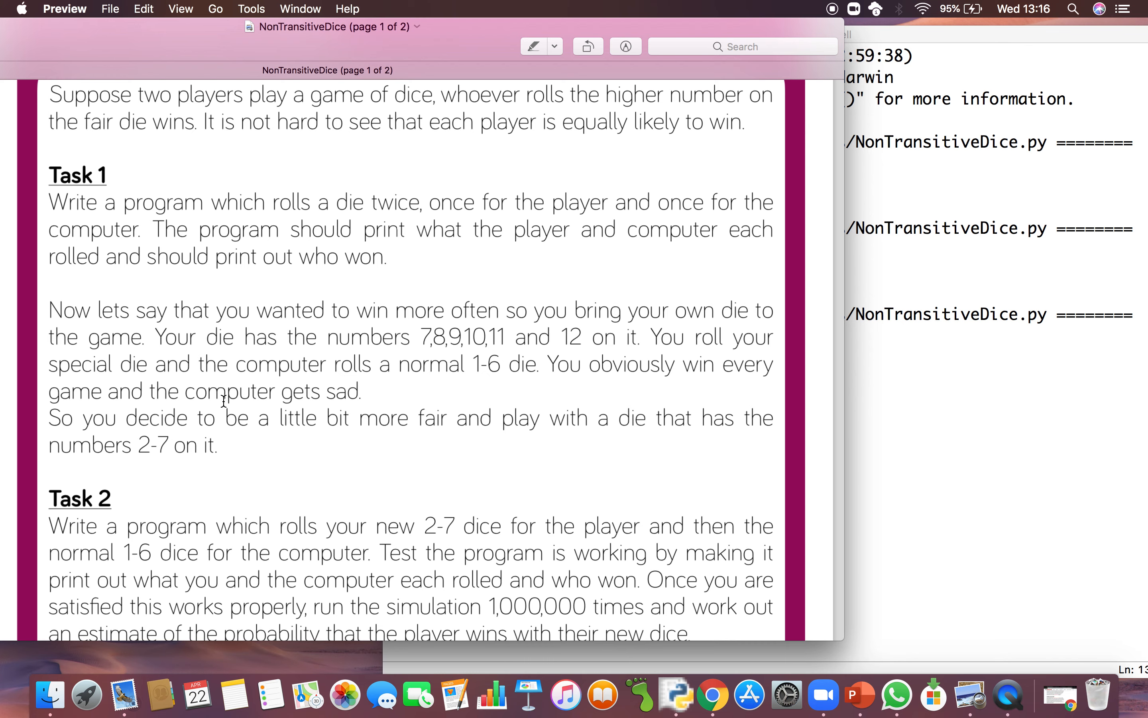
pyautogui.scroll(3)
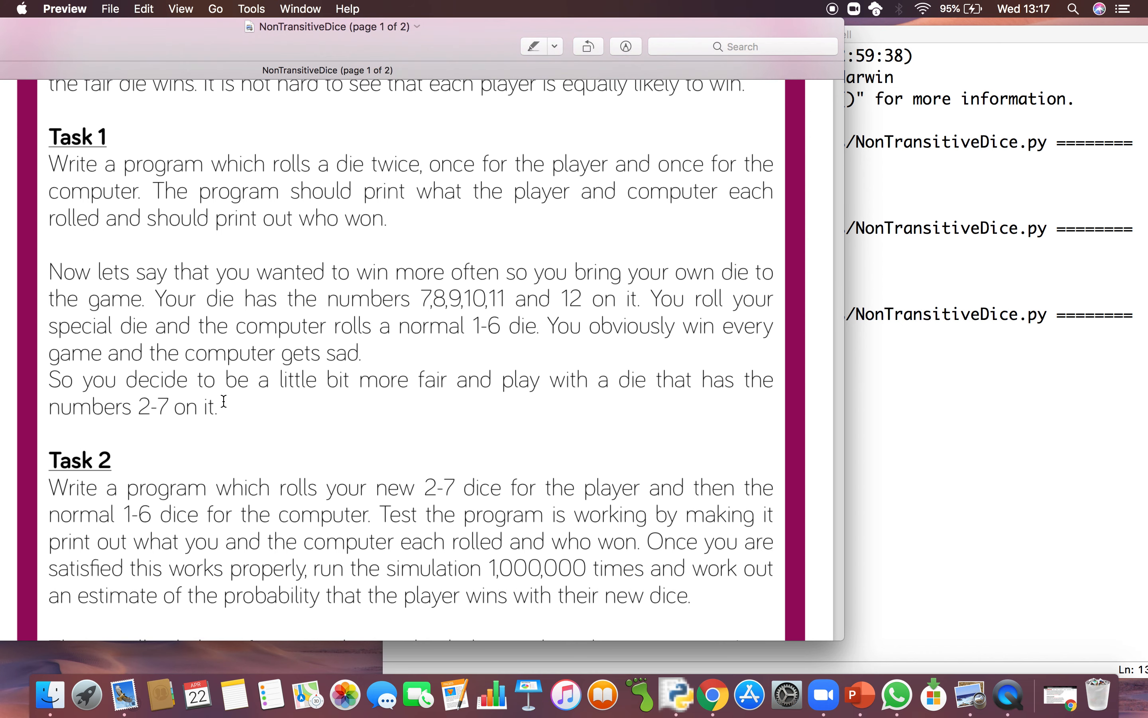
pyautogui.scroll(-3)
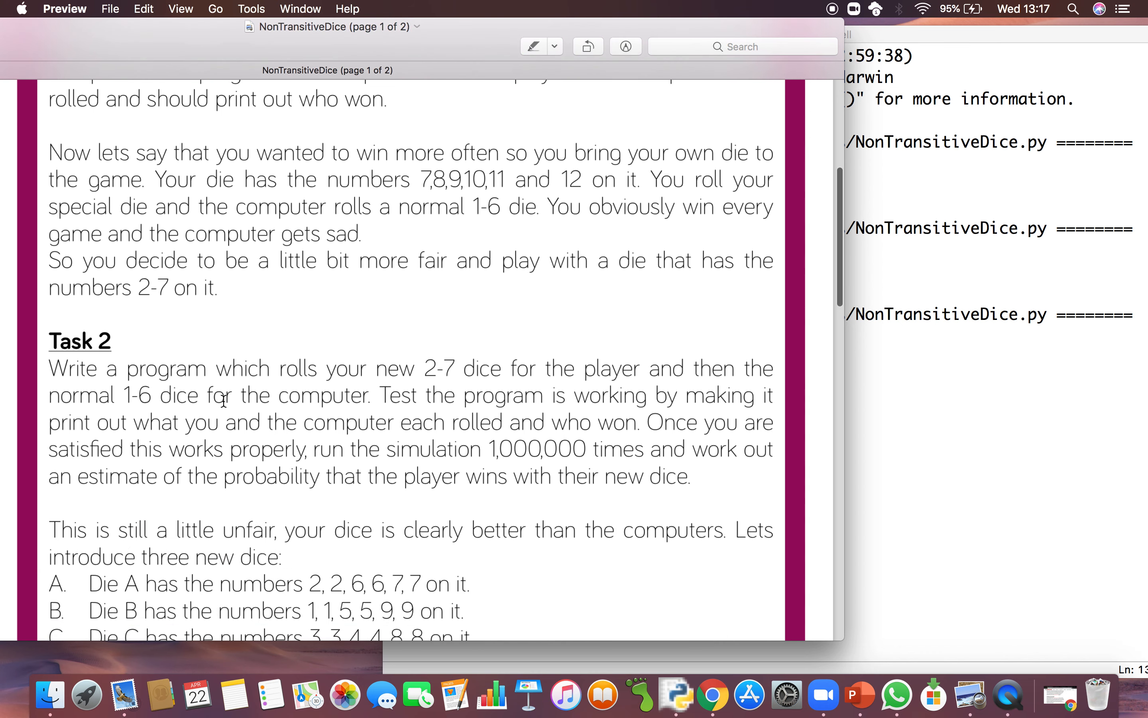
pyautogui.scroll(-3)
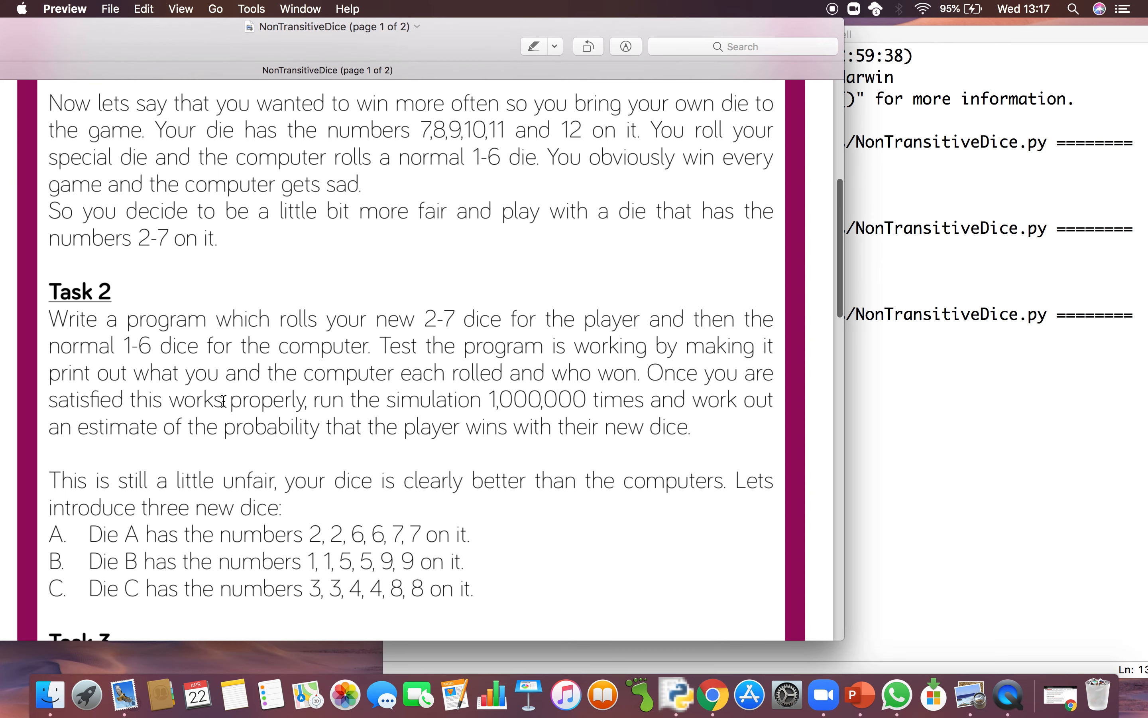
pyautogui.scroll(-3)
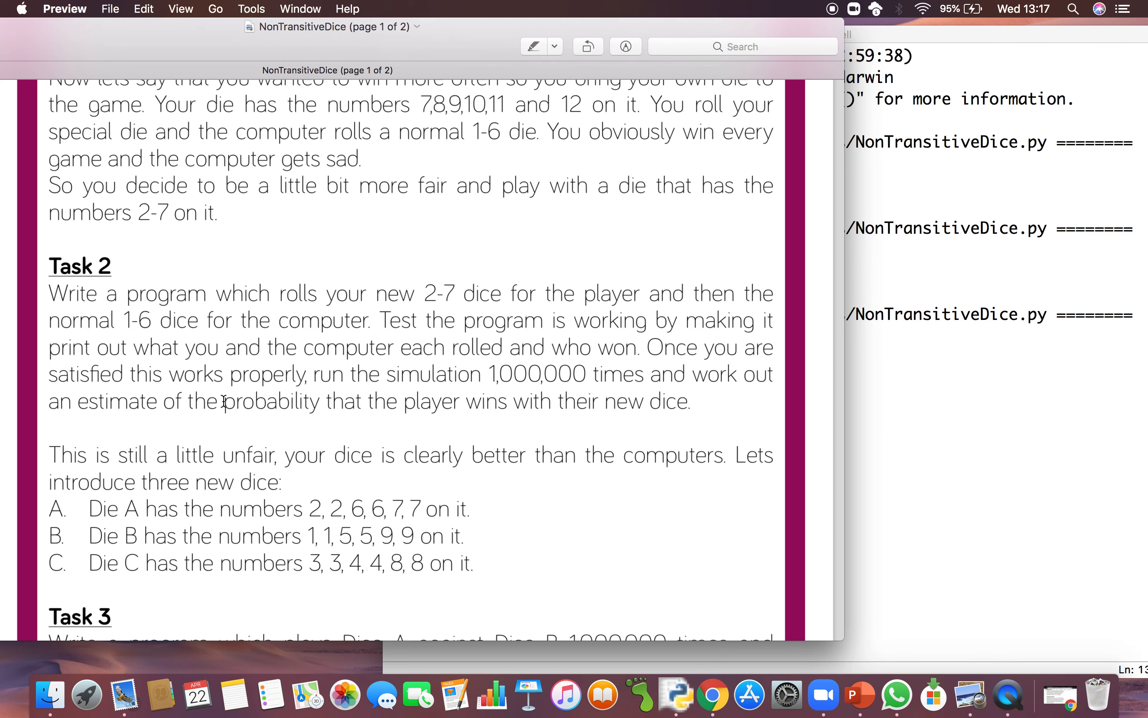
pyautogui.scroll(3)
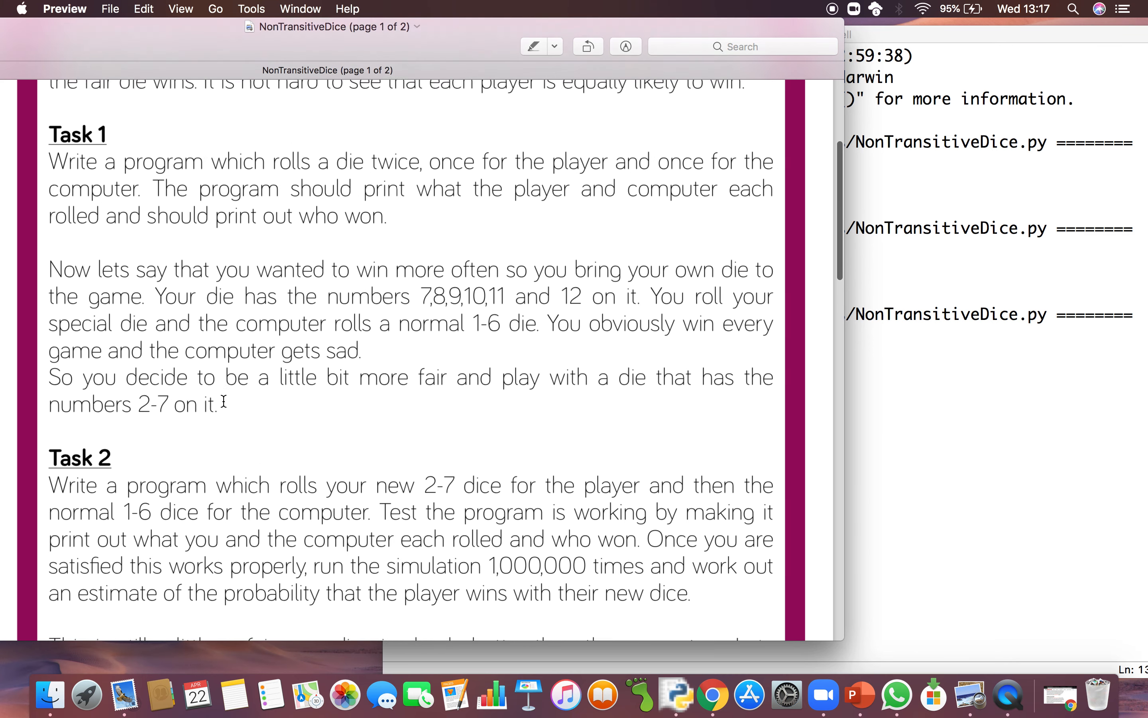
pyautogui.scroll(-3)
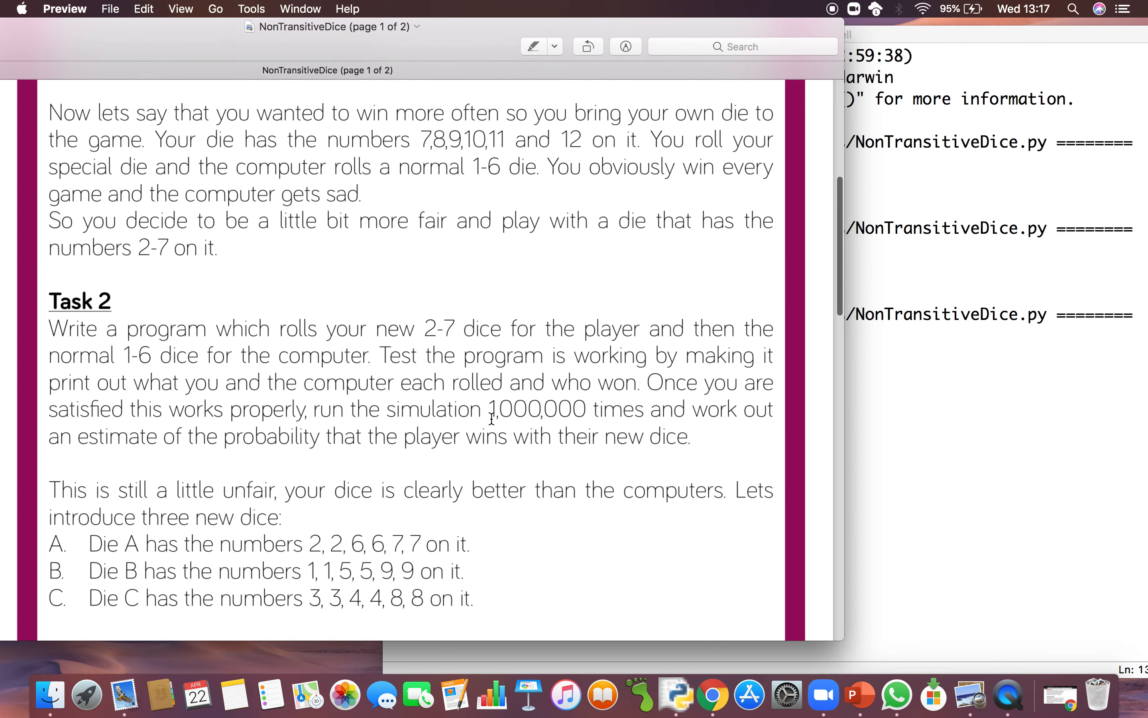
pyautogui.moveTo(429, 426)
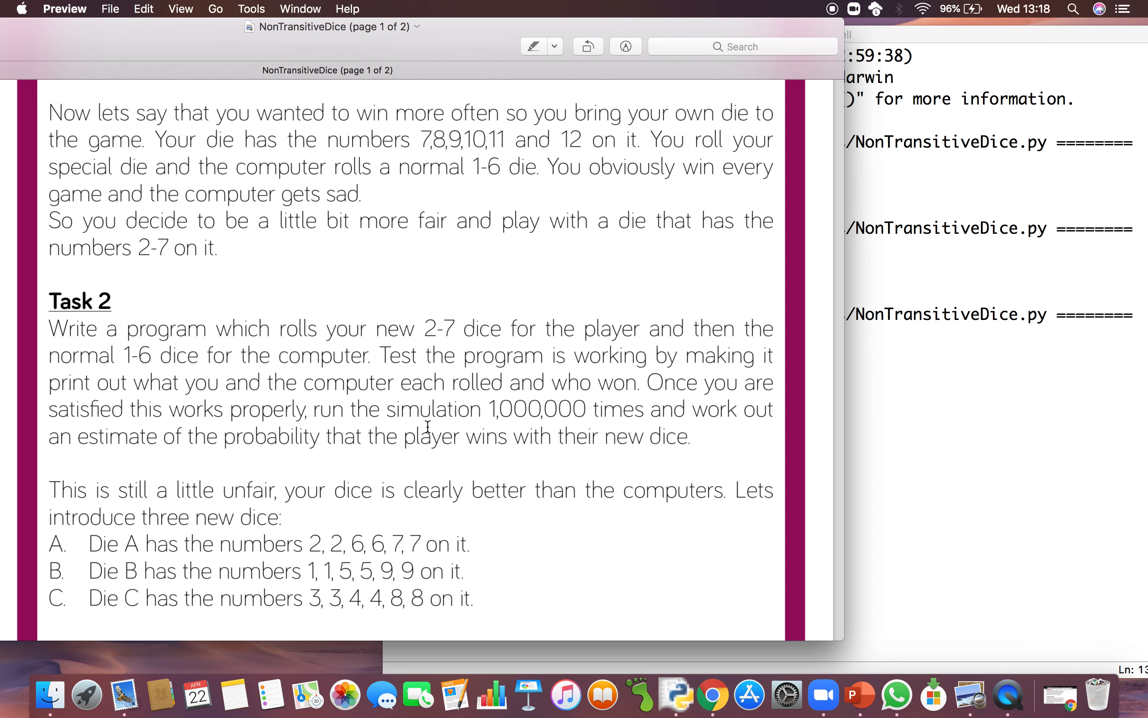
pyautogui.scroll(-3)
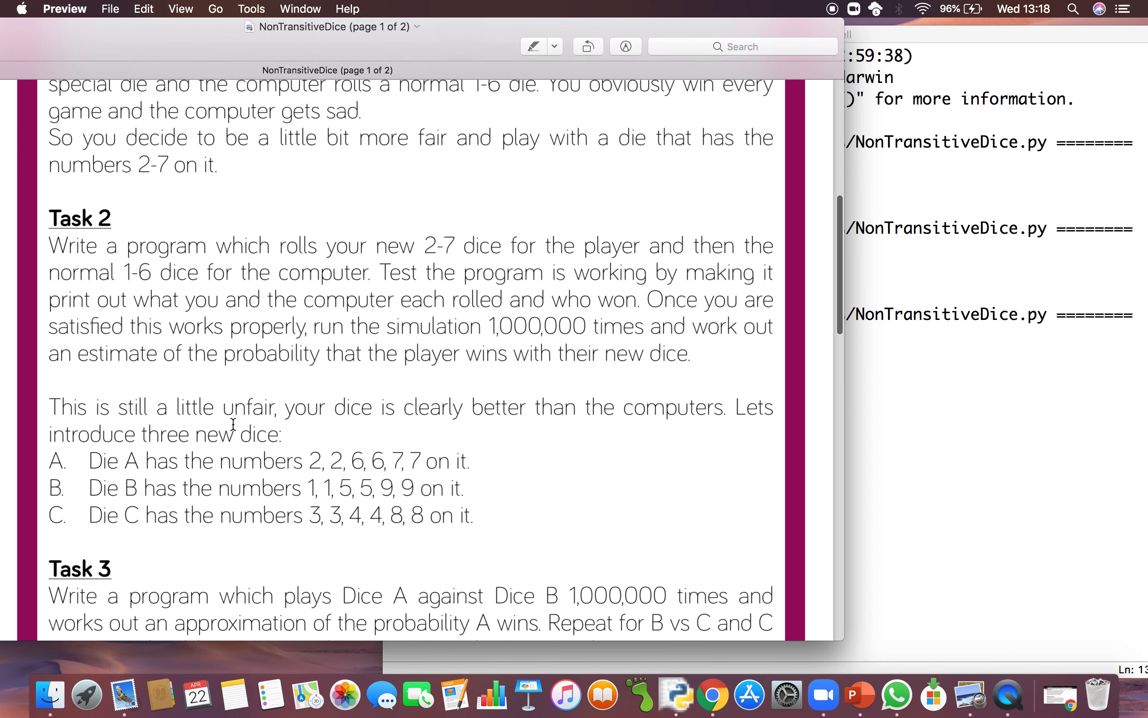
pyautogui.scroll(3)
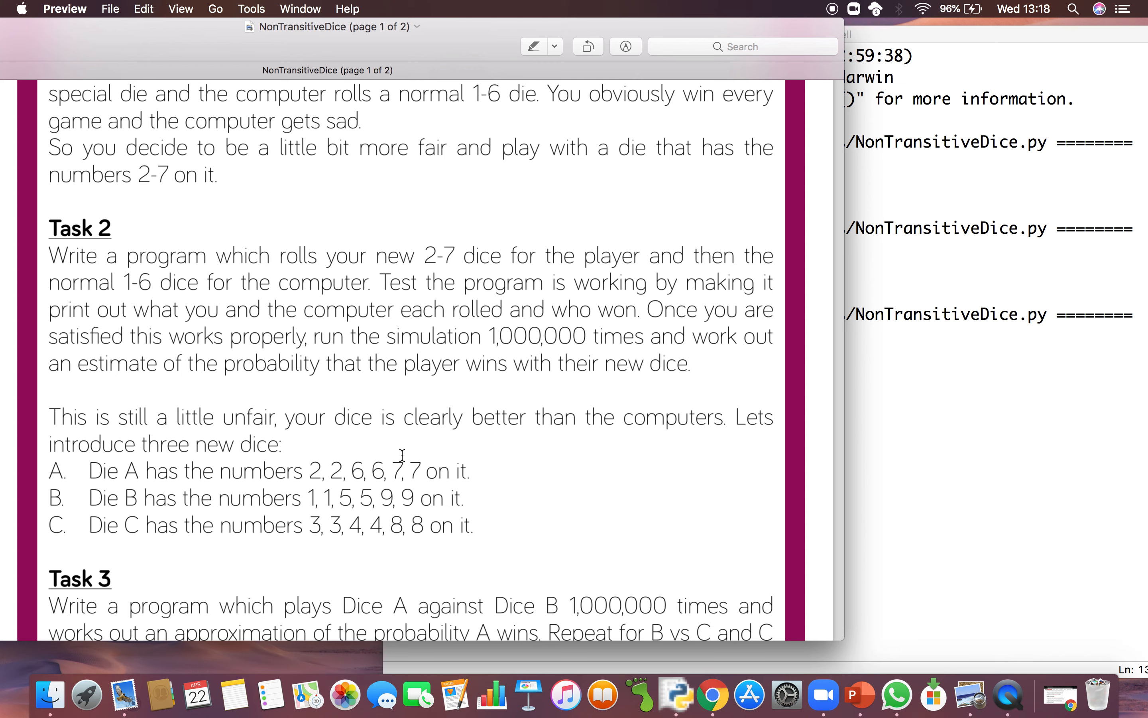
pyautogui.moveTo(345, 501)
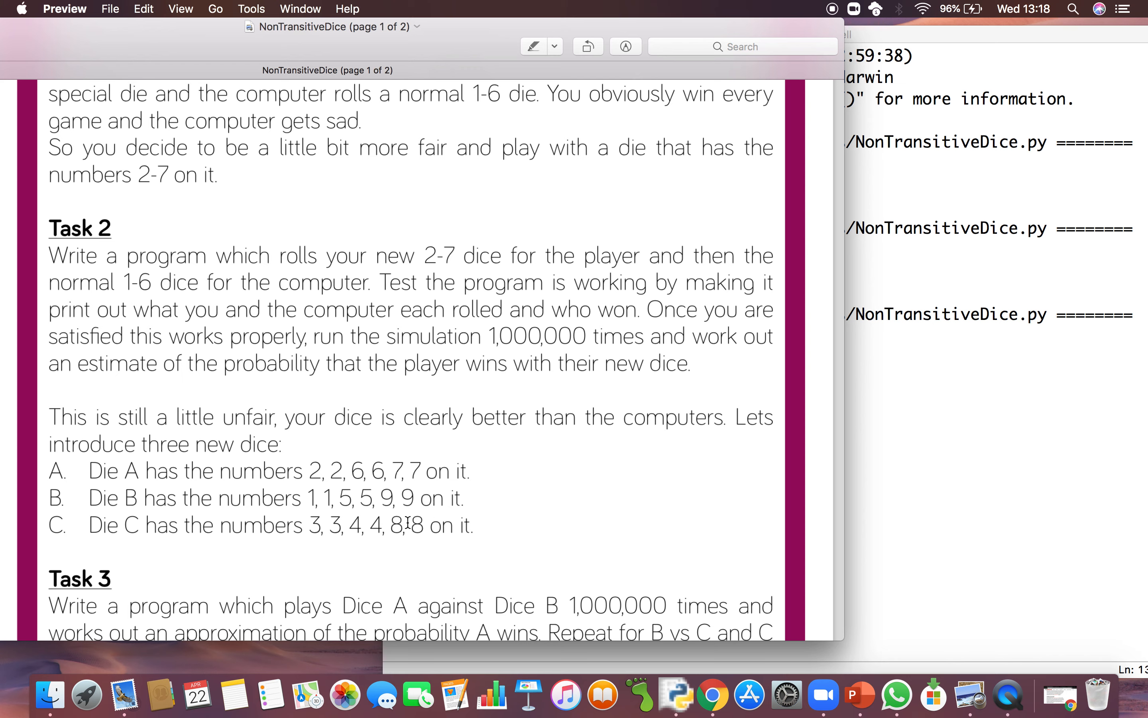
pyautogui.moveTo(316, 534)
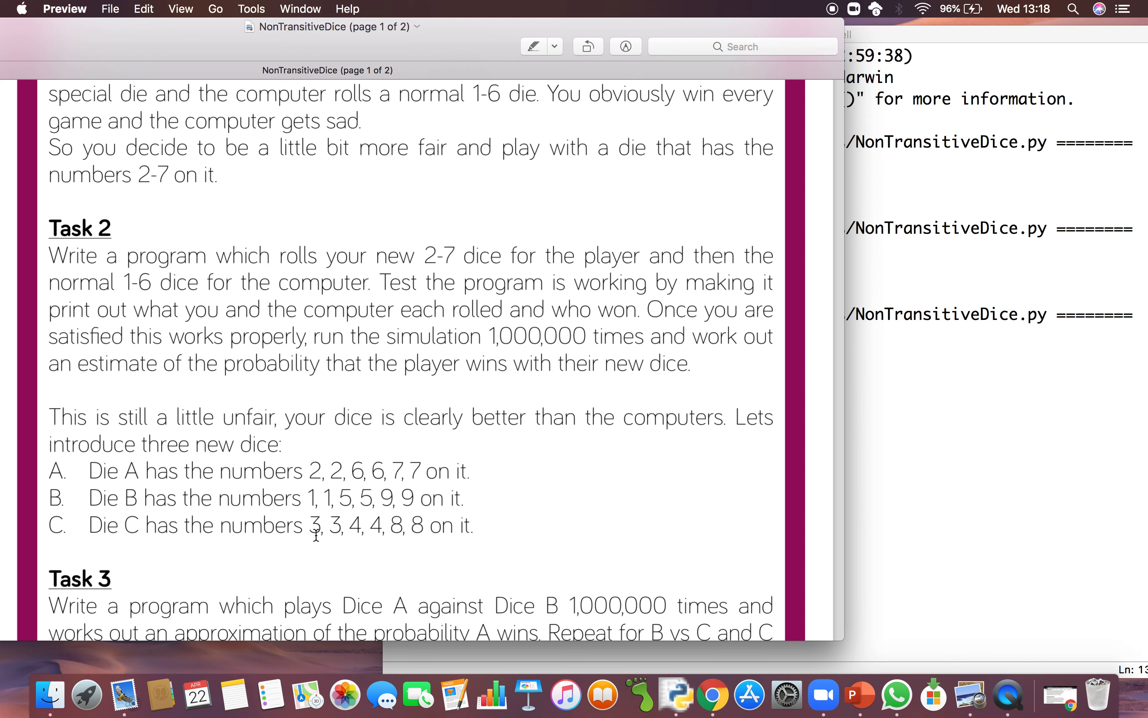
pyautogui.moveTo(432, 527)
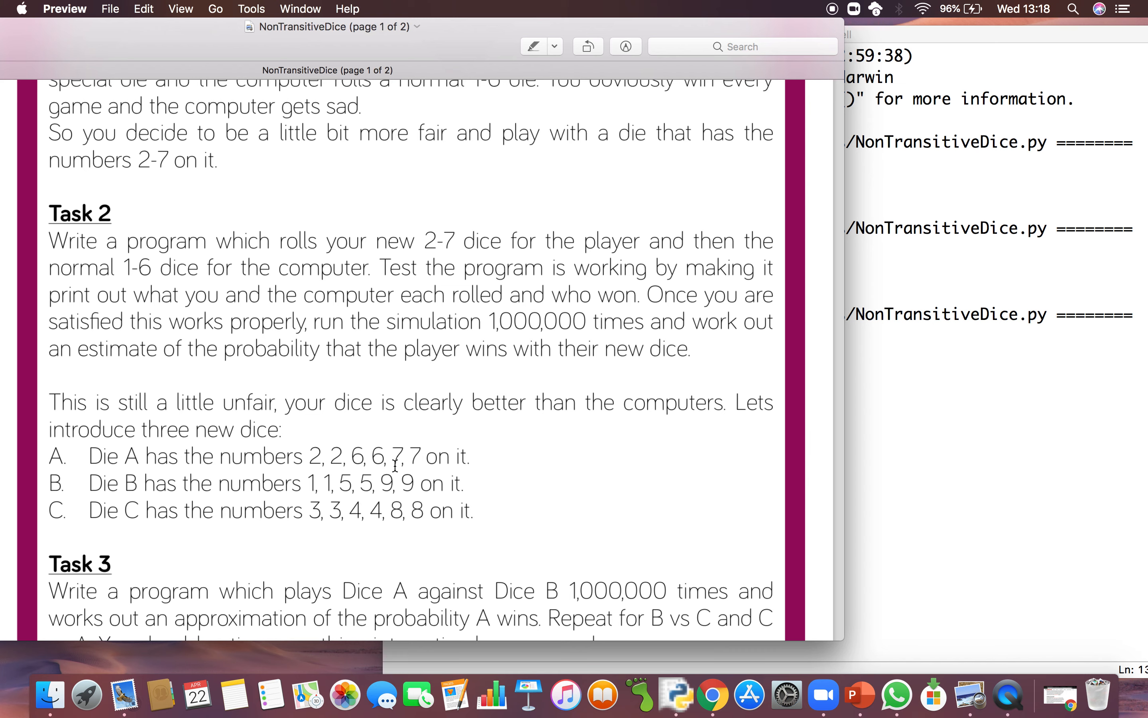
pyautogui.scroll(-3)
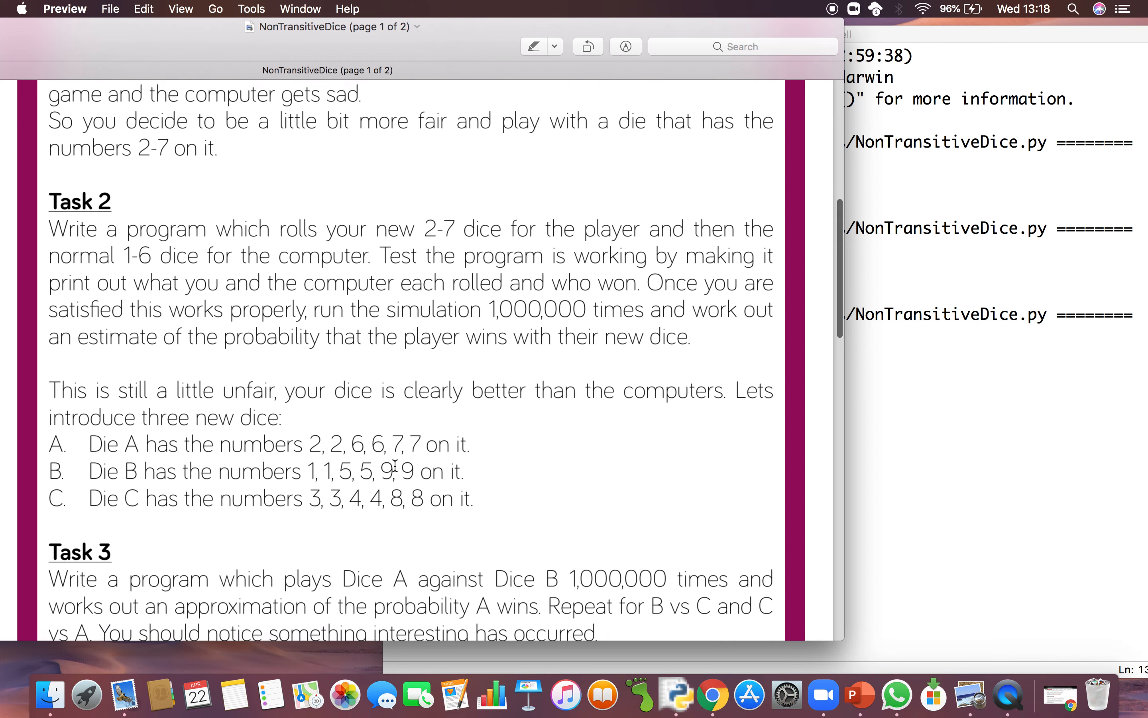
pyautogui.scroll(-3)
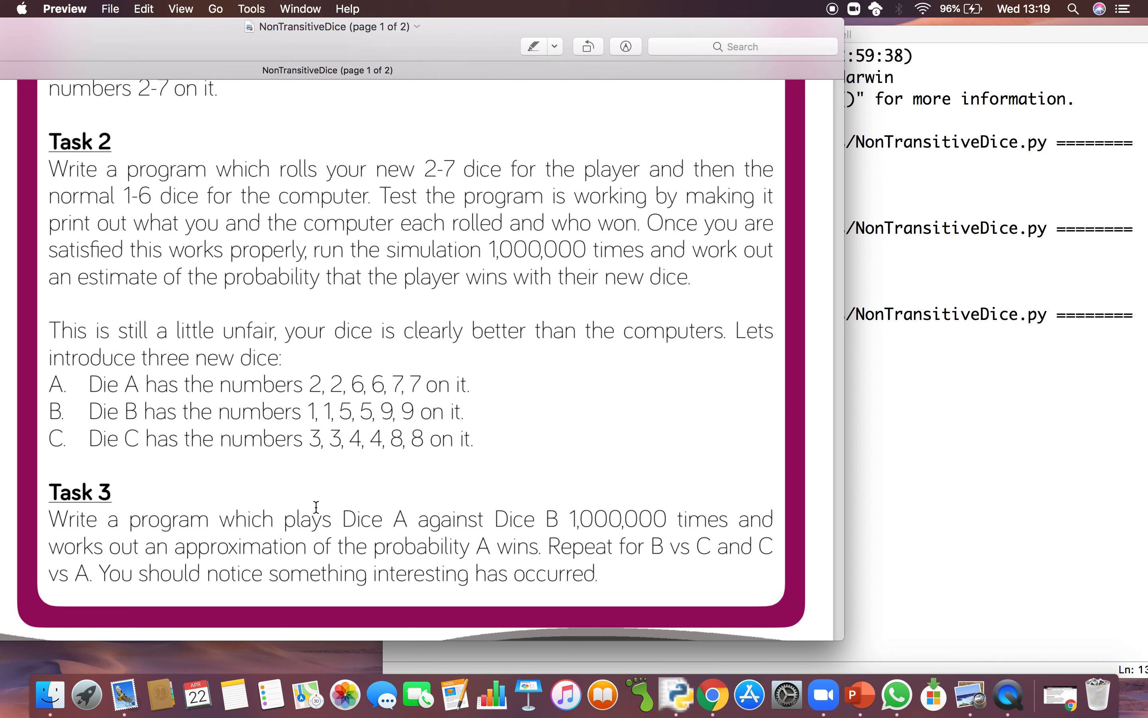
pyautogui.moveTo(627, 546)
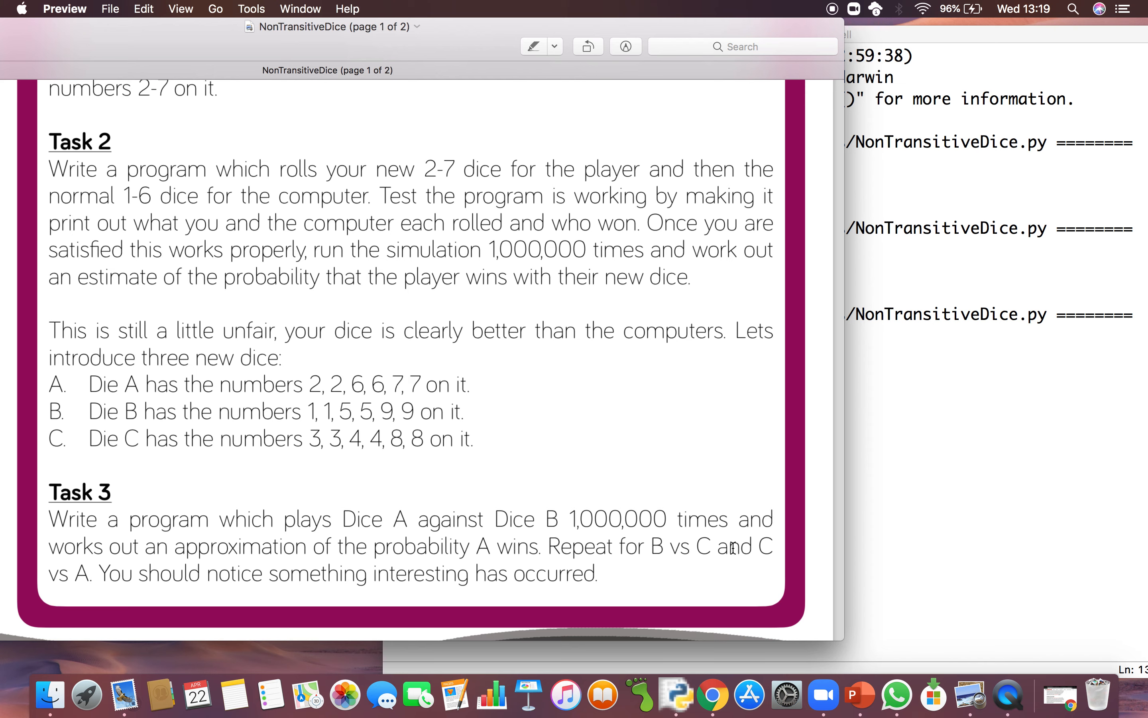
pyautogui.moveTo(128, 584)
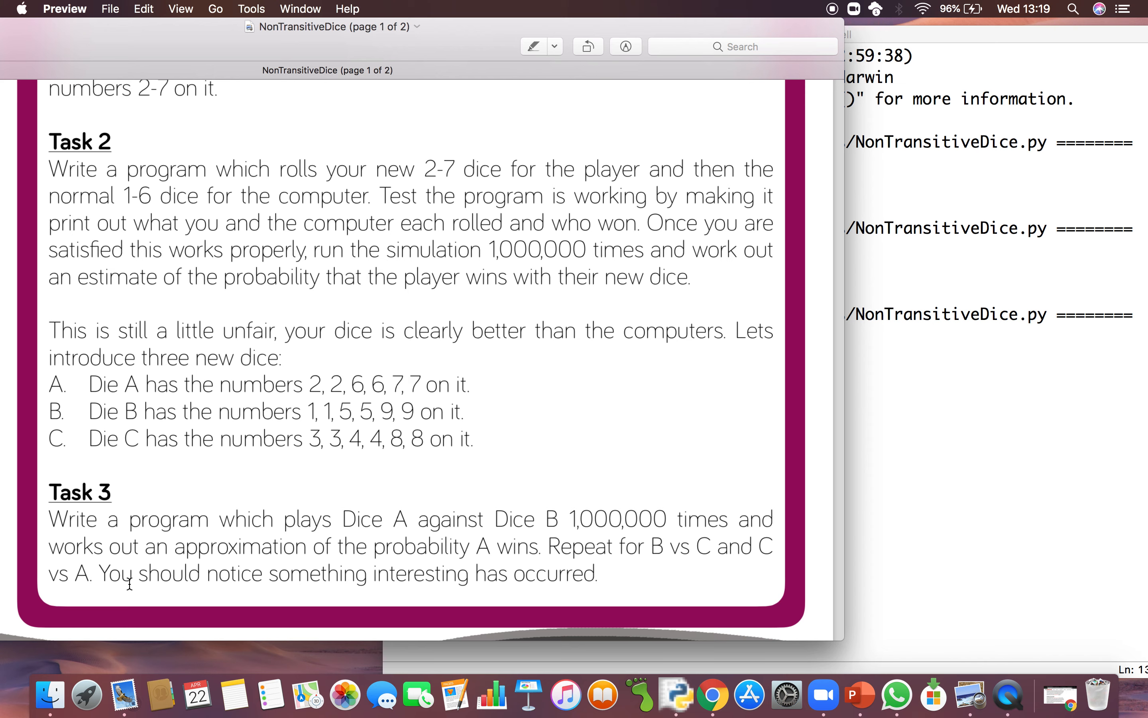
pyautogui.moveTo(252, 583)
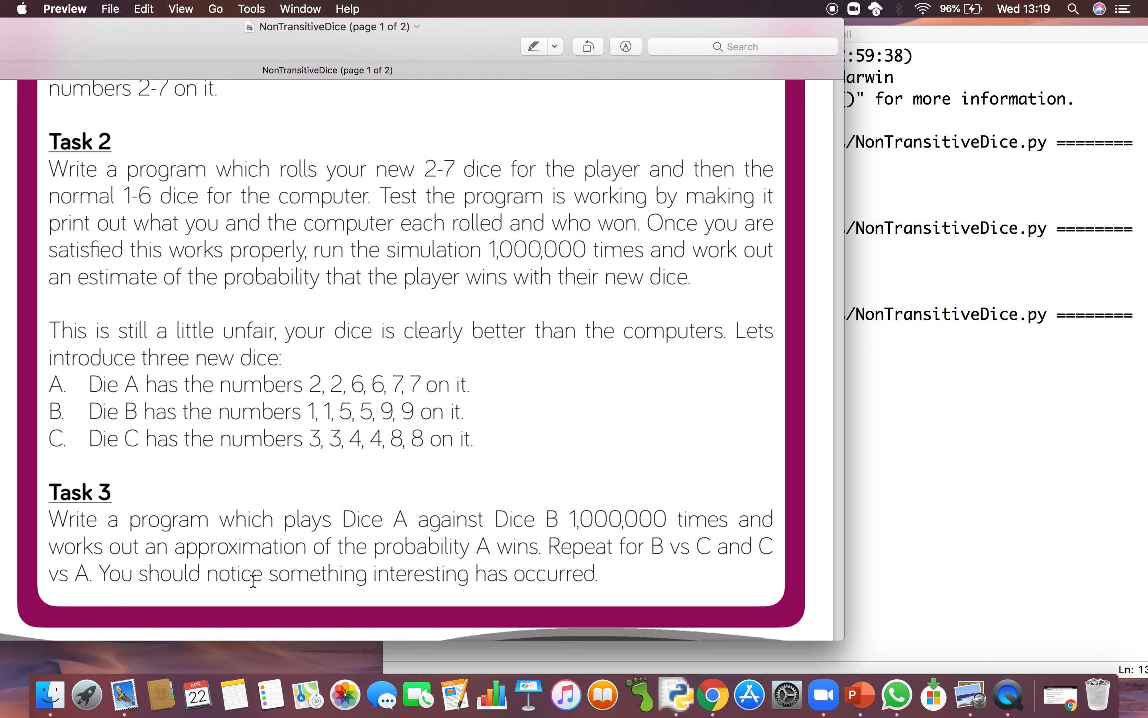
pyautogui.moveTo(406, 230)
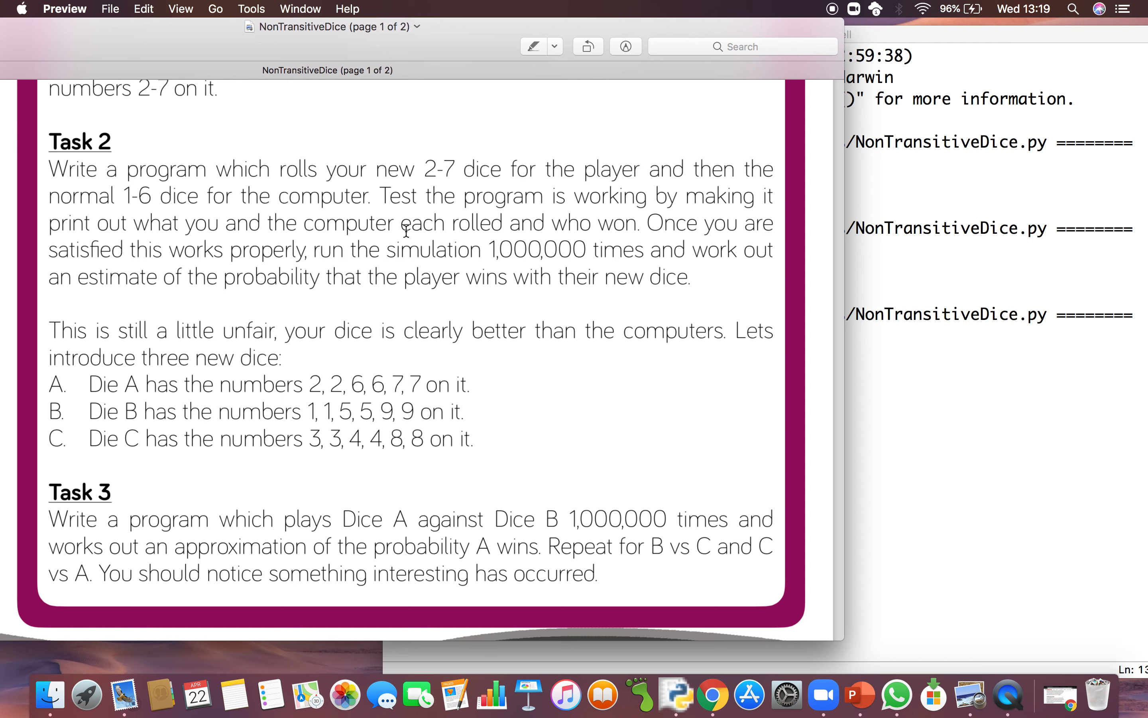
pyautogui.moveTo(364, 368)
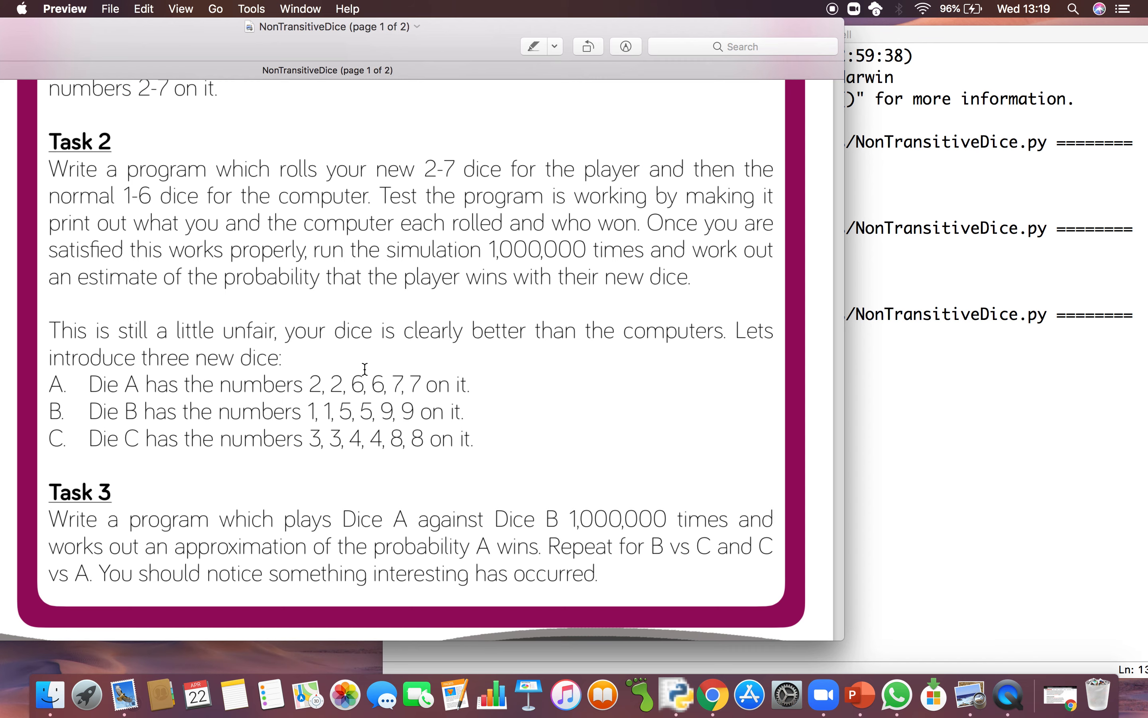
pyautogui.scroll(-3)
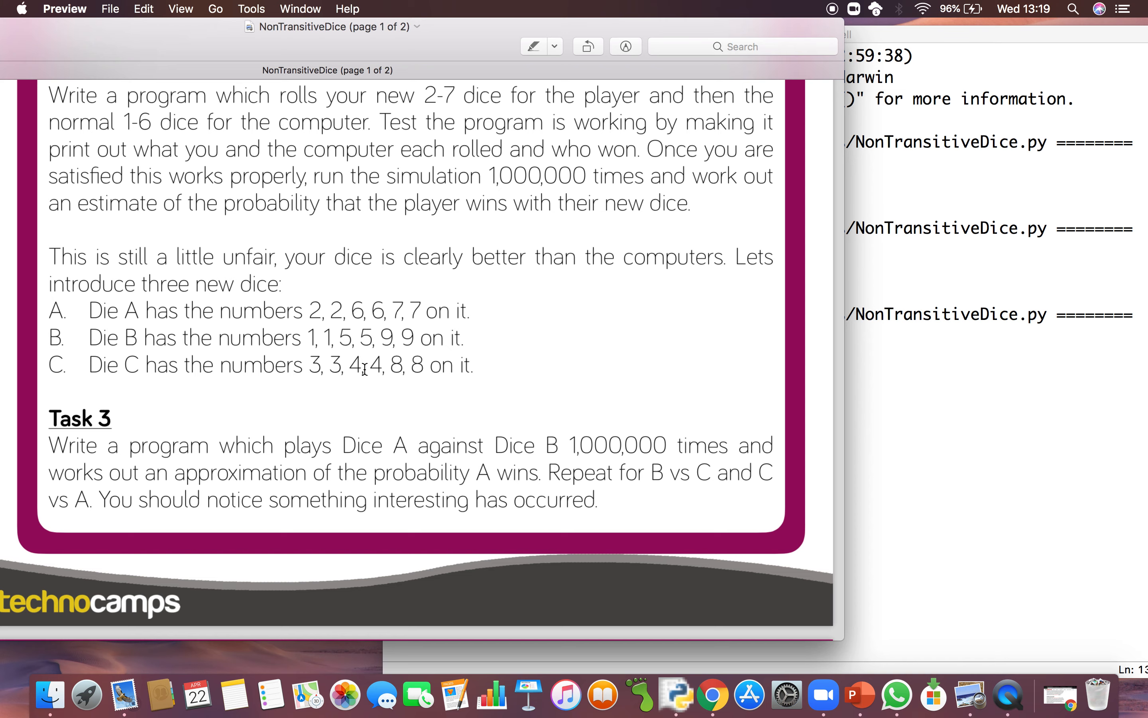
pyautogui.scroll(-3)
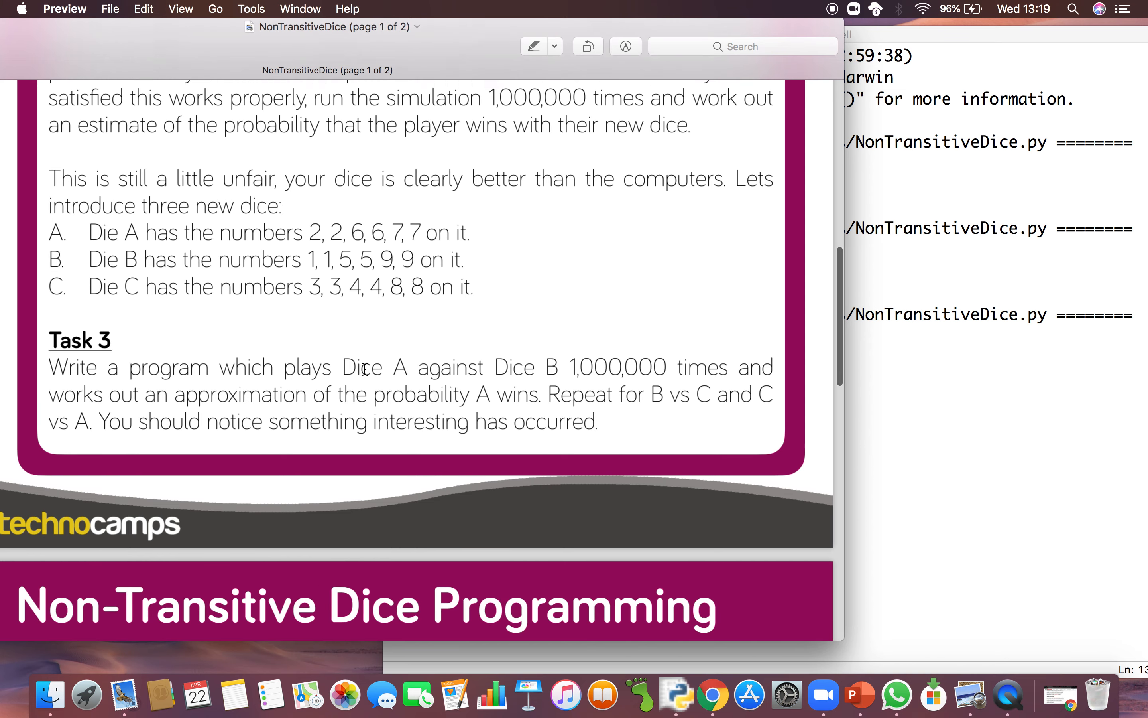
pyautogui.scroll(-3)
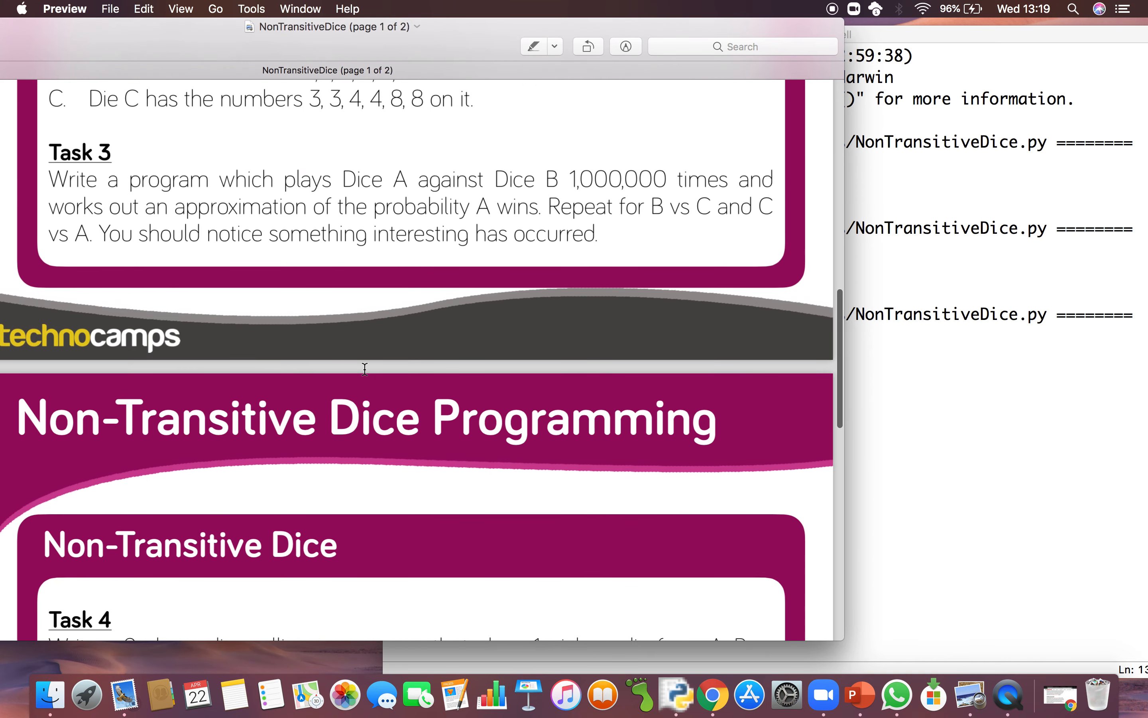
pyautogui.scroll(3)
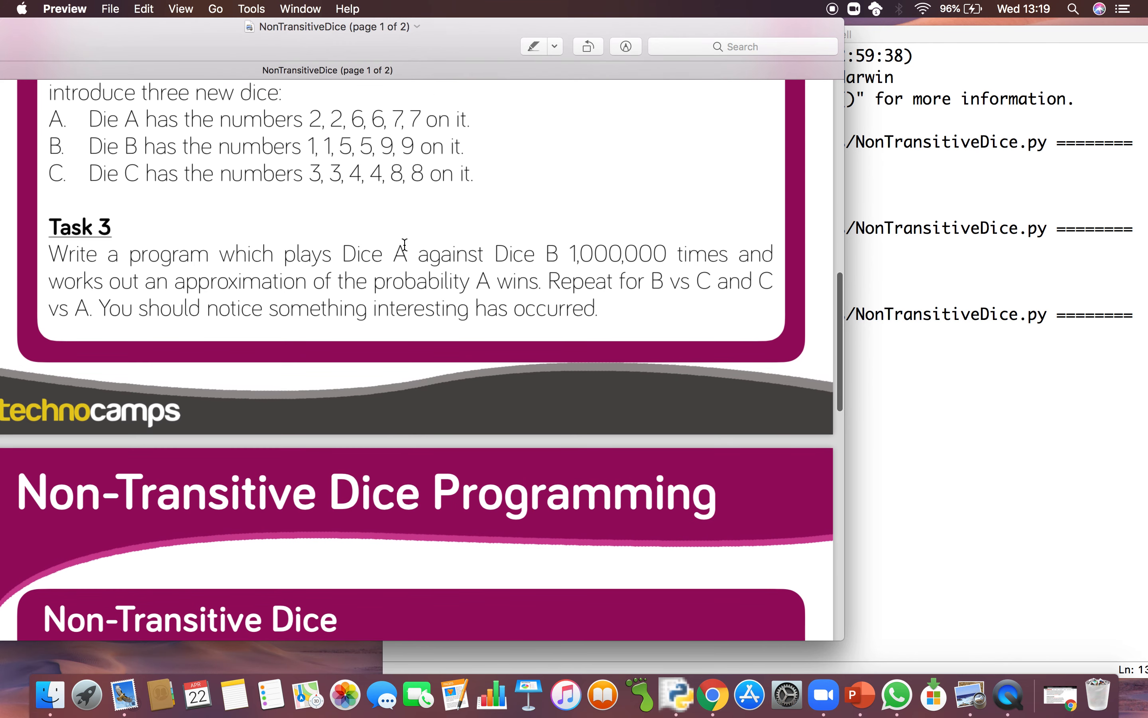
pyautogui.moveTo(633, 274)
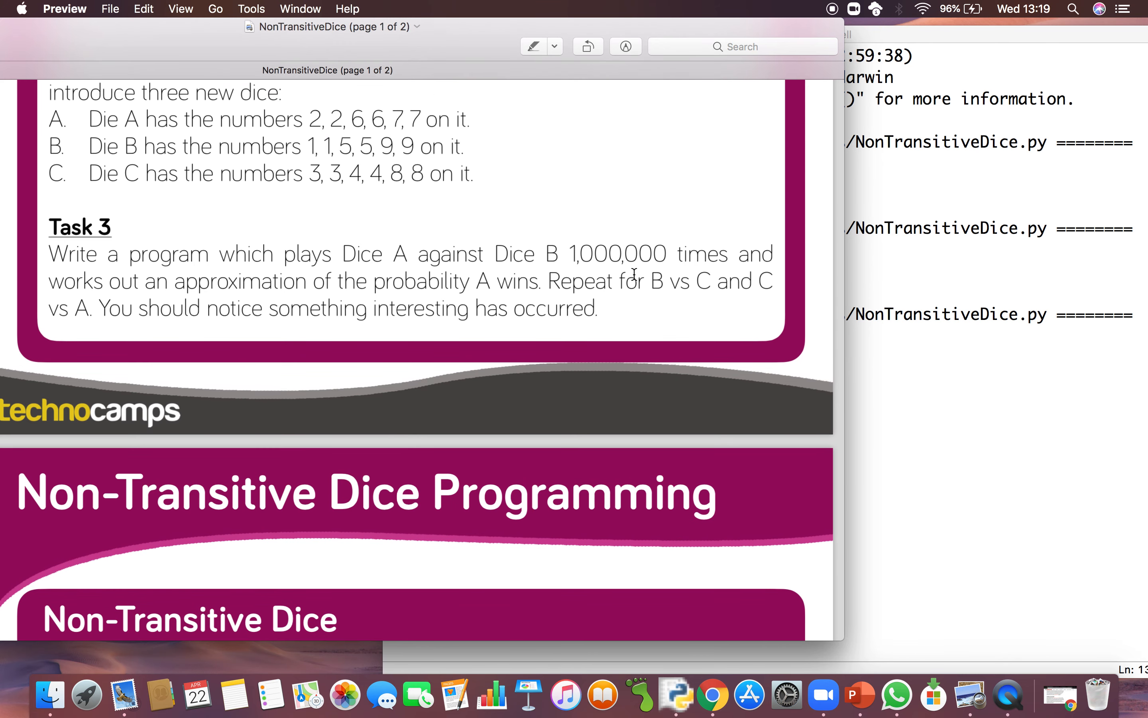
pyautogui.moveTo(375, 341)
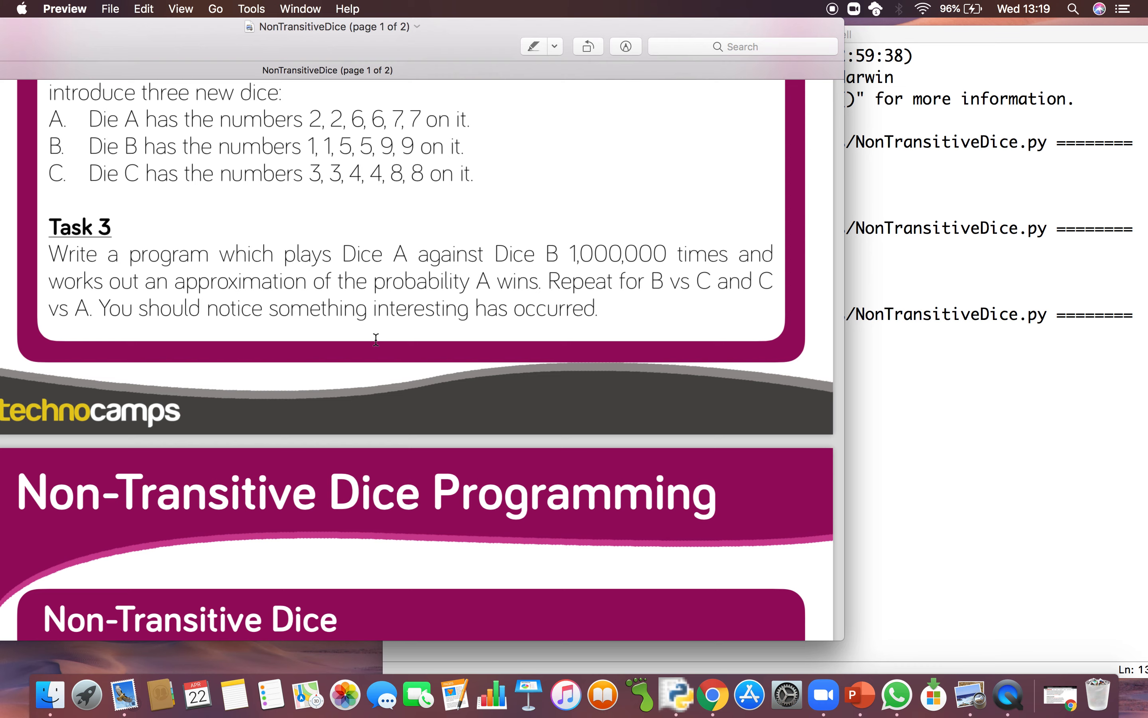
pyautogui.scroll(-3)
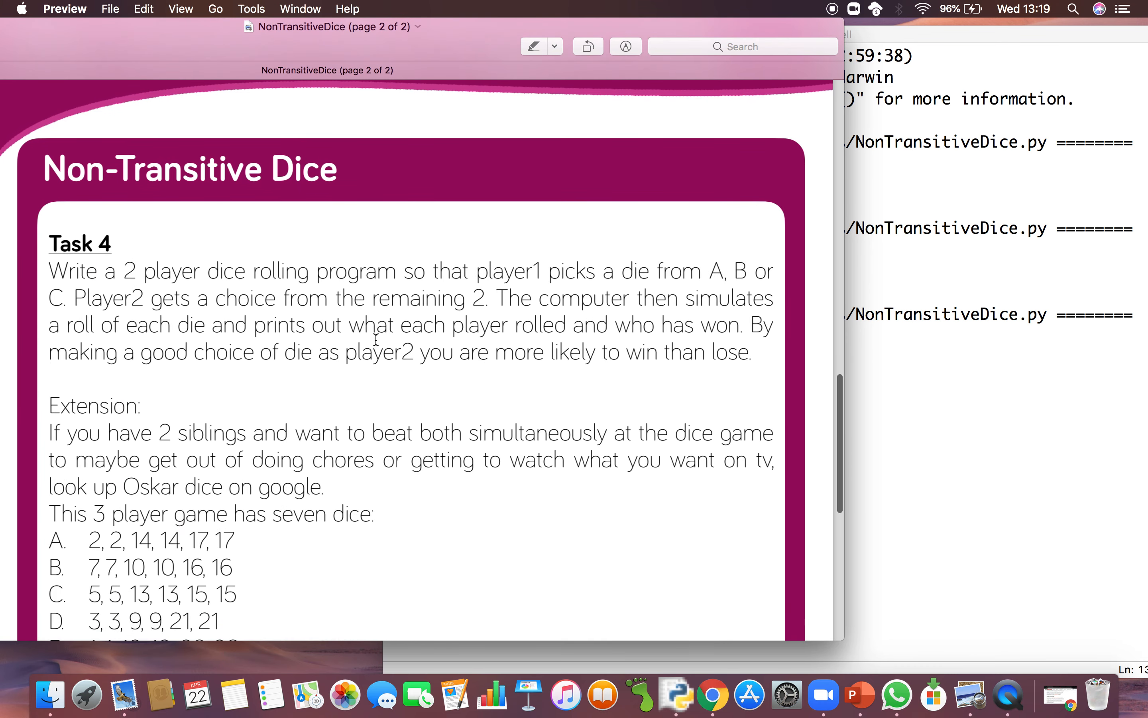
pyautogui.moveTo(240, 271)
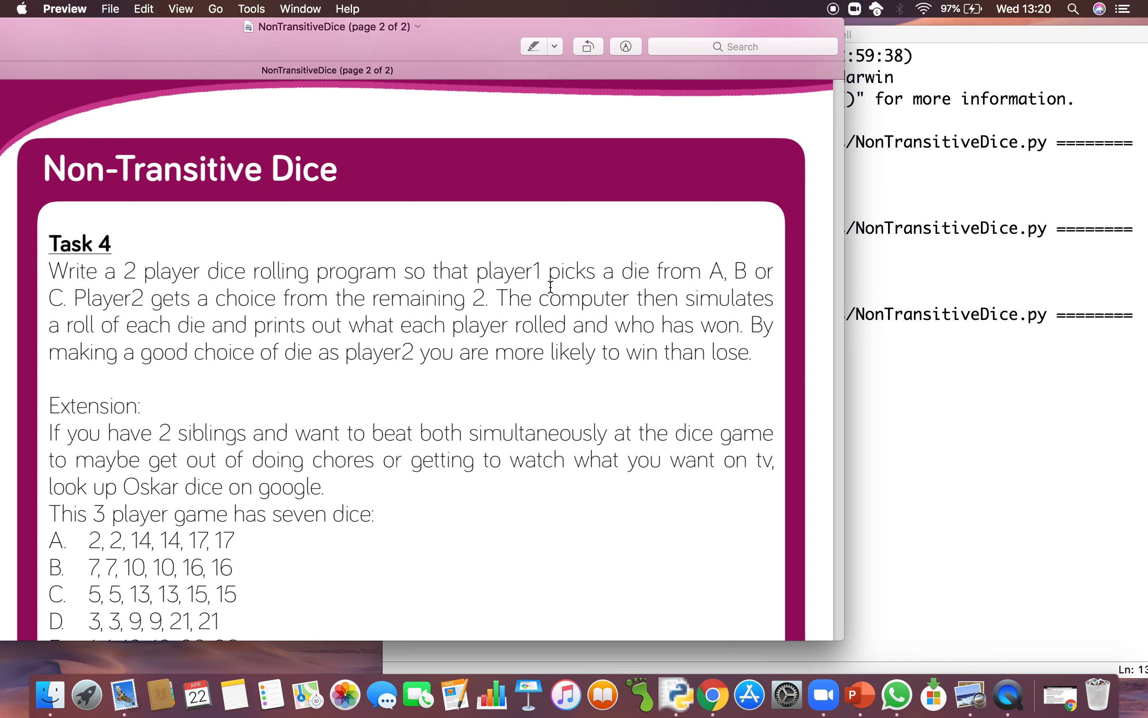
pyautogui.moveTo(489, 336)
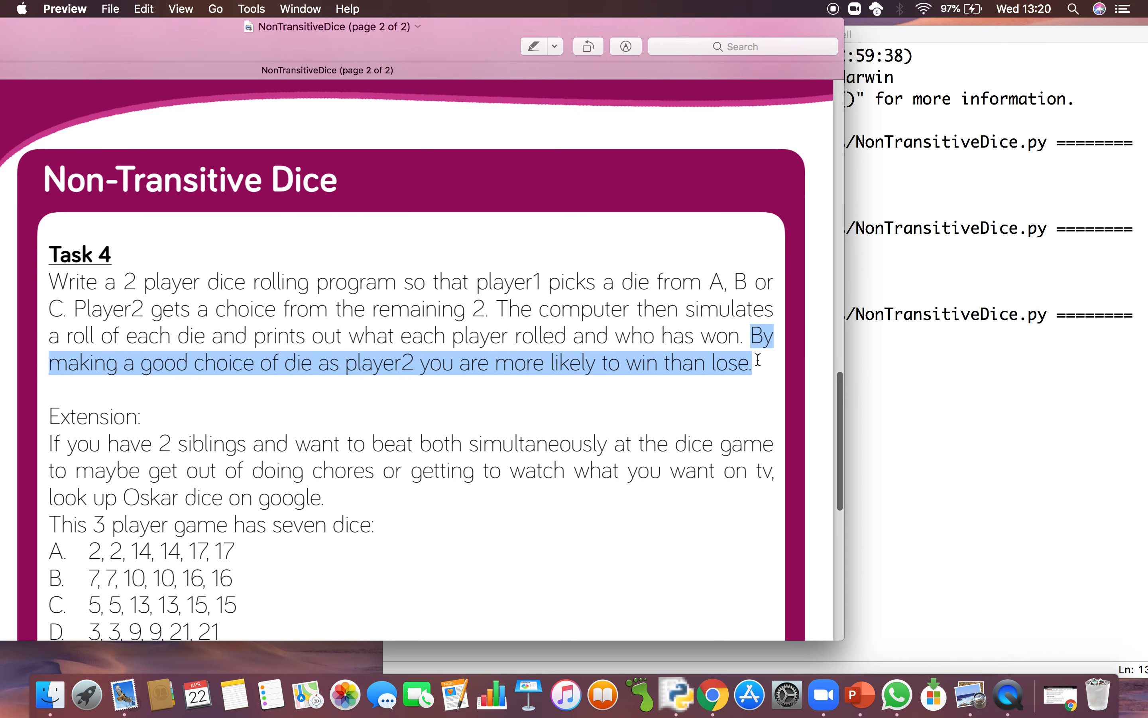
pyautogui.scroll(3)
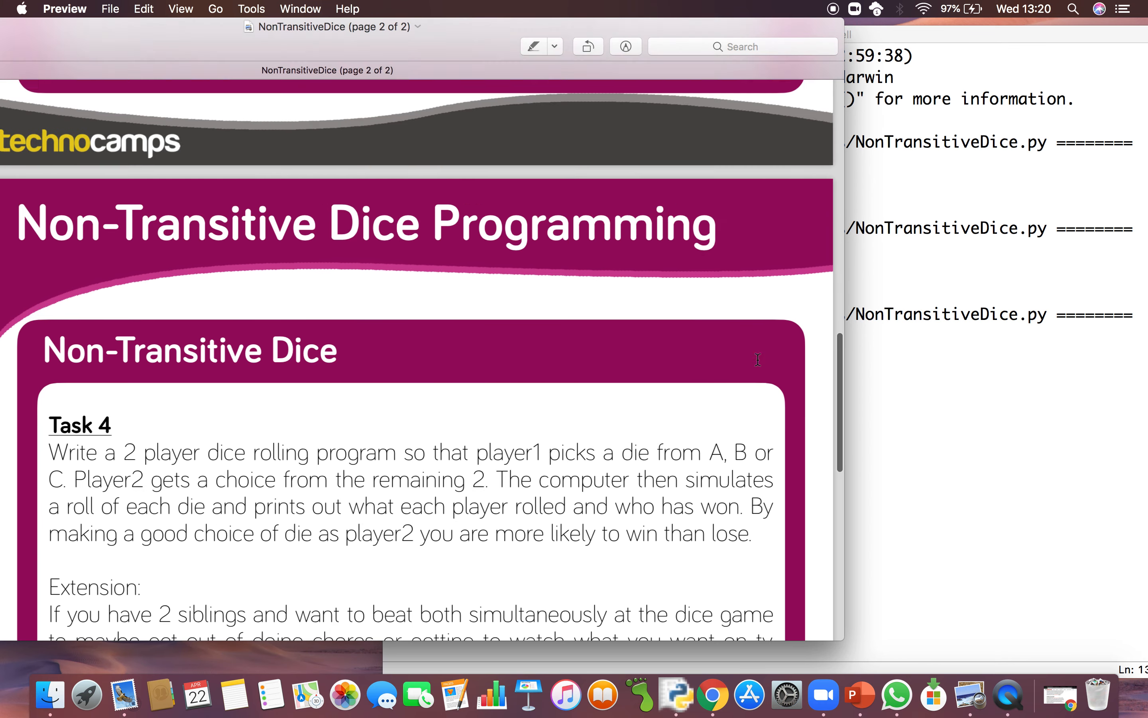
pyautogui.scroll(3)
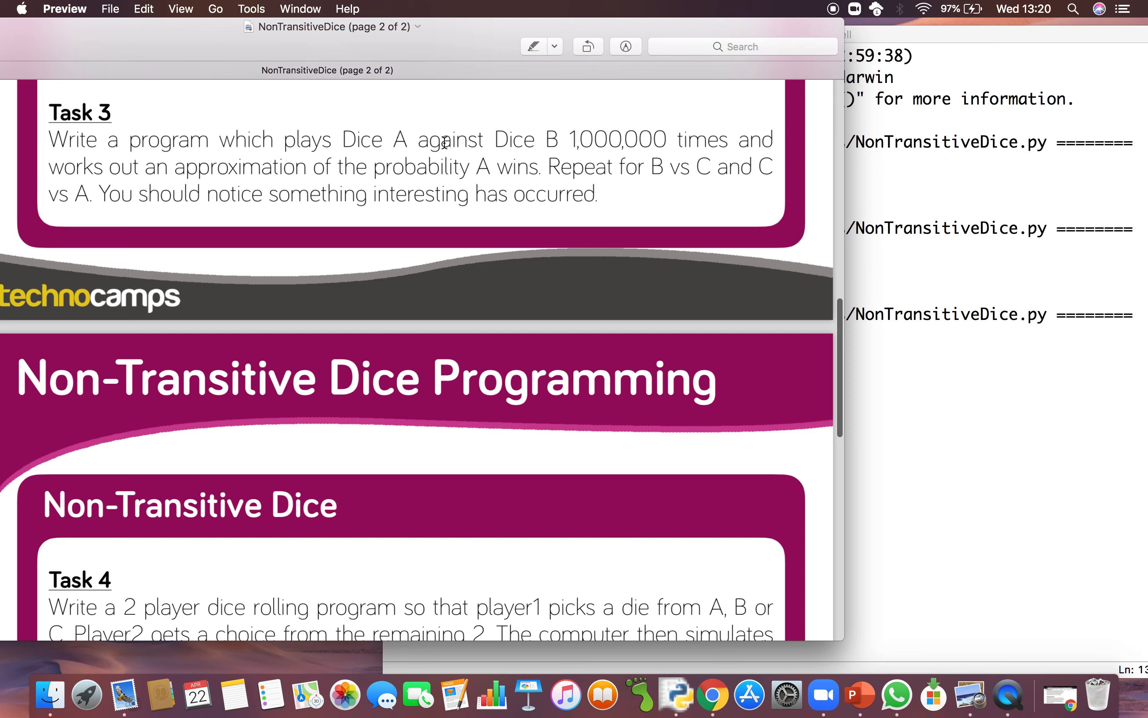
pyautogui.moveTo(387, 148)
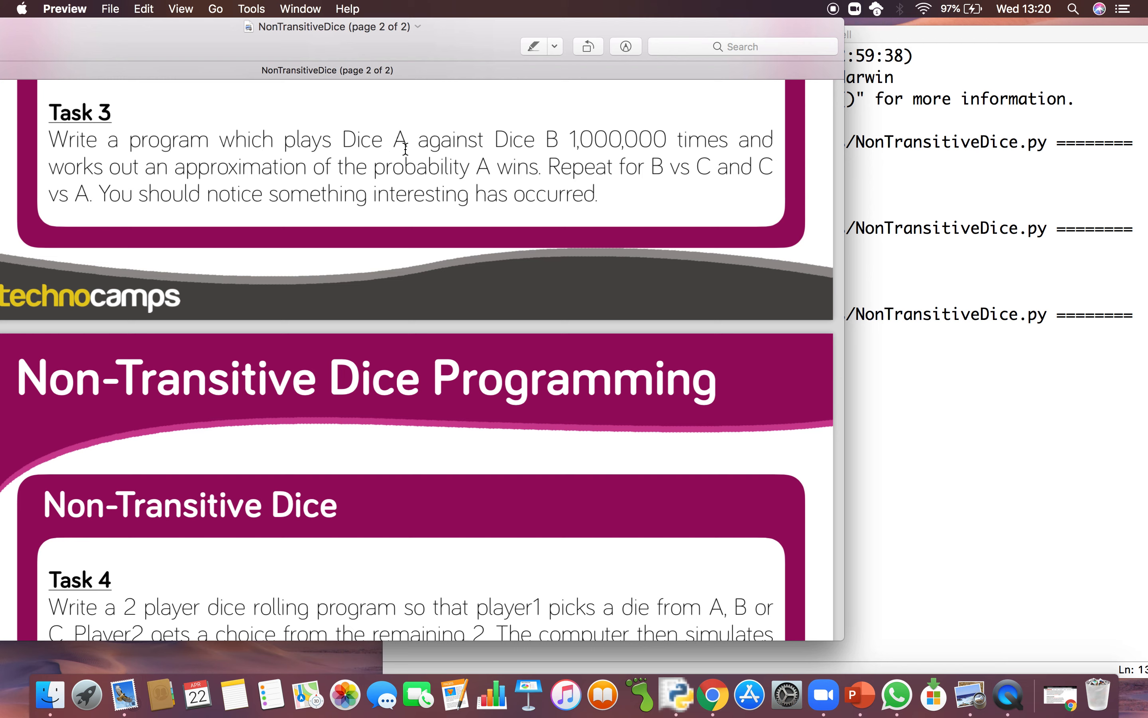
pyautogui.moveTo(582, 166)
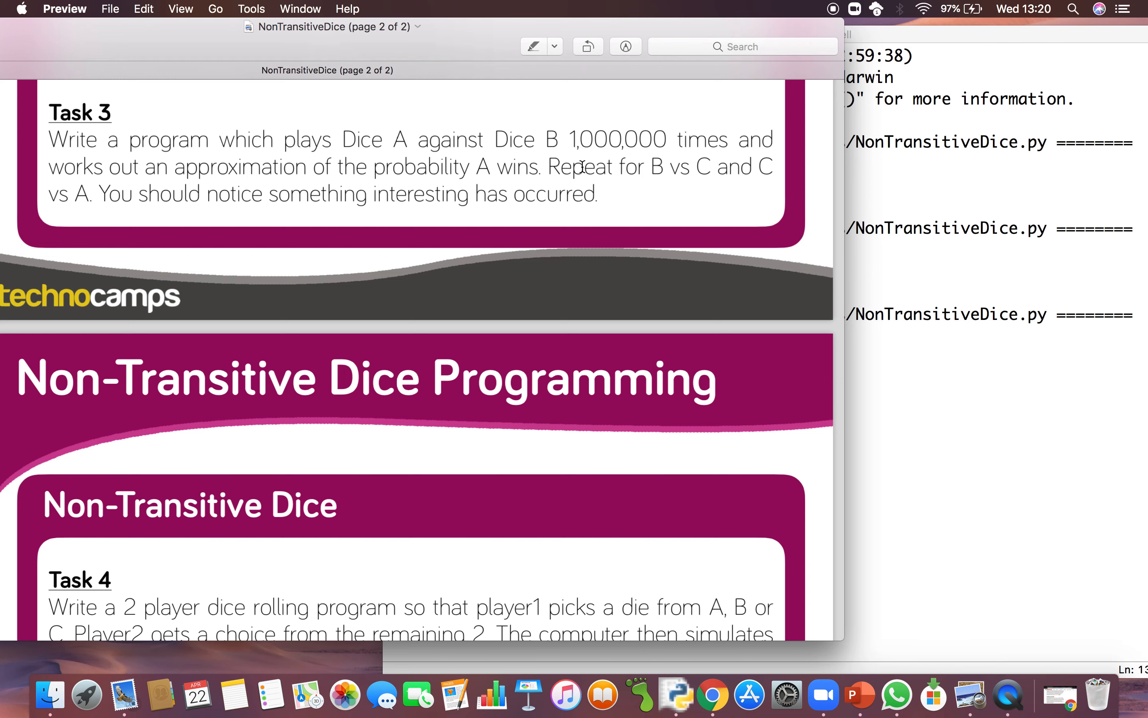
pyautogui.scroll(-3)
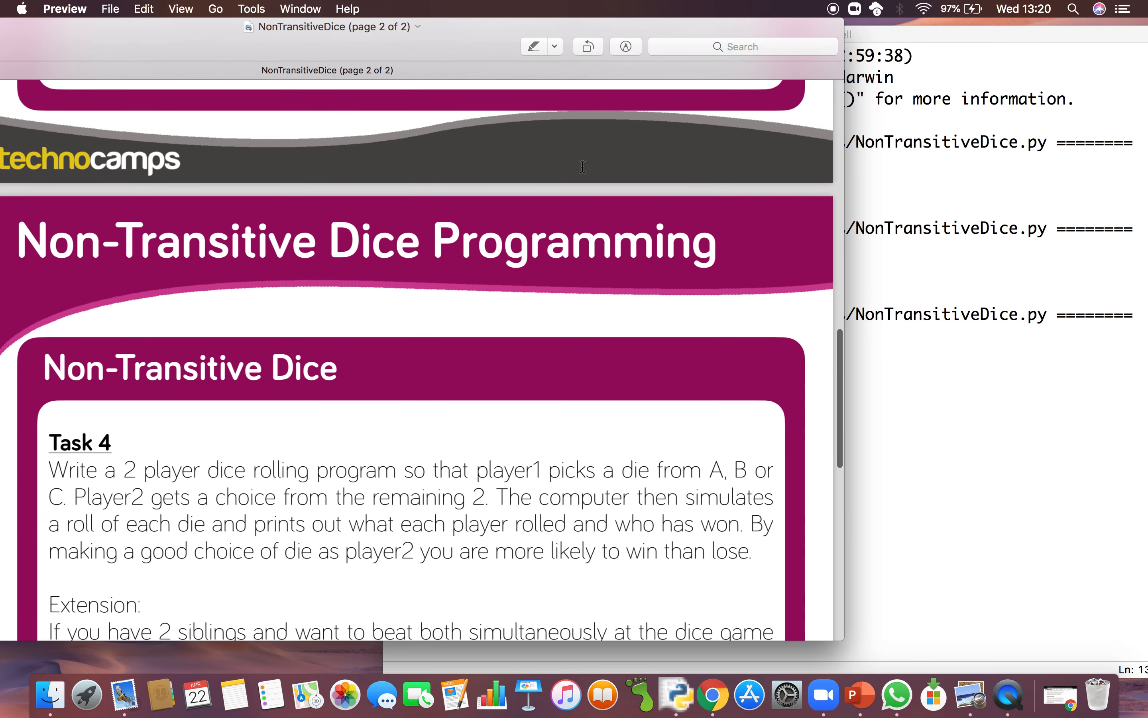
pyautogui.scroll(-3)
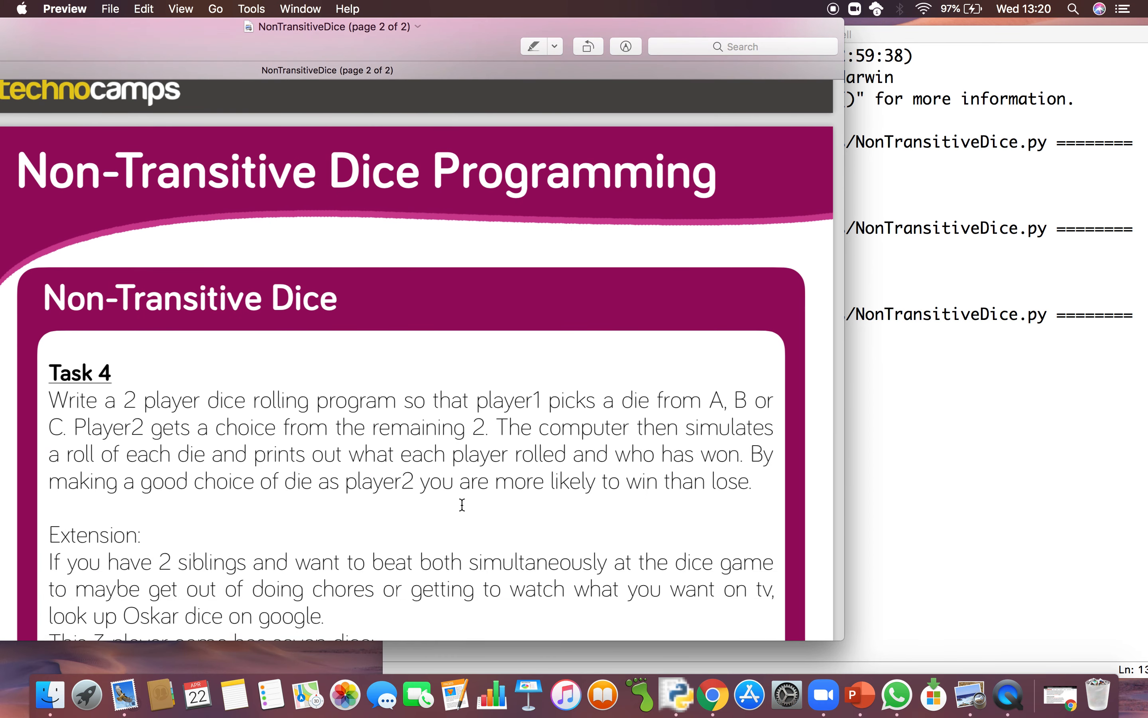
pyautogui.moveTo(449, 503)
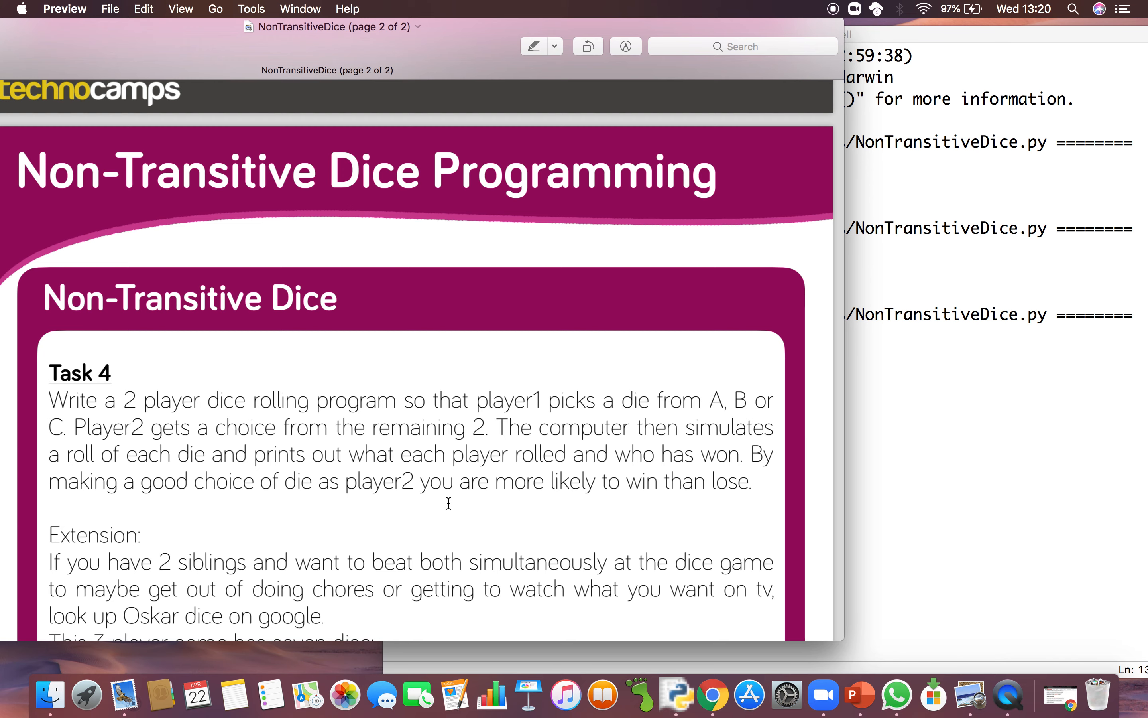
pyautogui.scroll(-3)
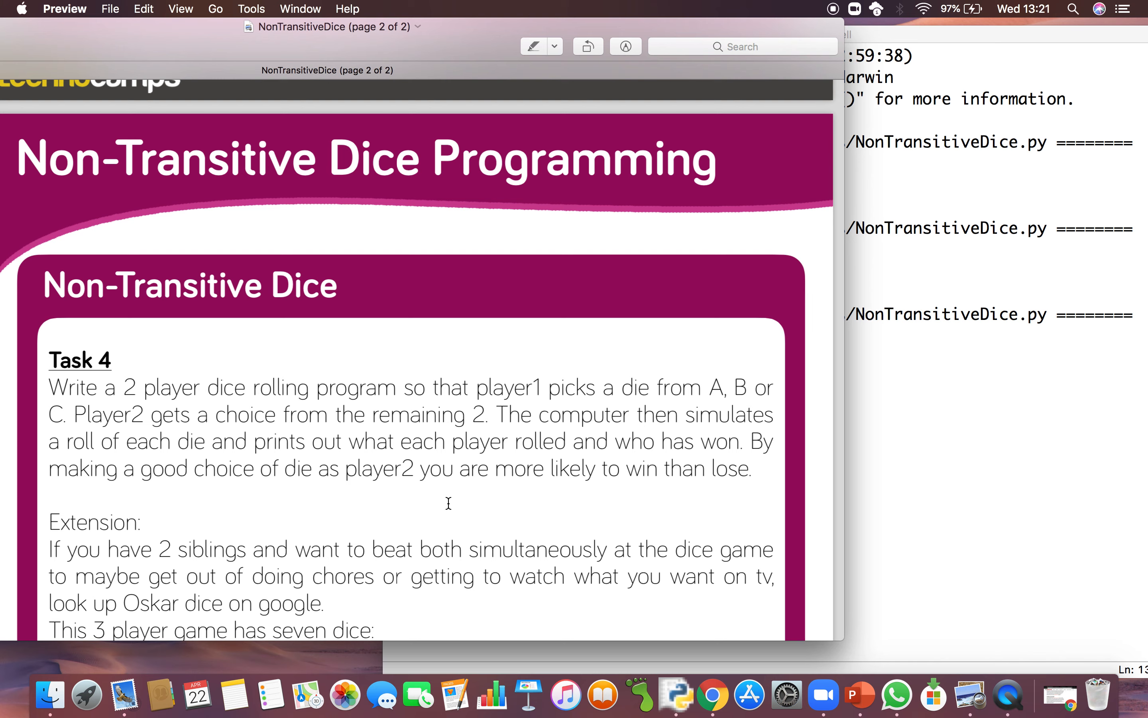
pyautogui.scroll(-3)
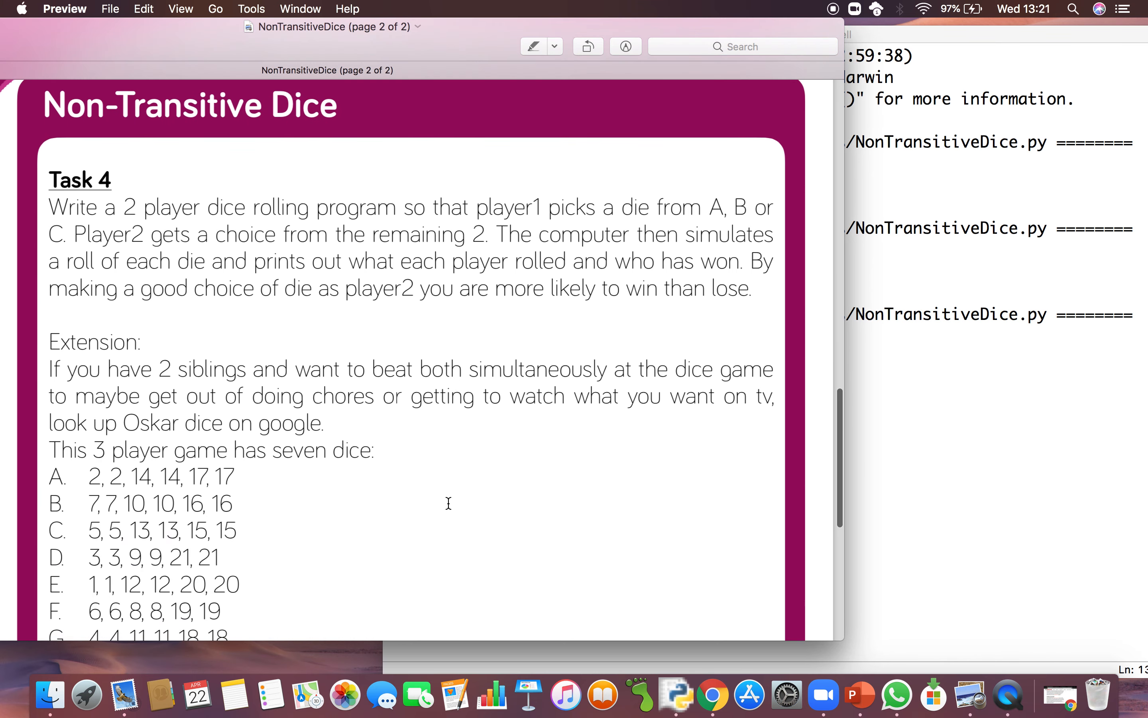
pyautogui.scroll(-3)
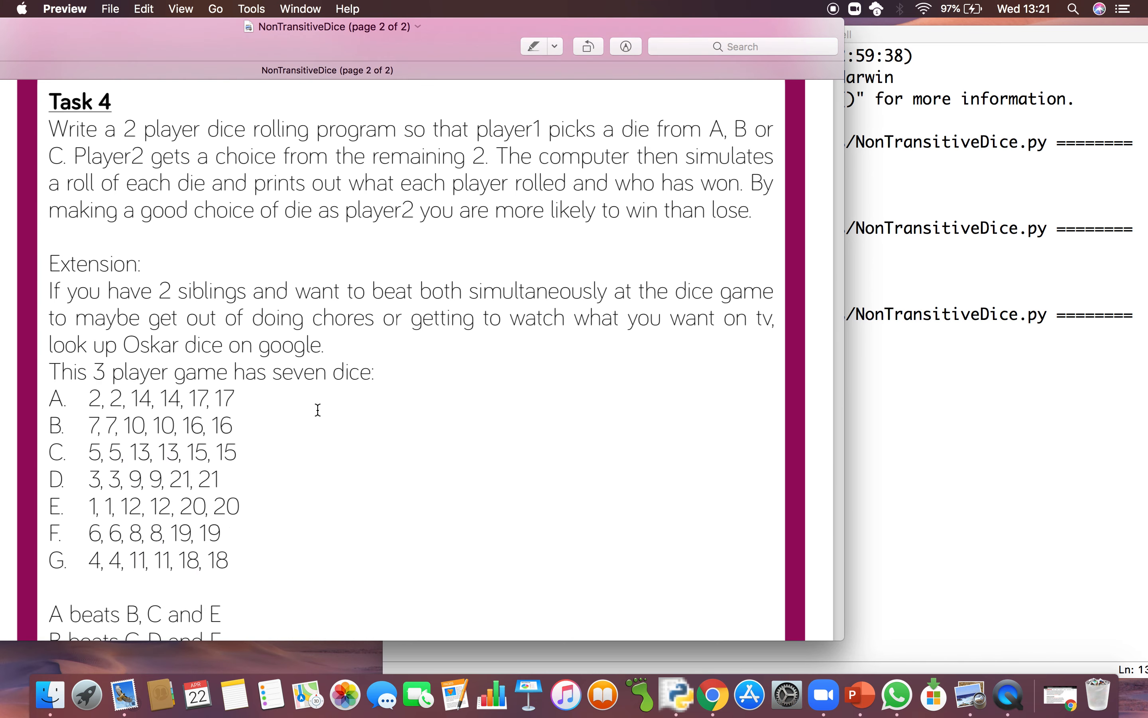
pyautogui.moveTo(284, 274)
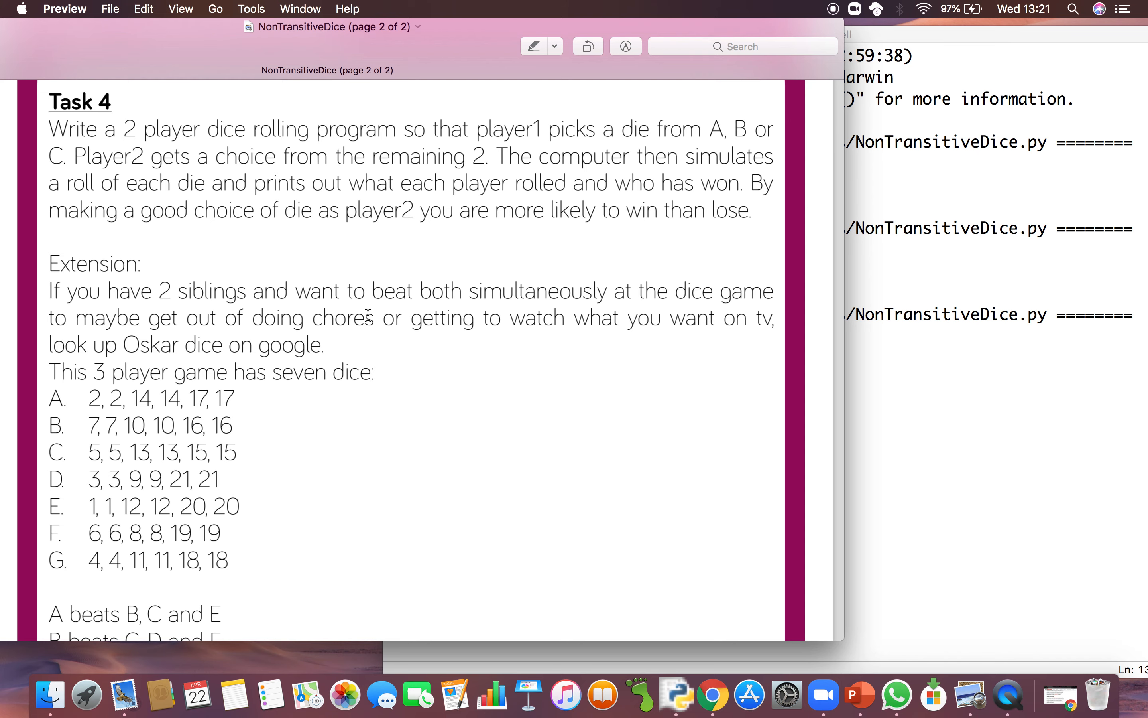
pyautogui.scroll(-3)
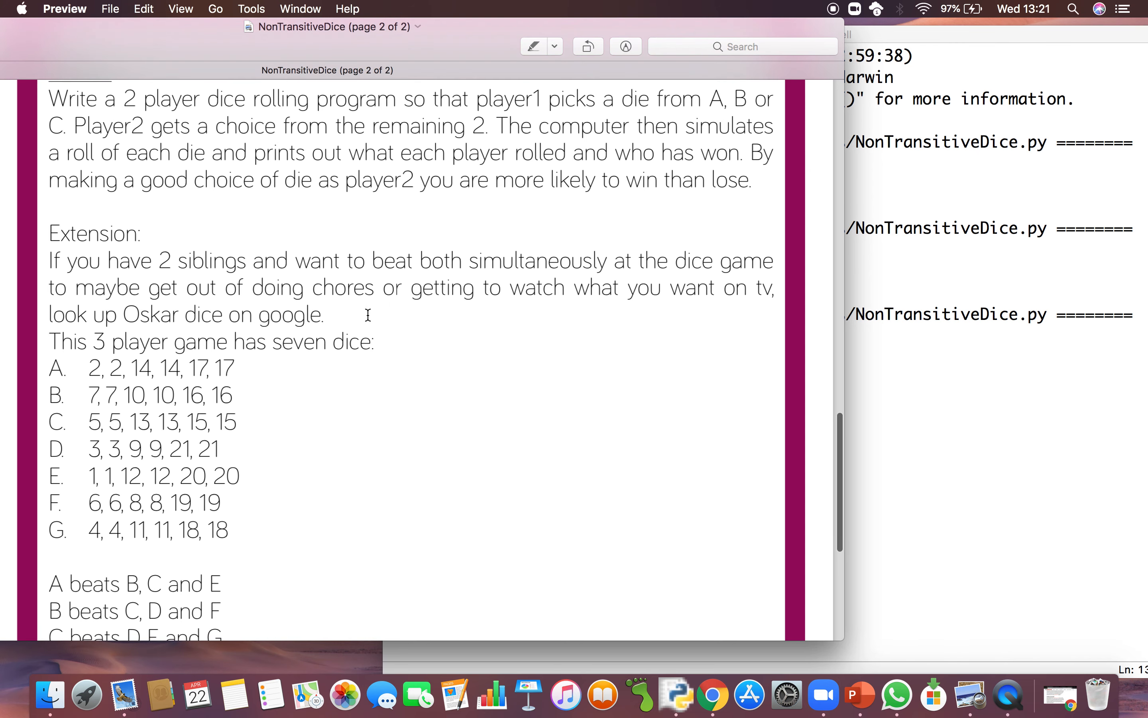
pyautogui.moveTo(271, 285)
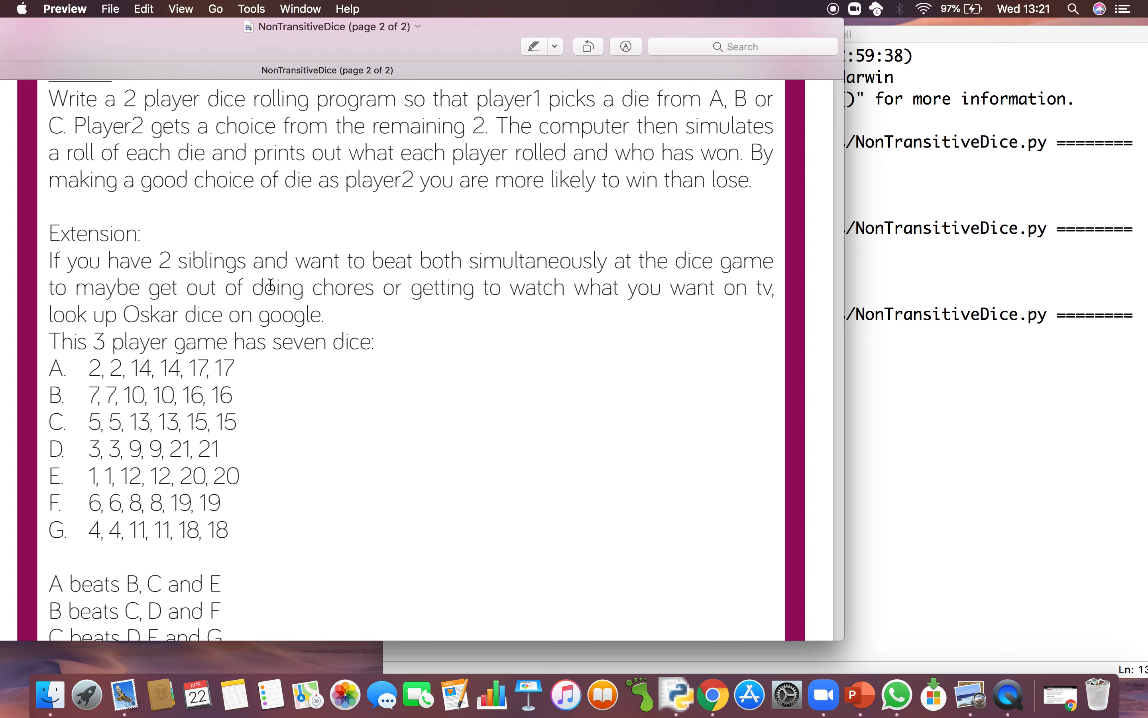
pyautogui.scroll(-3)
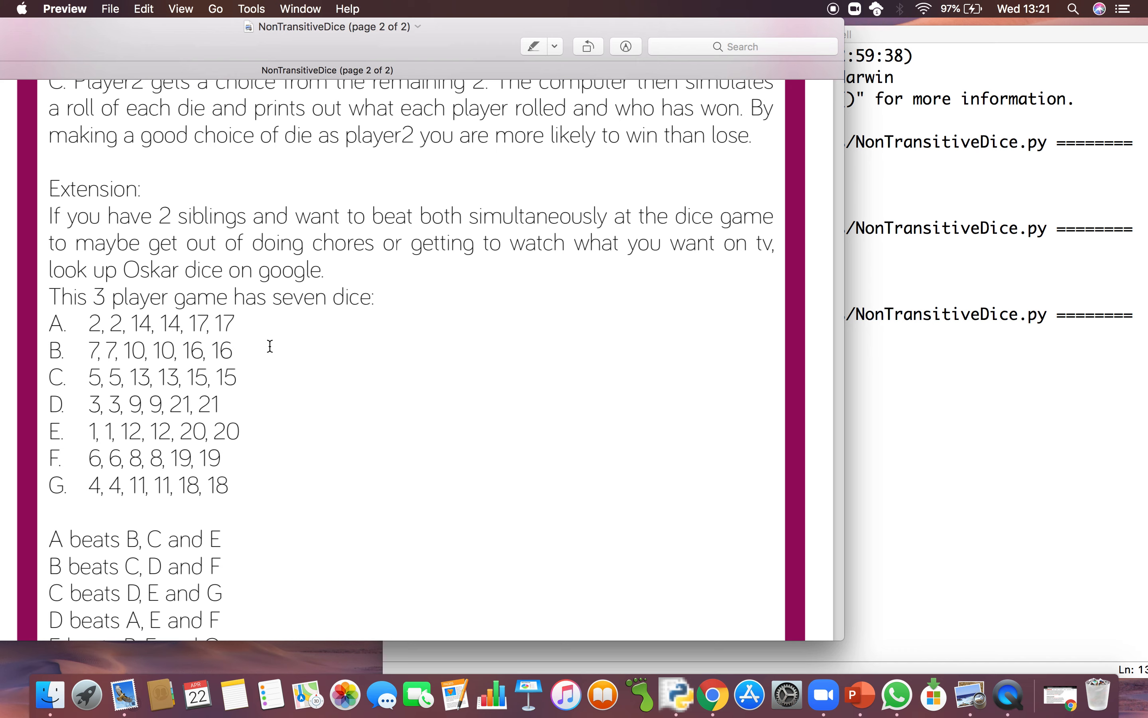
pyautogui.moveTo(273, 301)
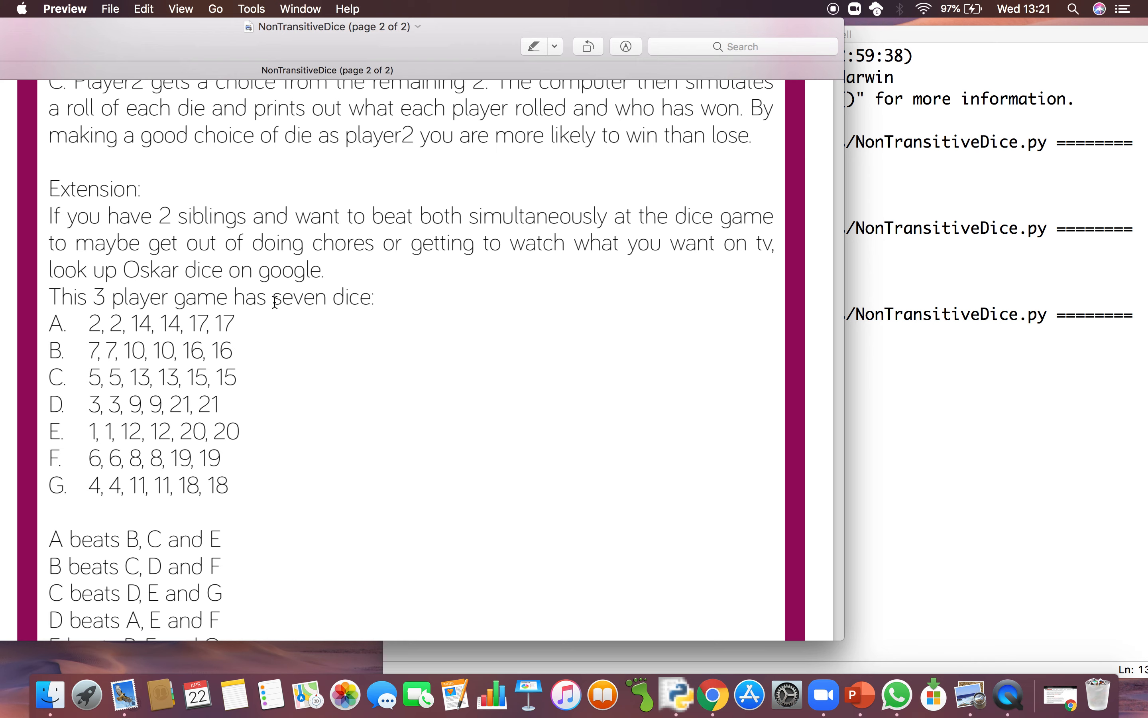
pyautogui.scroll(-3)
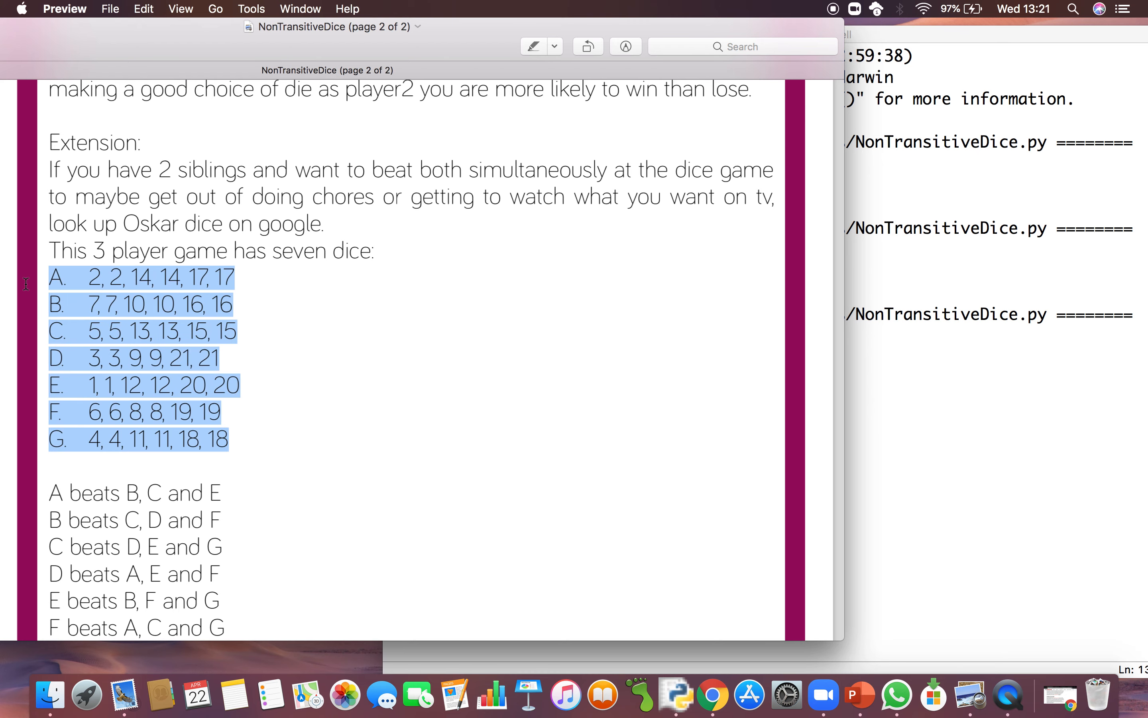
pyautogui.scroll(-3)
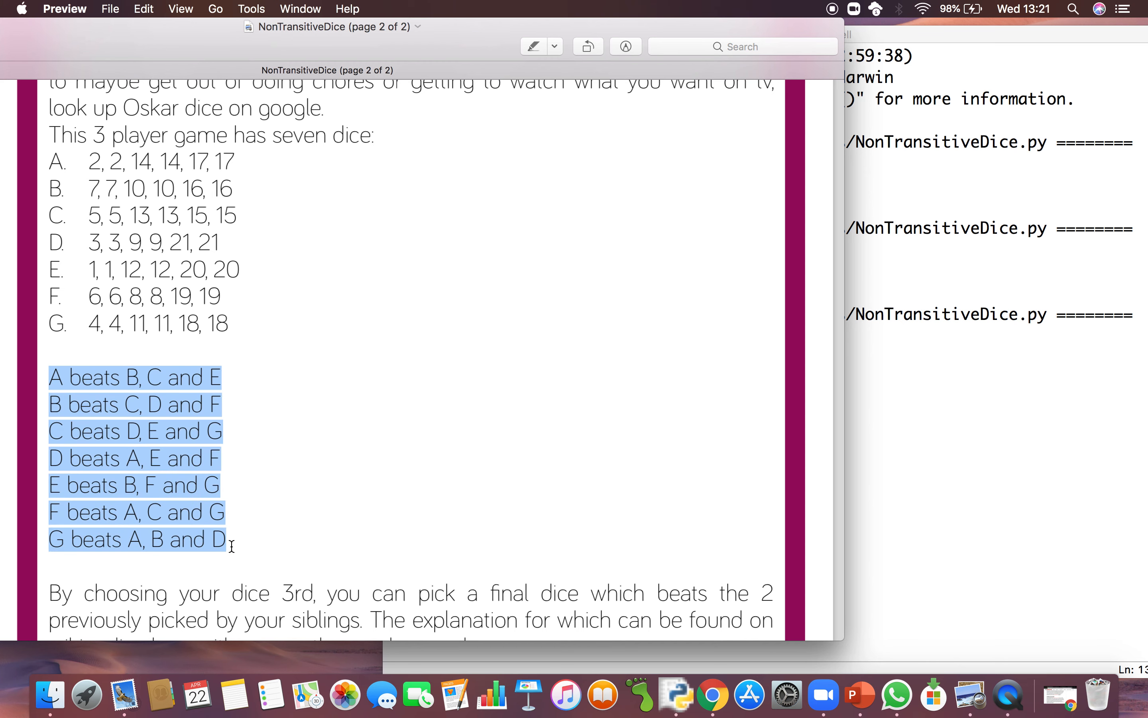
pyautogui.scroll(-3)
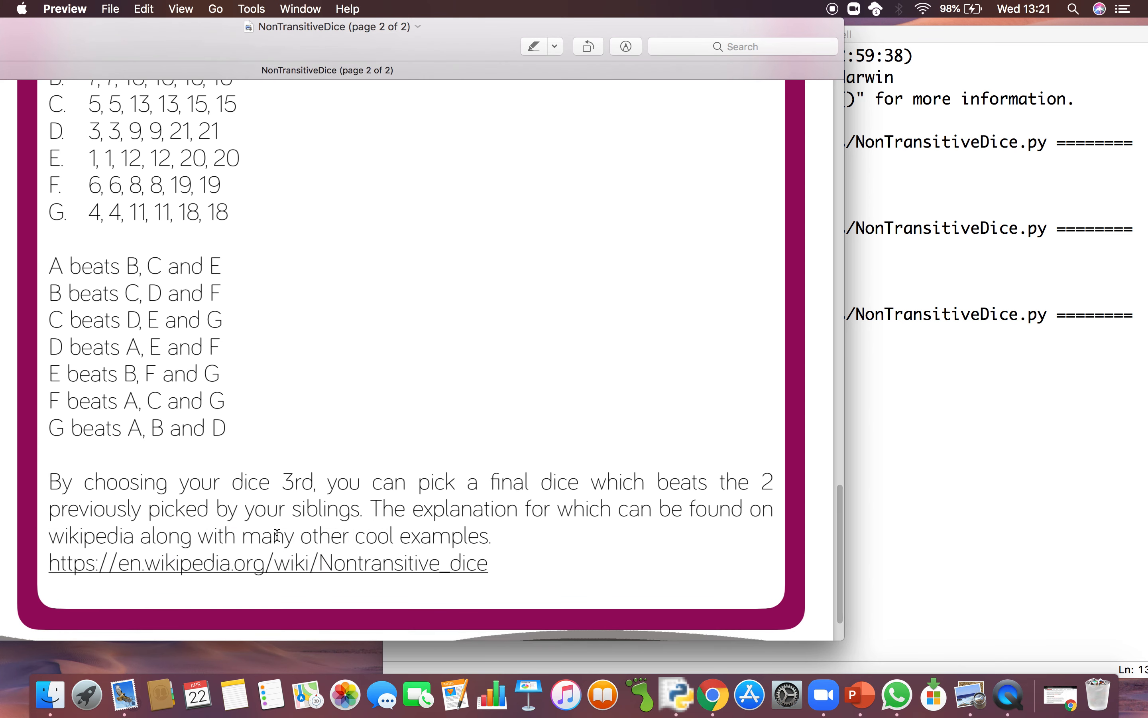
pyautogui.scroll(3)
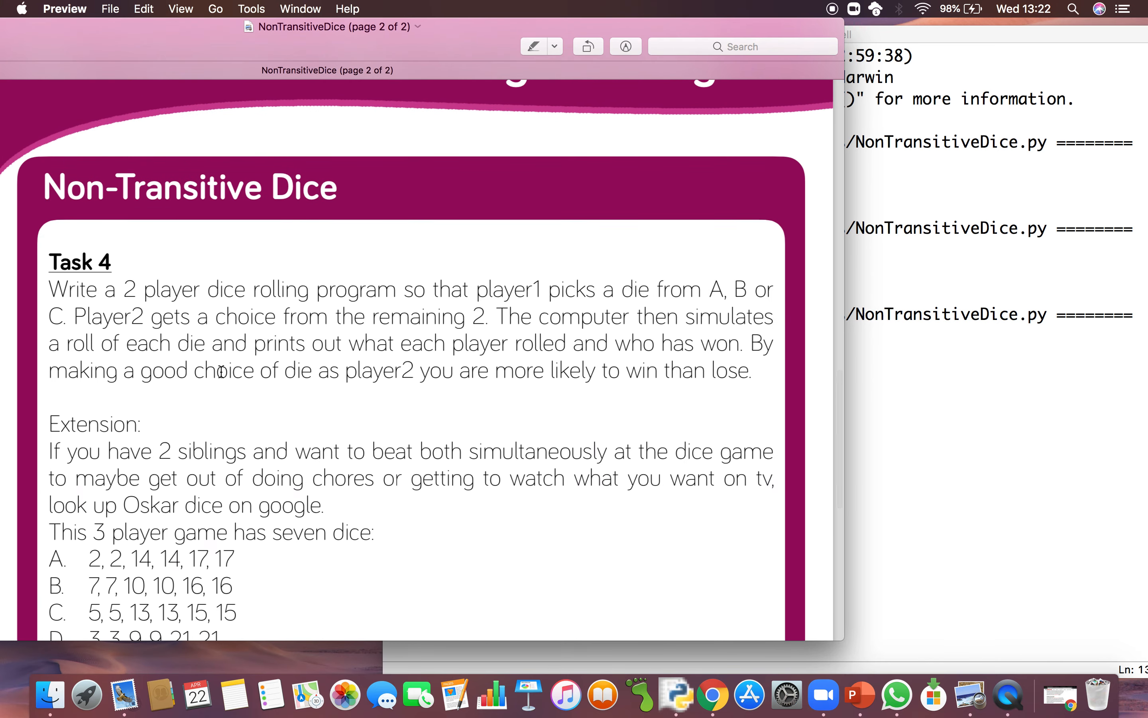
pyautogui.scroll(-3)
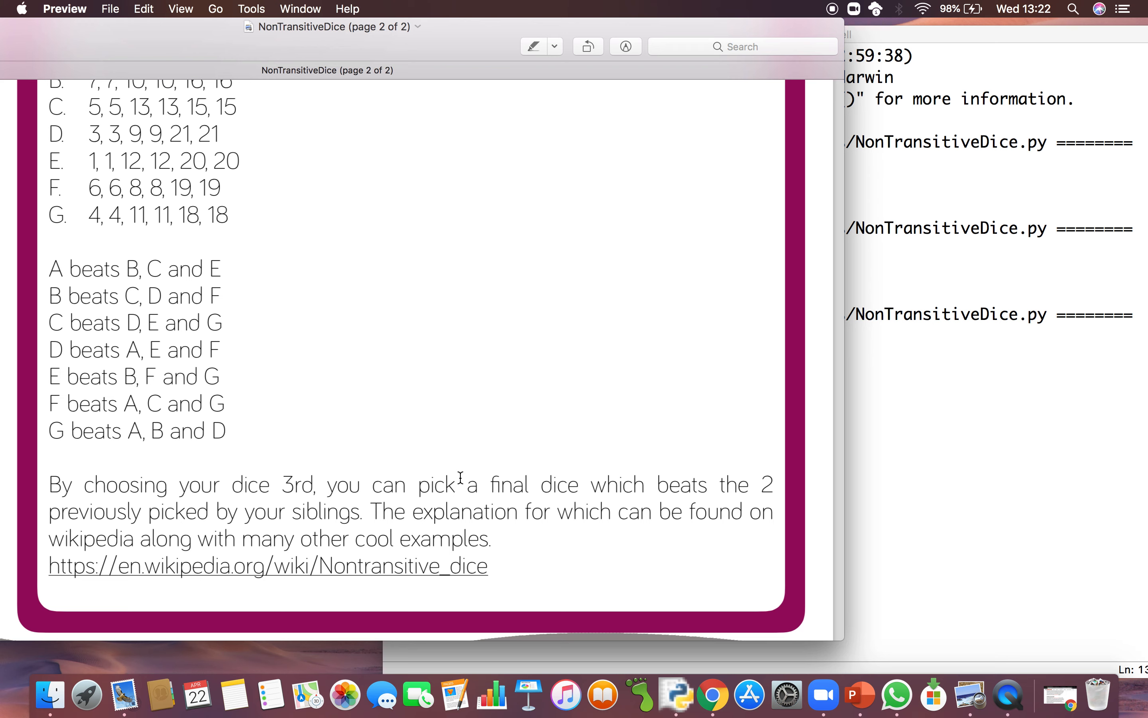
pyautogui.moveTo(599, 484)
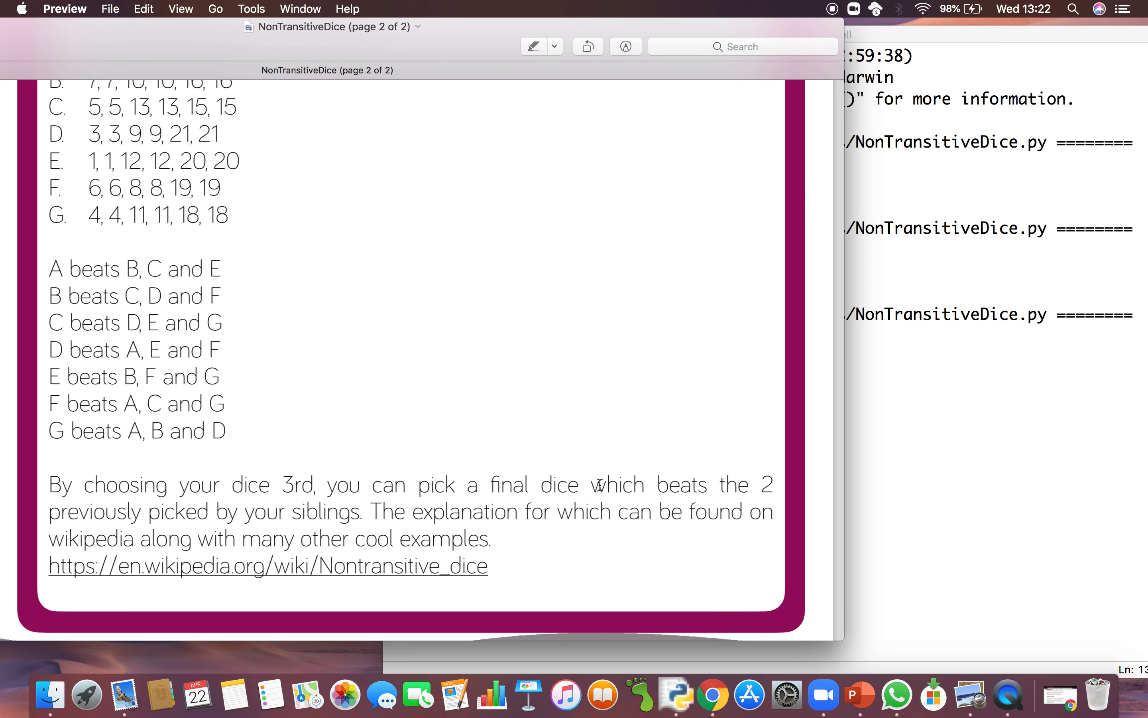
pyautogui.moveTo(404, 524)
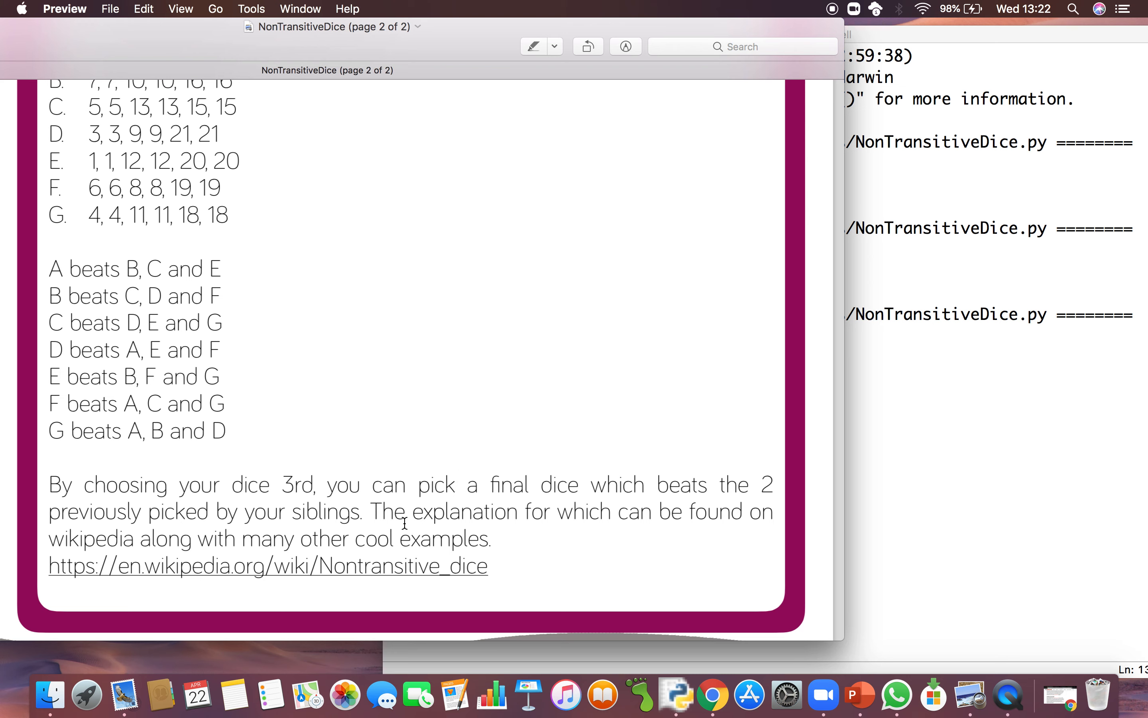
pyautogui.moveTo(390, 545)
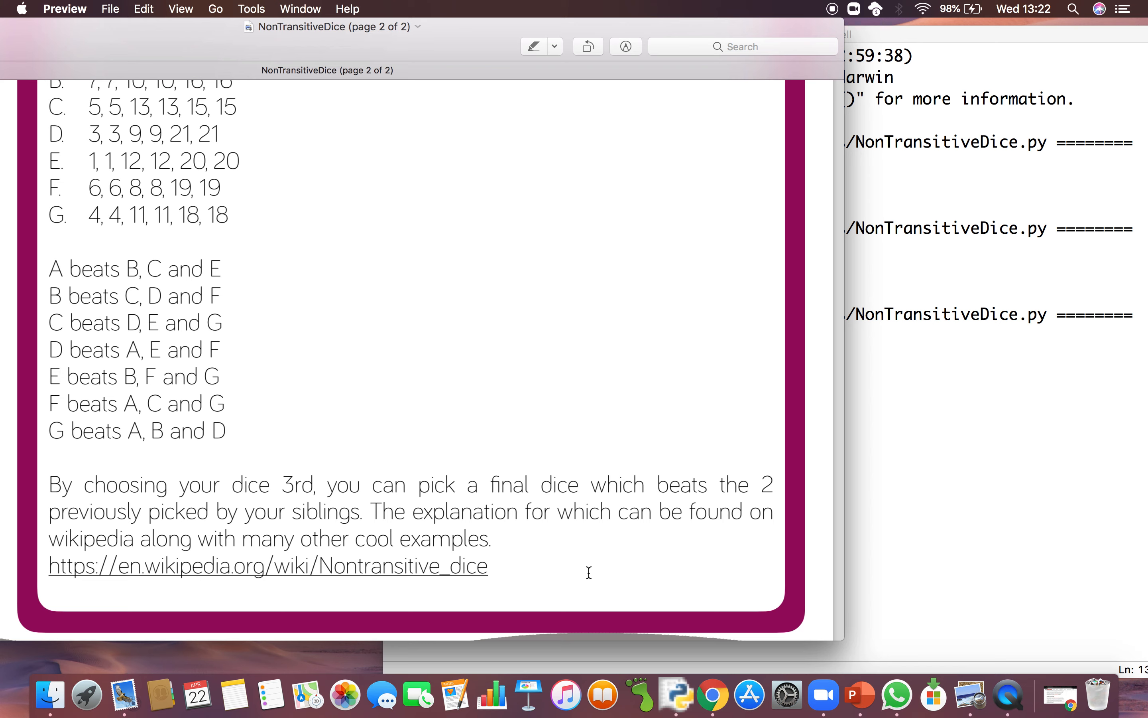
pyautogui.moveTo(595, 514)
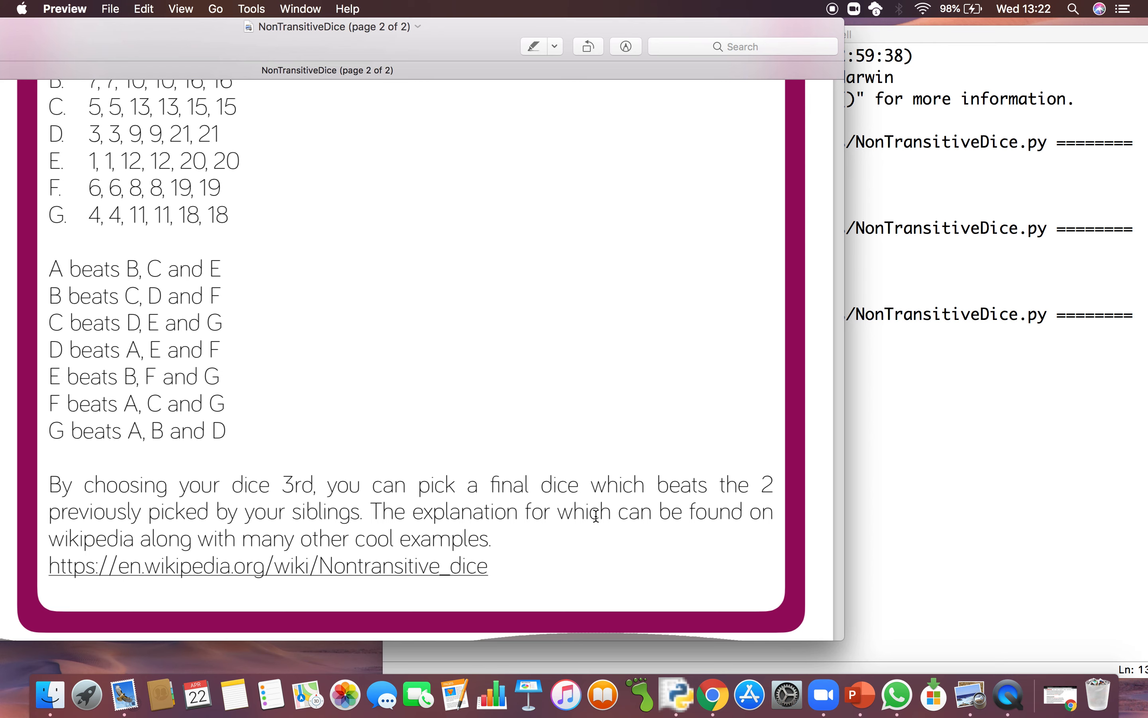
pyautogui.scroll(3)
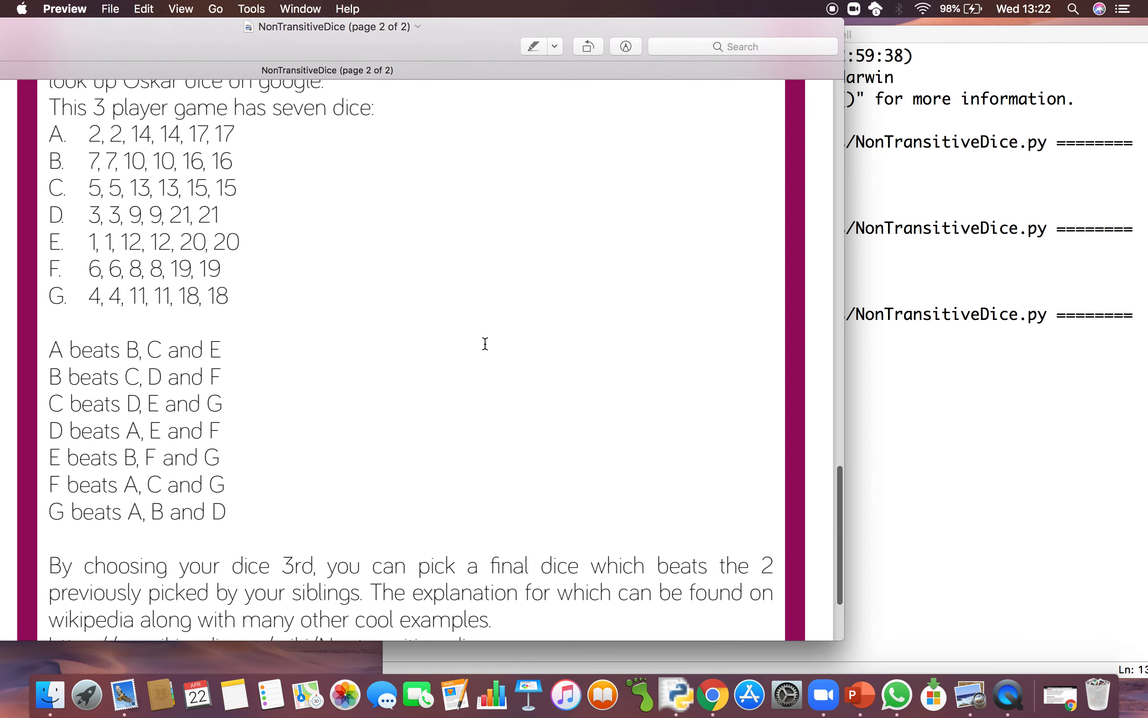
pyautogui.scroll(3)
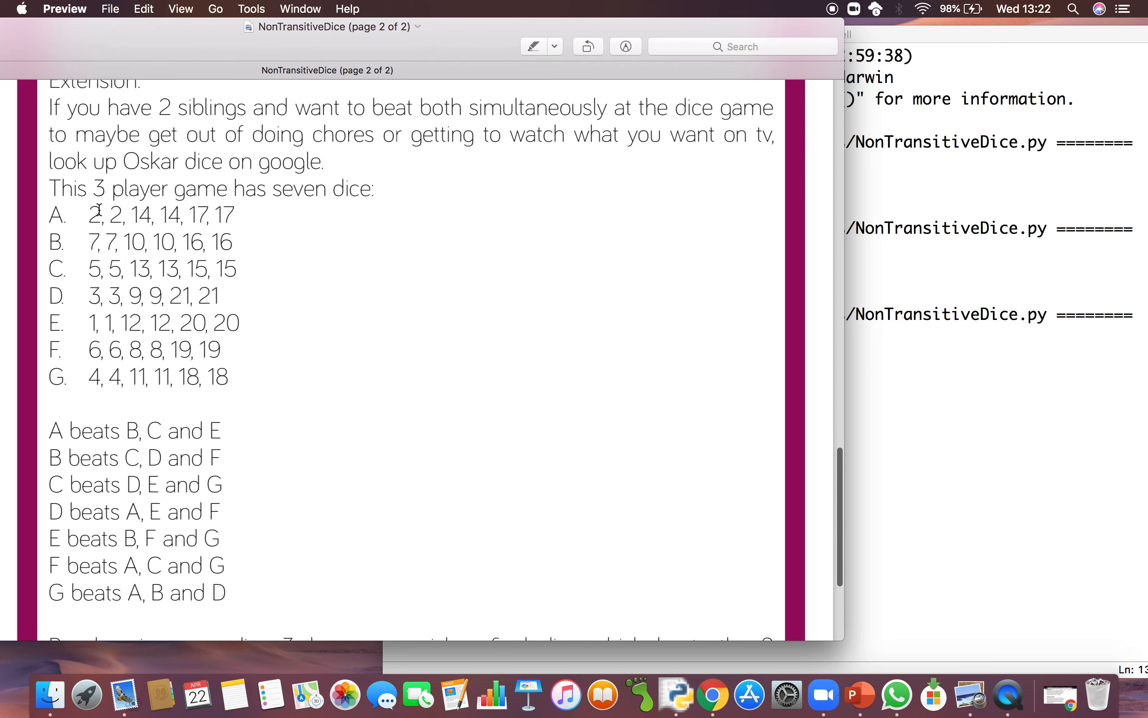
pyautogui.scroll(3)
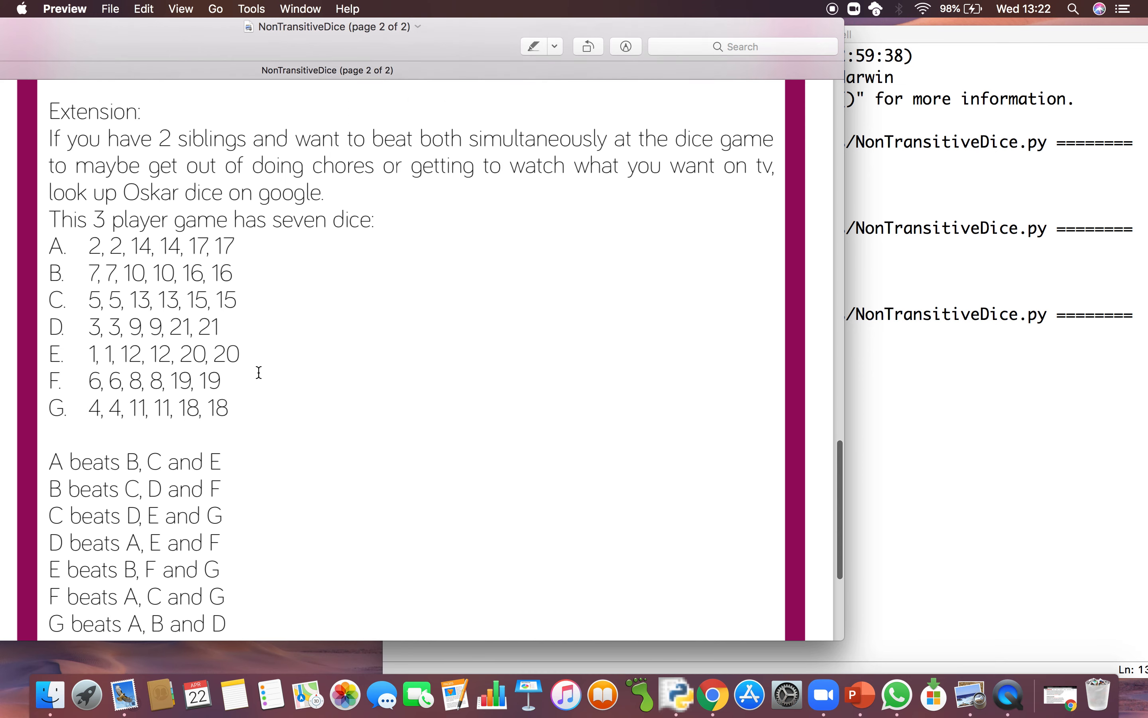
pyautogui.scroll(3)
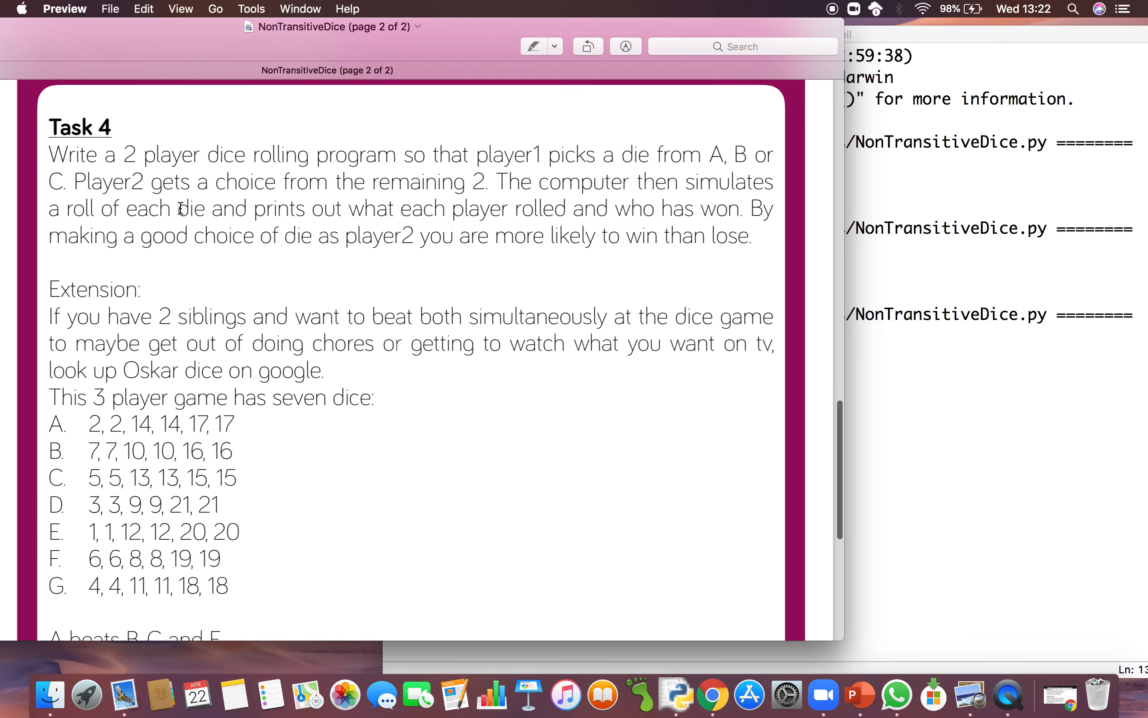
pyautogui.scroll(-3)
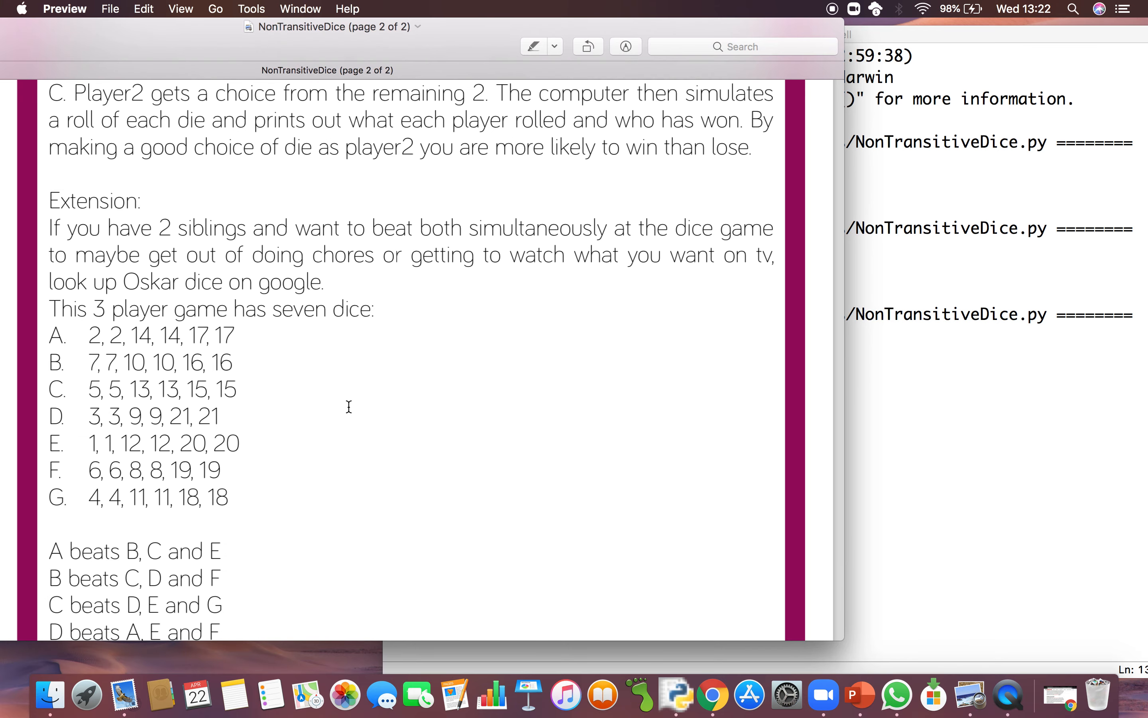
pyautogui.scroll(-3)
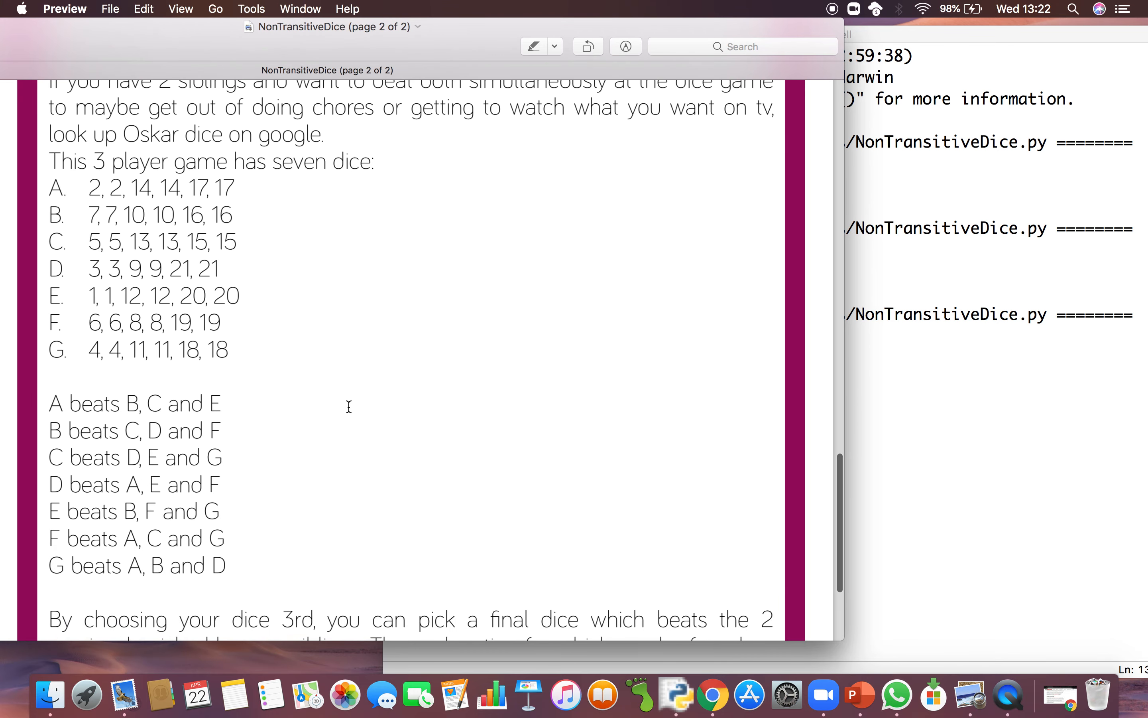
pyautogui.scroll(3)
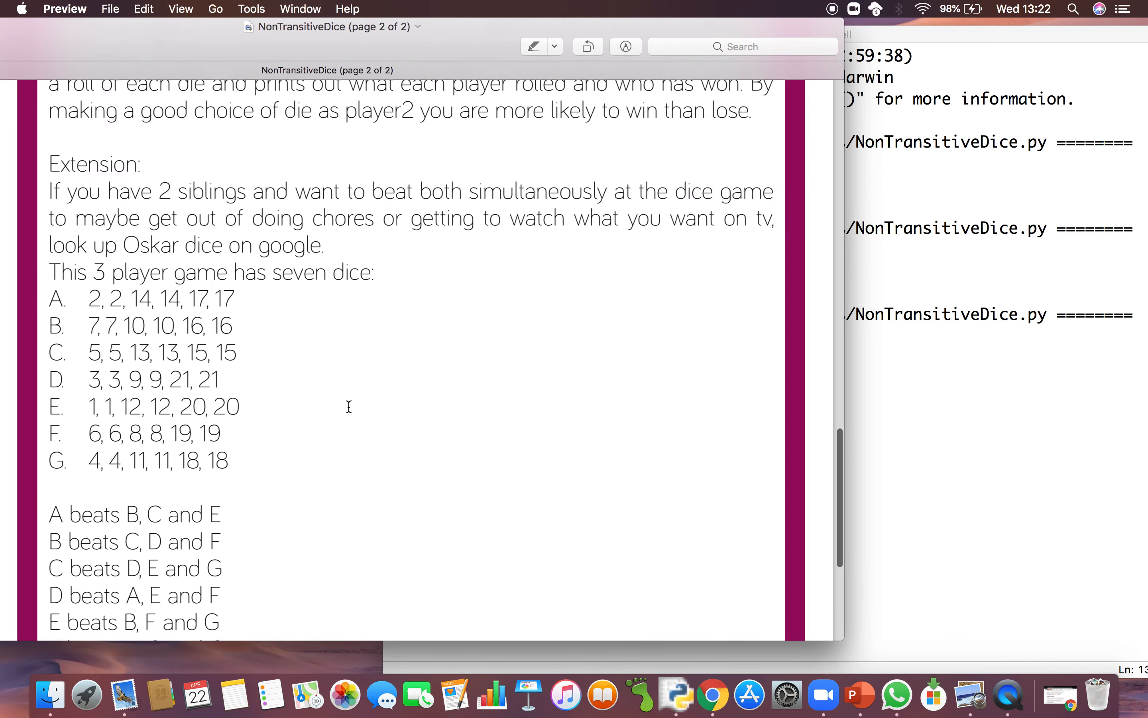
pyautogui.scroll(3)
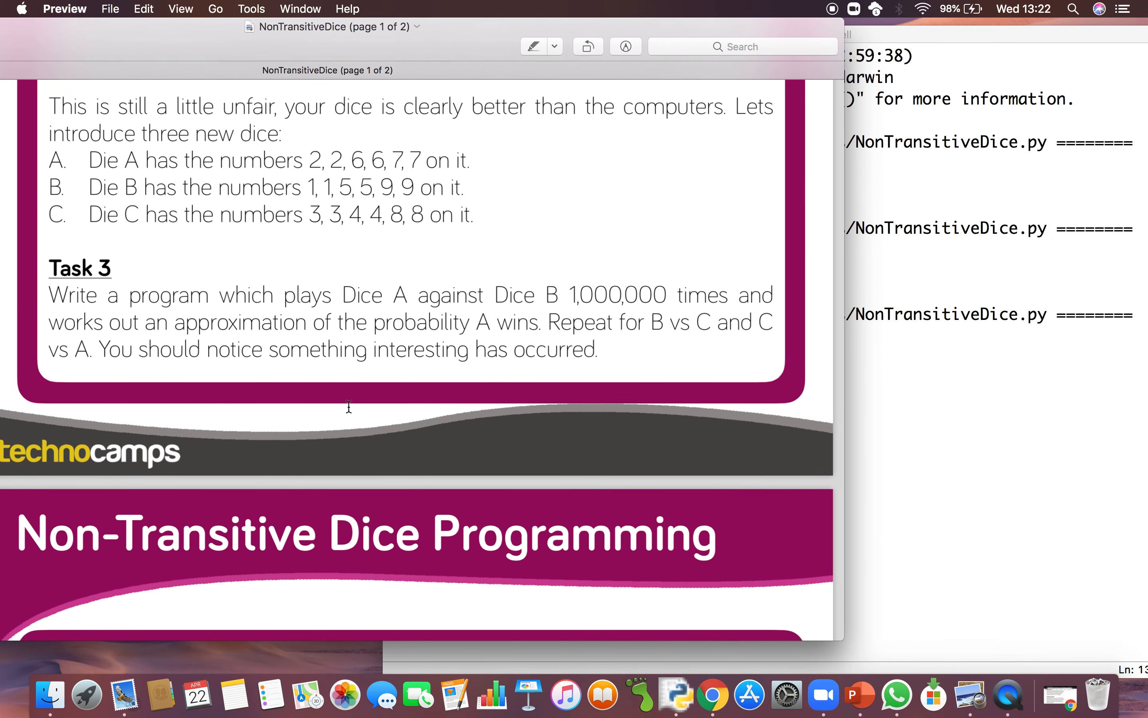
pyautogui.moveTo(464, 336)
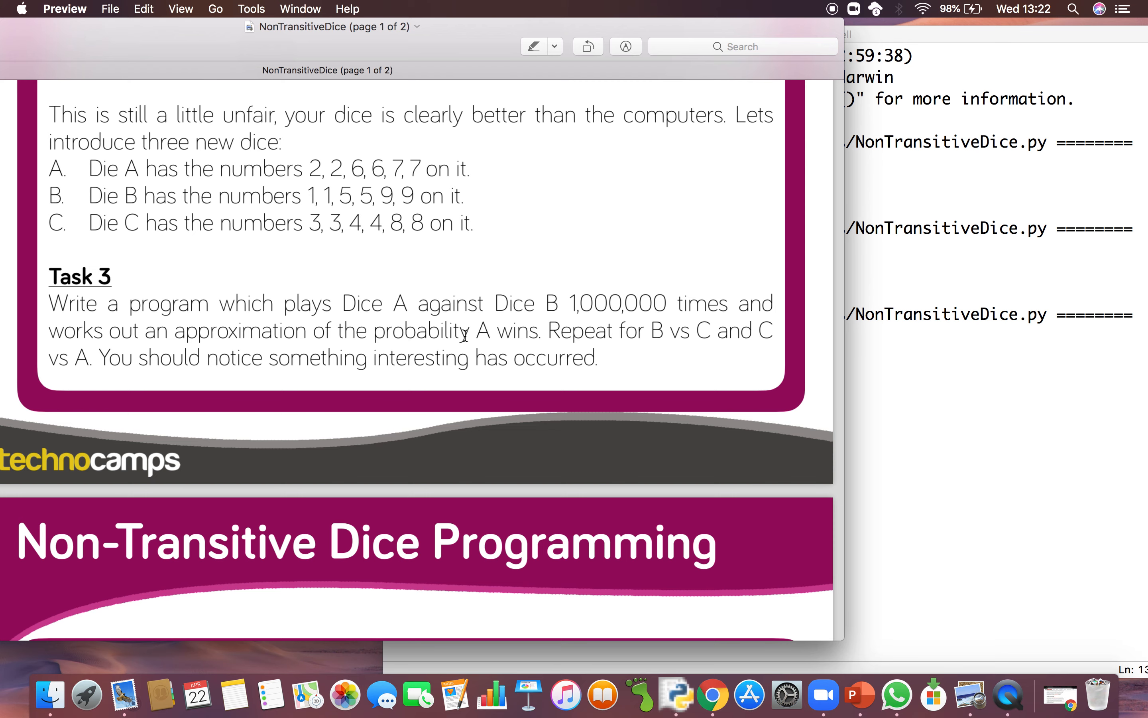
pyautogui.scroll(3)
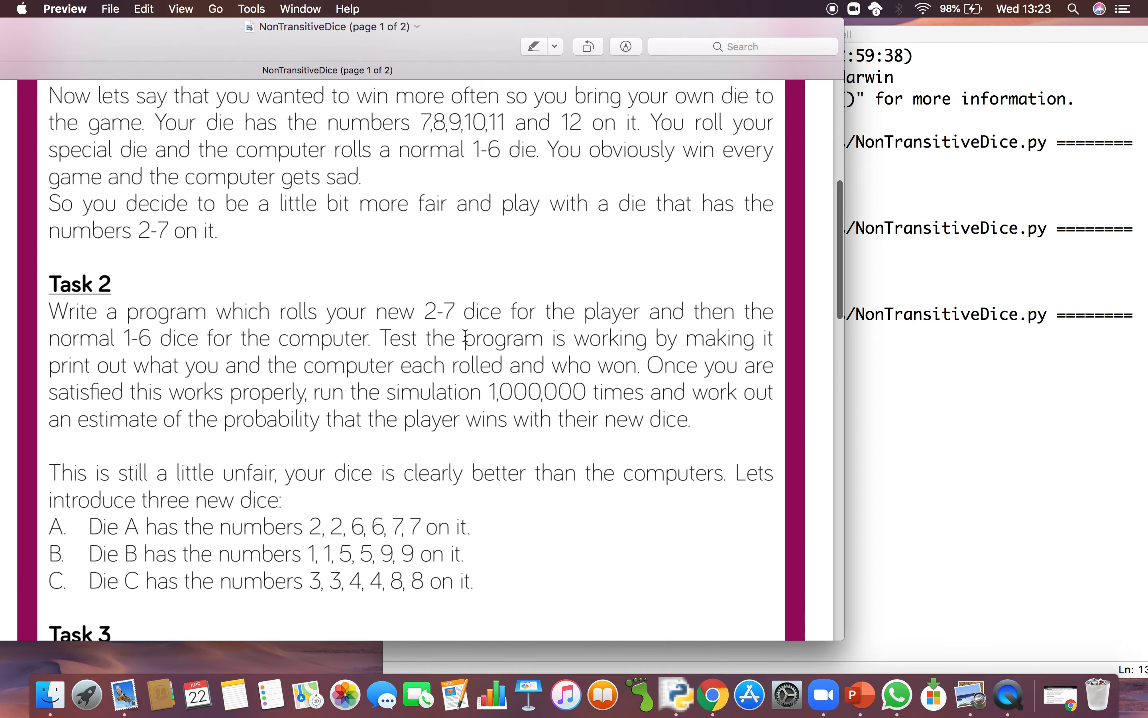
pyautogui.scroll(3)
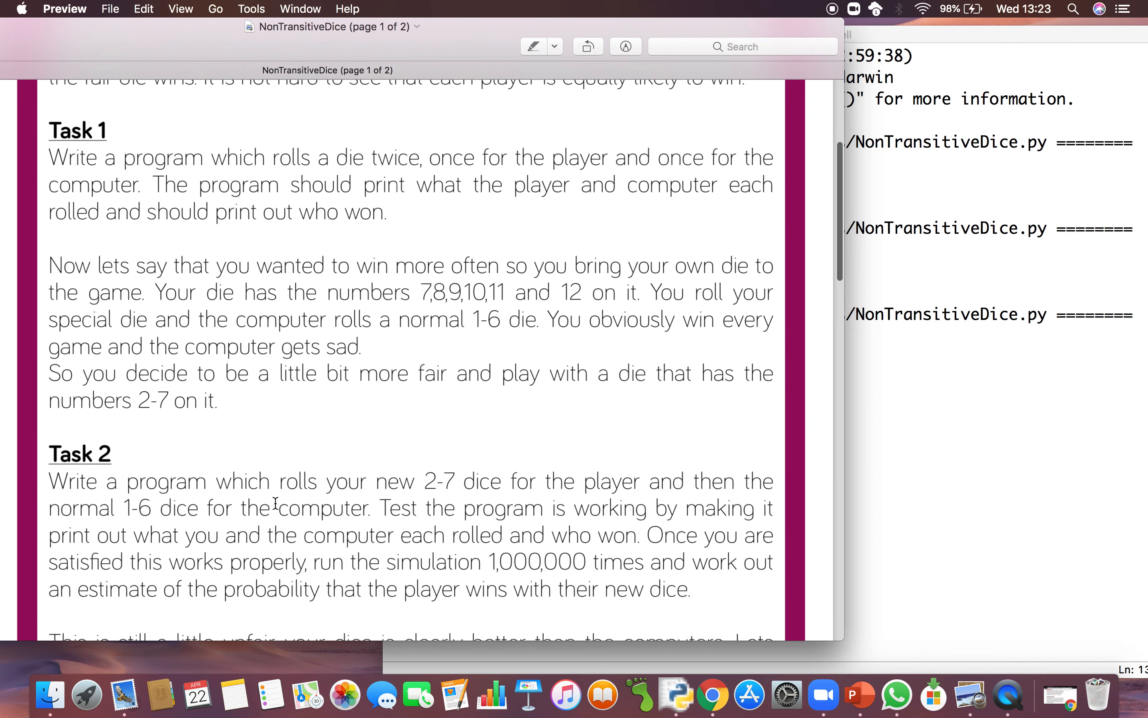
pyautogui.scroll(-3)
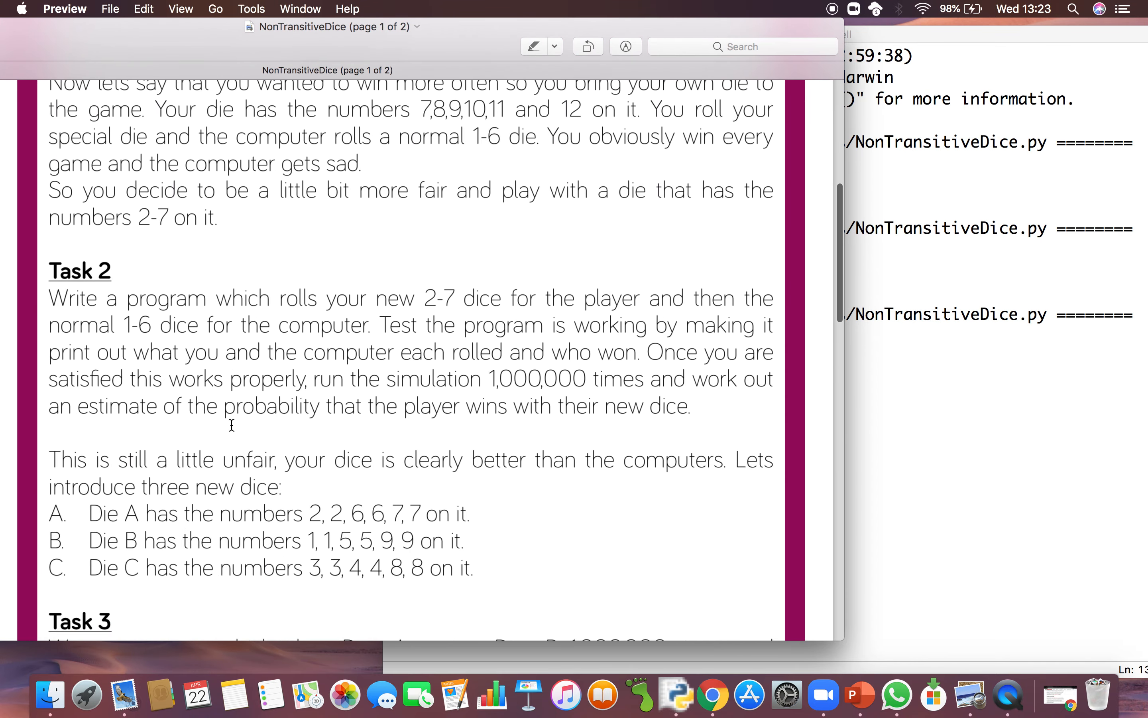
pyautogui.scroll(-3)
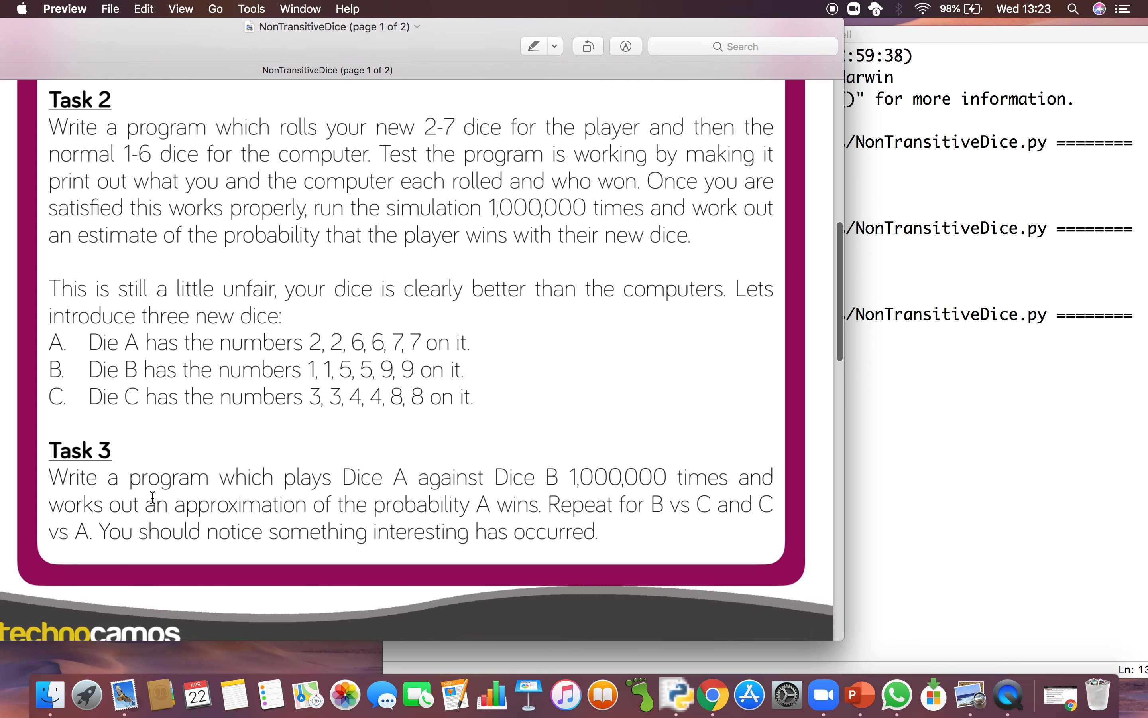
pyautogui.scroll(-3)
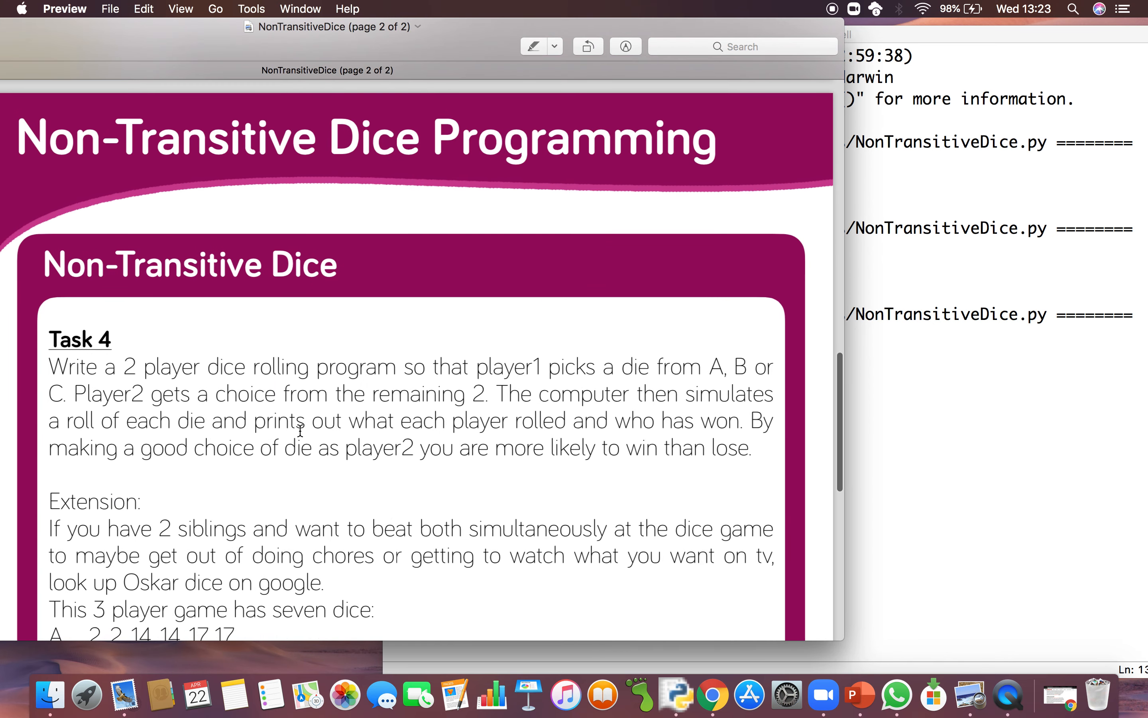
pyautogui.scroll(-3)
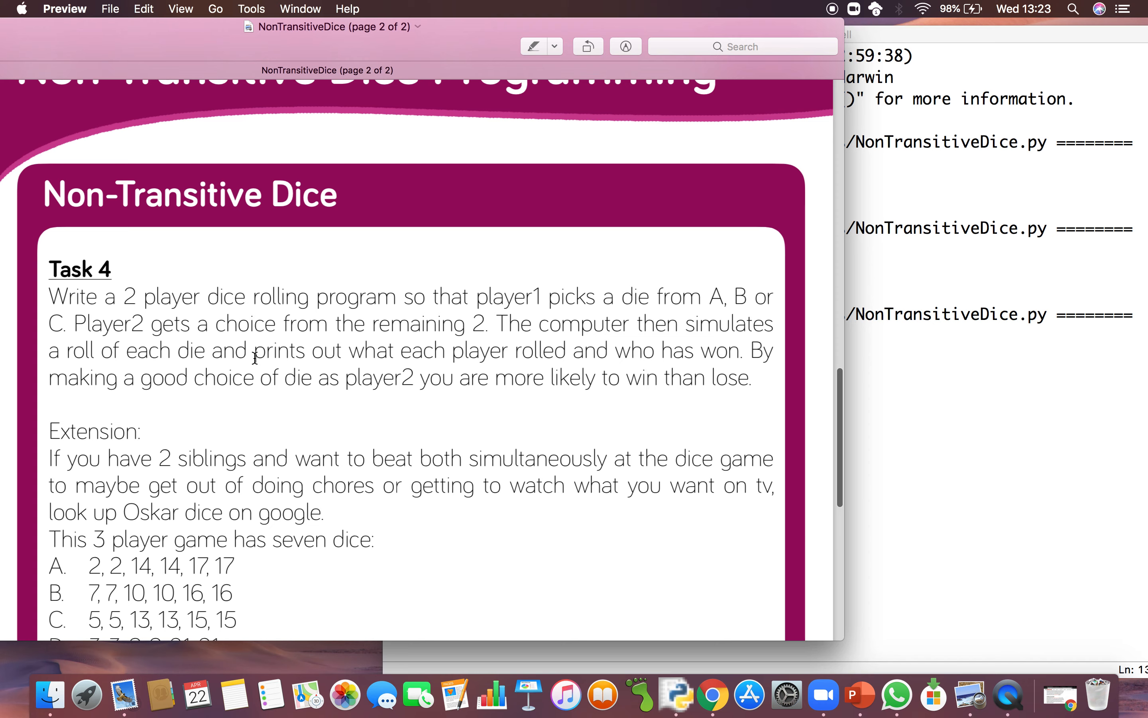
pyautogui.scroll(3)
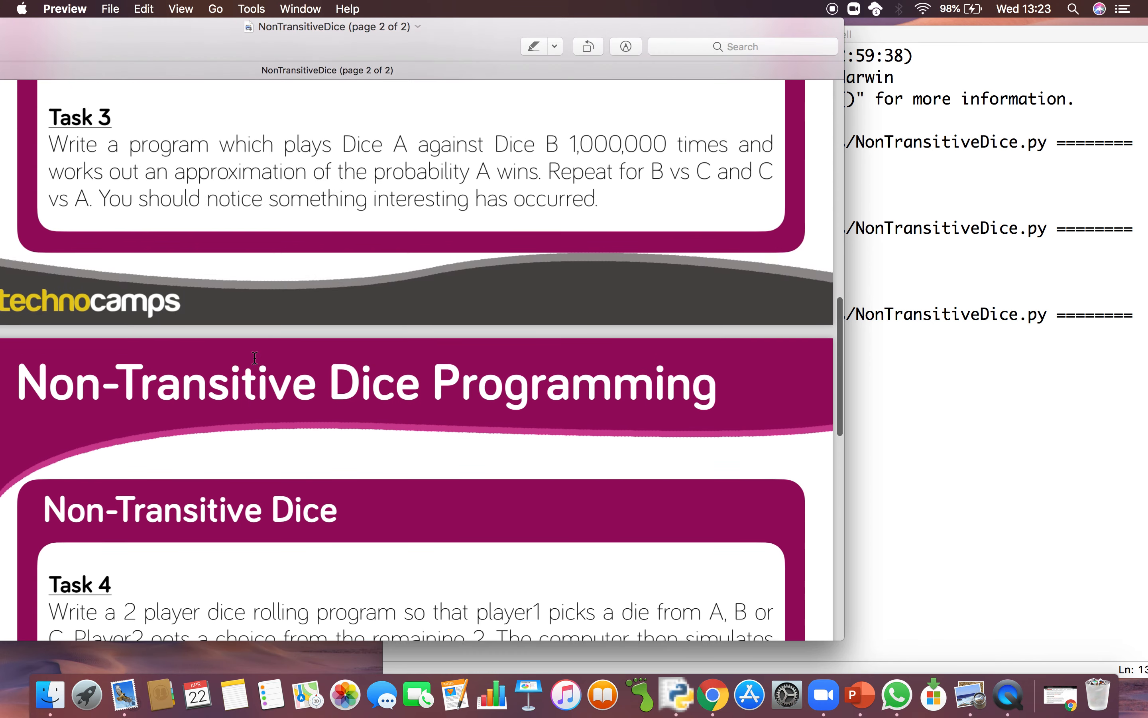
pyautogui.scroll(-3)
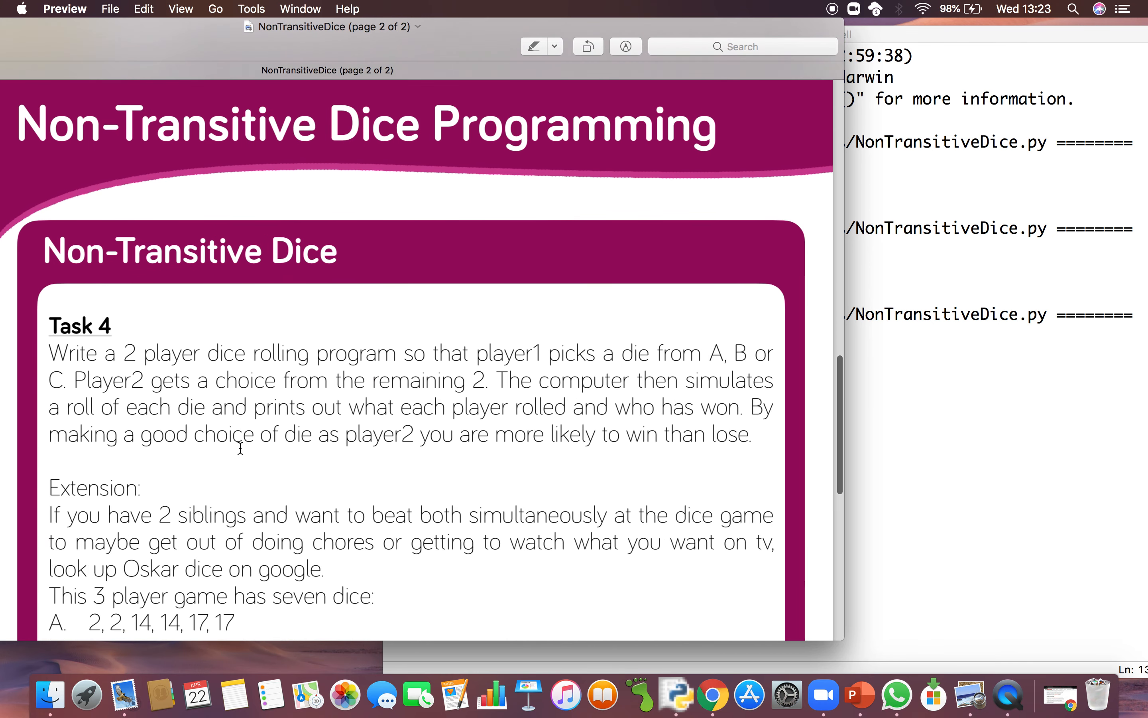
pyautogui.scroll(-3)
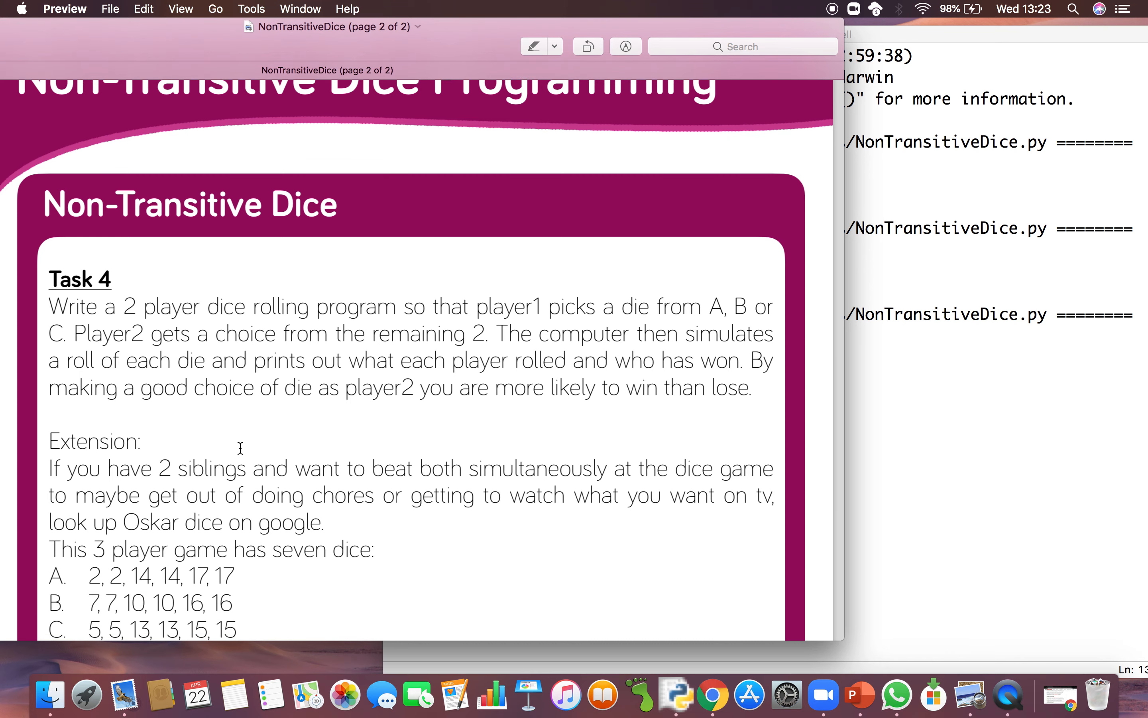
pyautogui.scroll(-3)
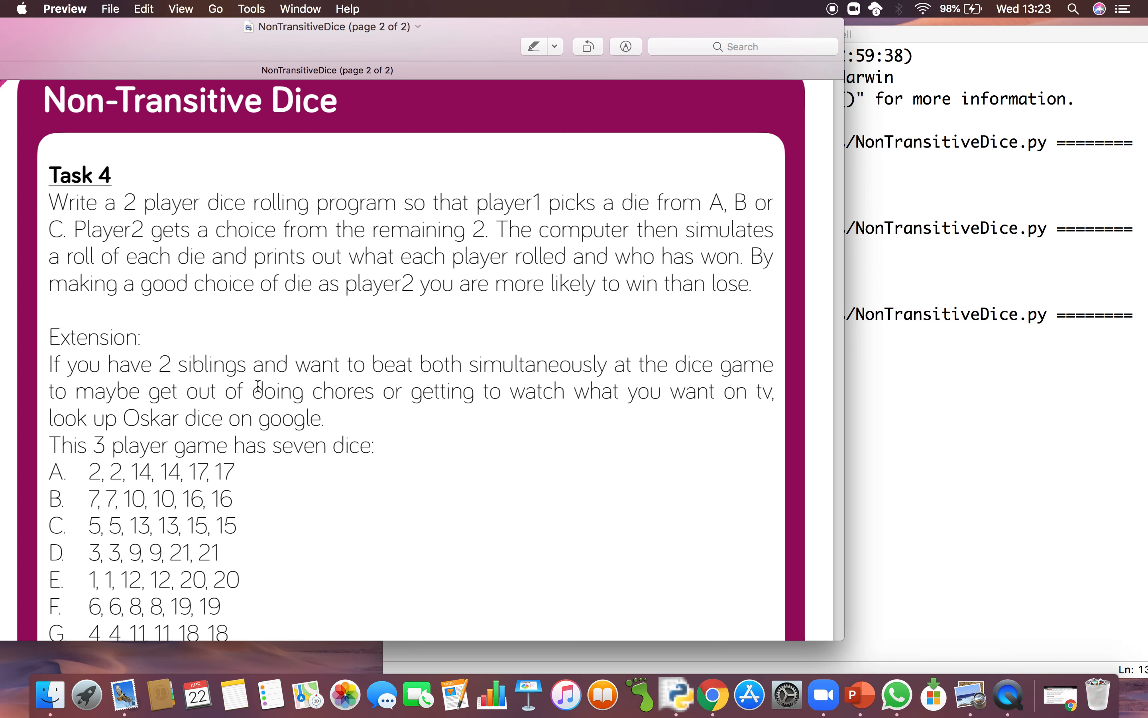
pyautogui.moveTo(819, 8)
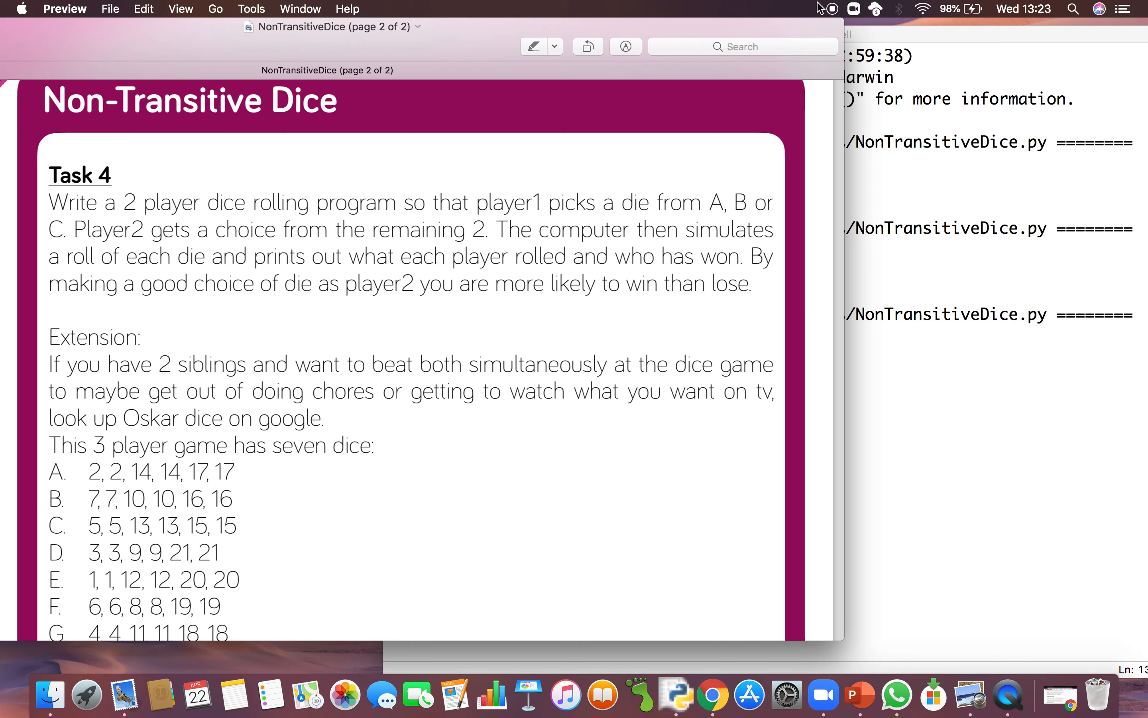